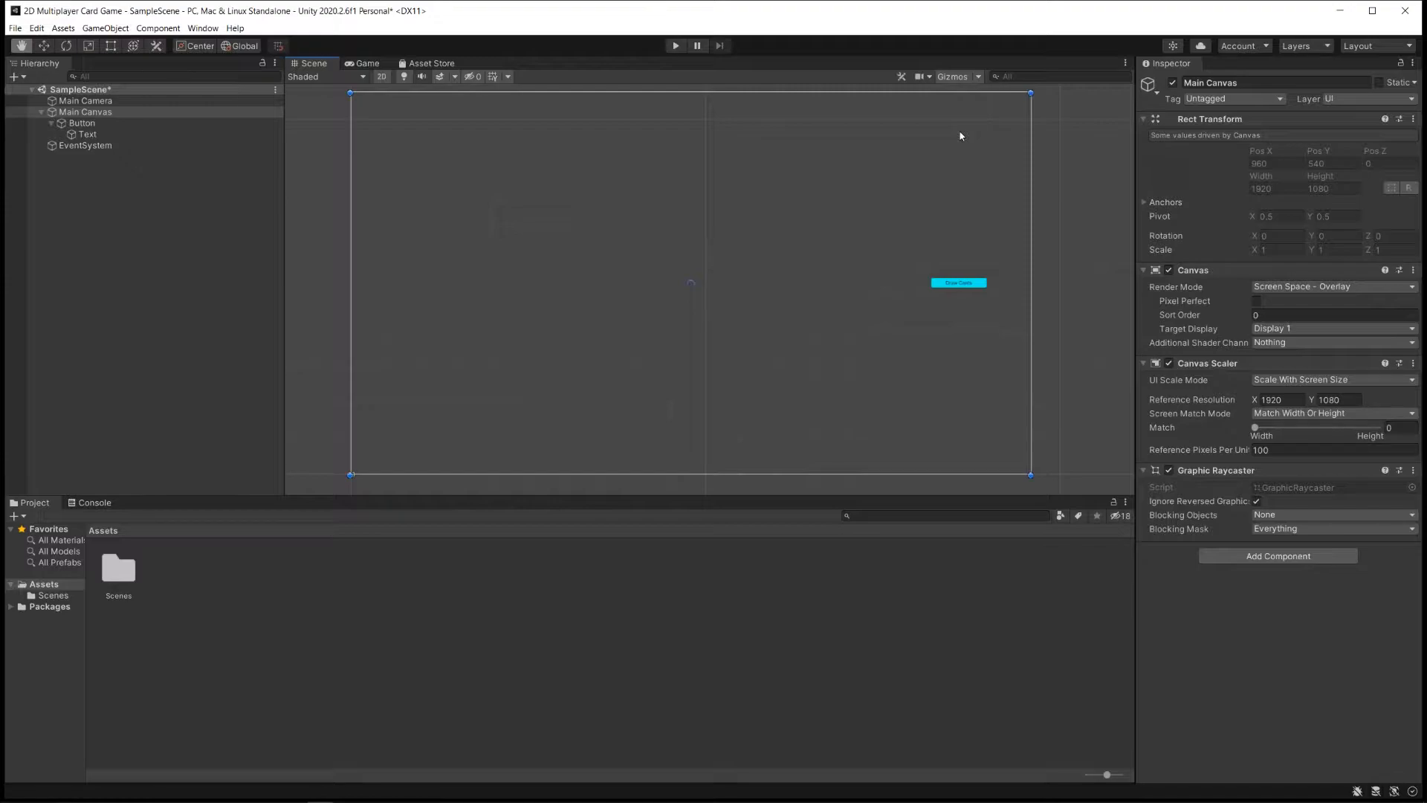
mouse_move(784, 259)
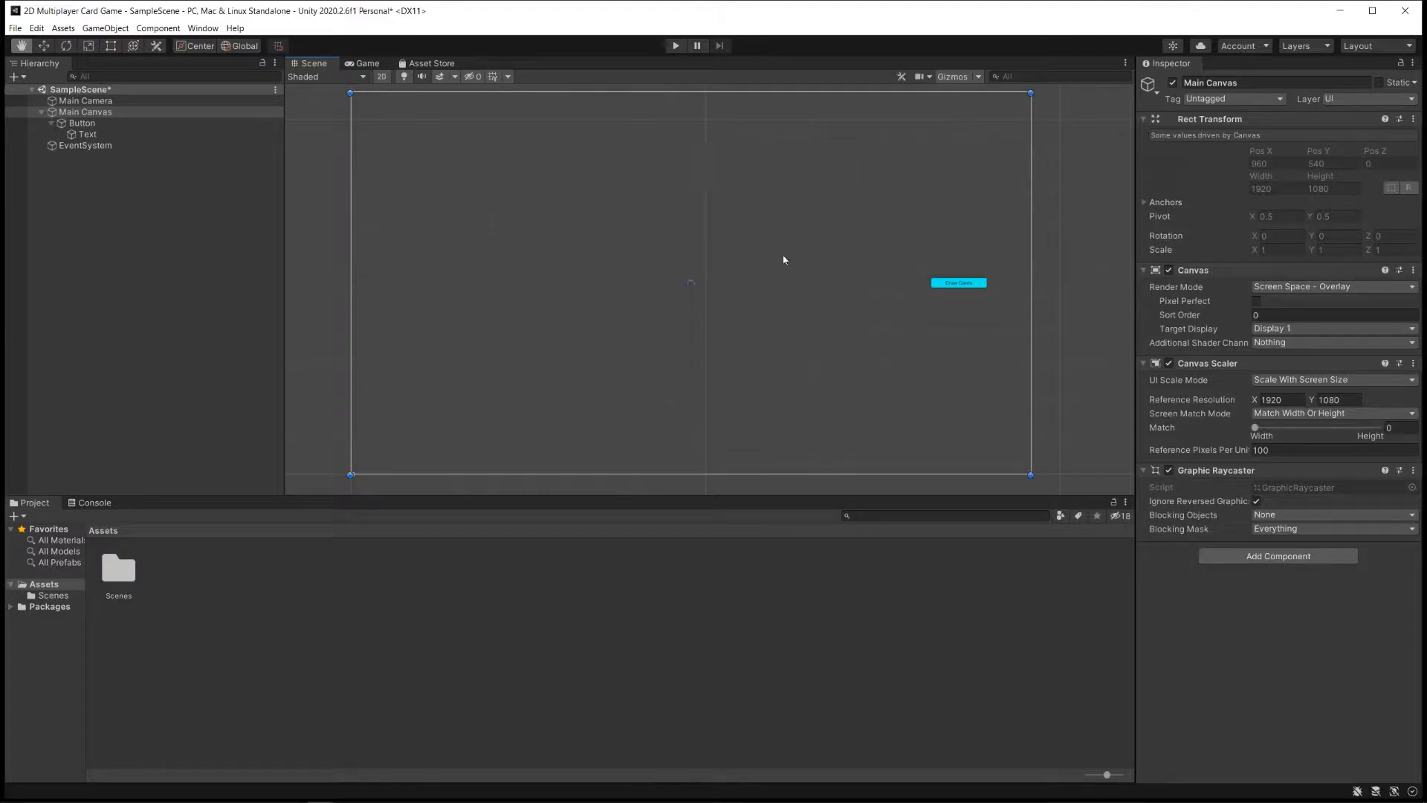
mouse_move(962, 236)
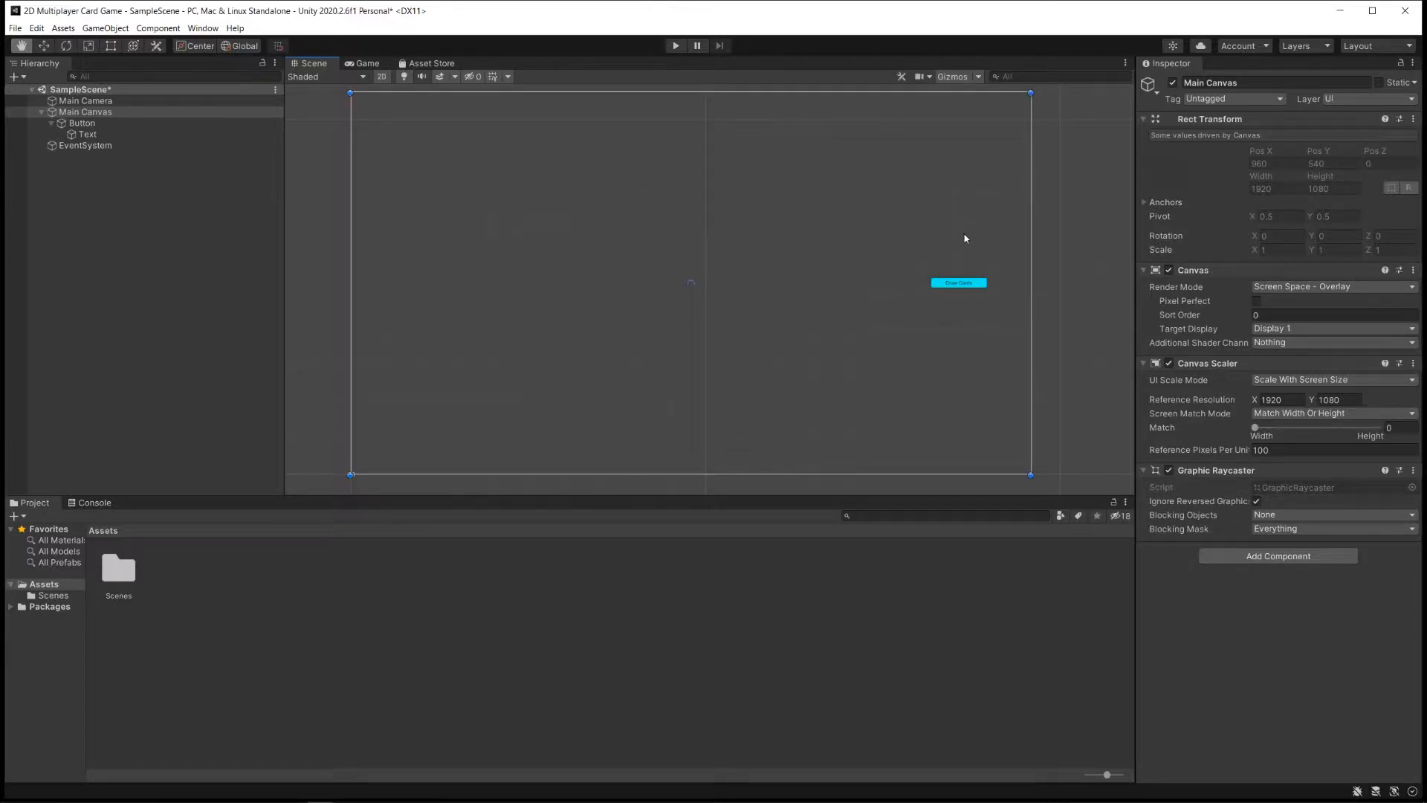
mouse_move(968, 253)
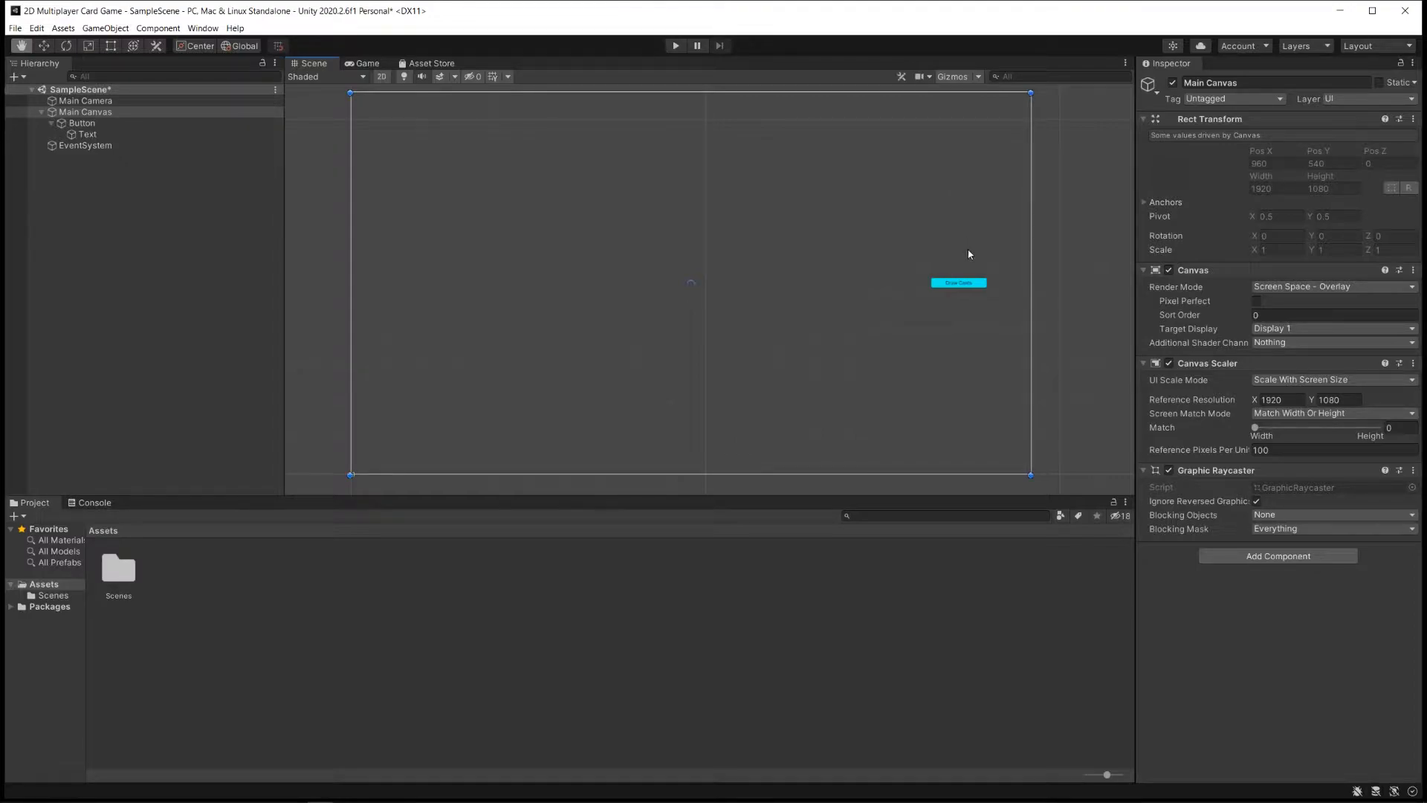
mouse_move(939, 278)
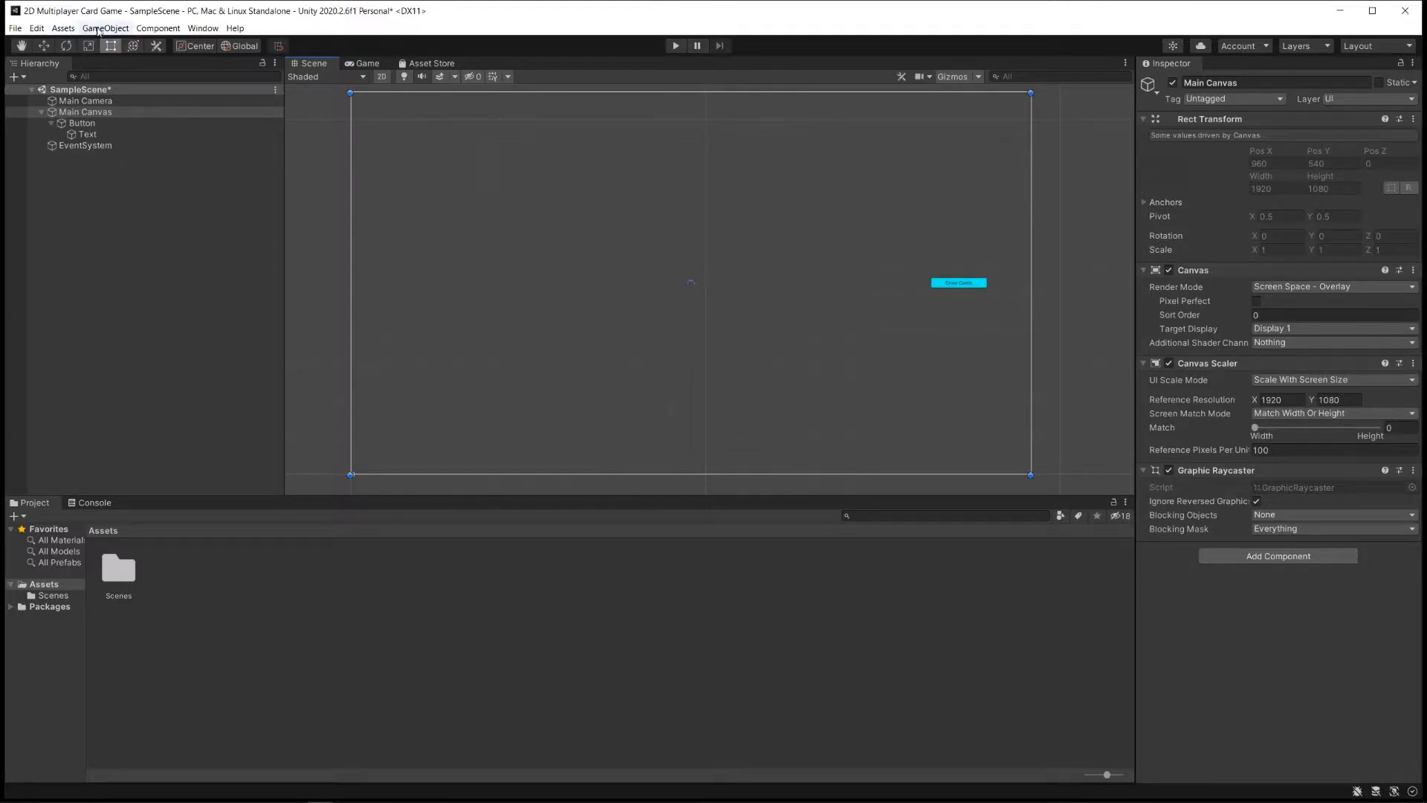
Create an empty object named Background and give it a white Image component
left_click(104, 28)
type("Backgrou")
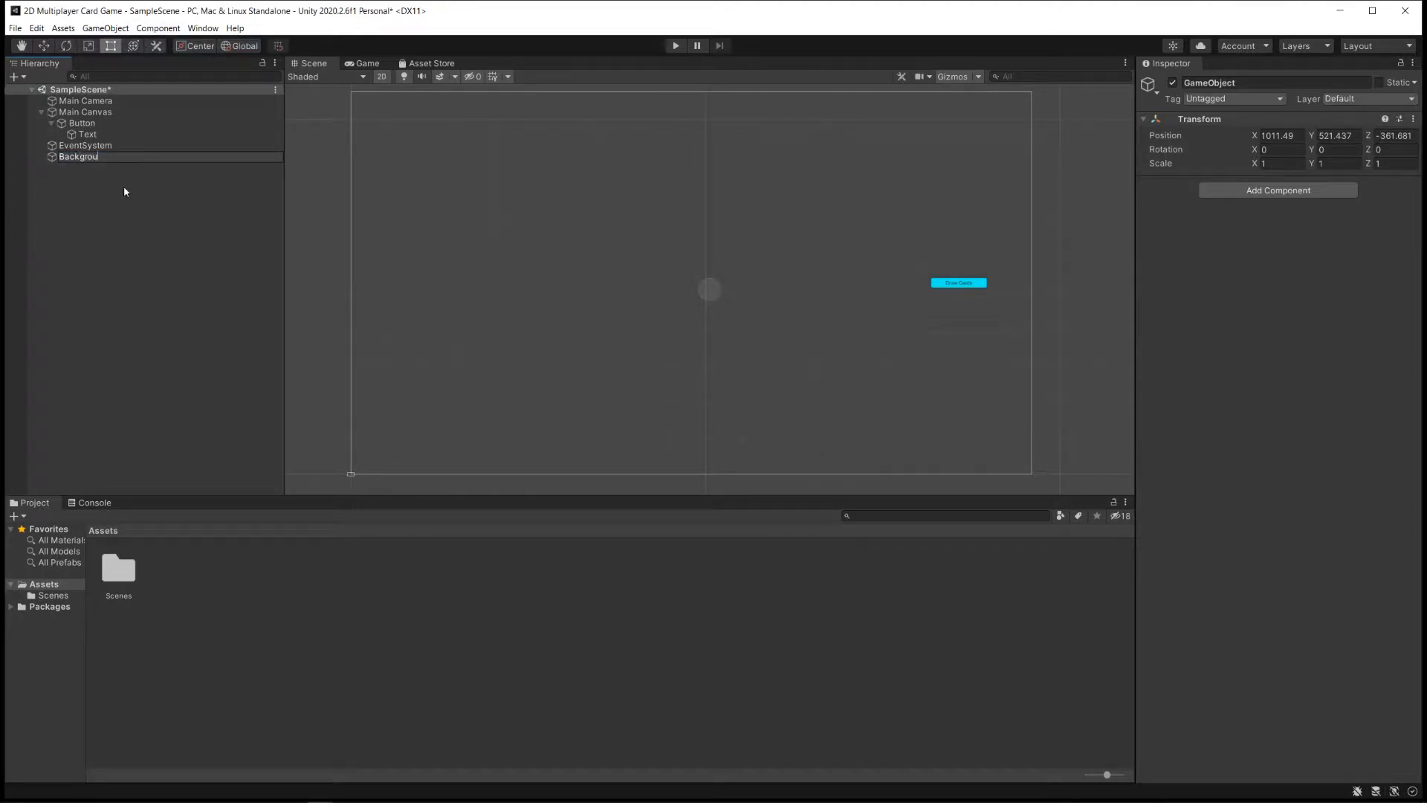
left_click(1278, 190)
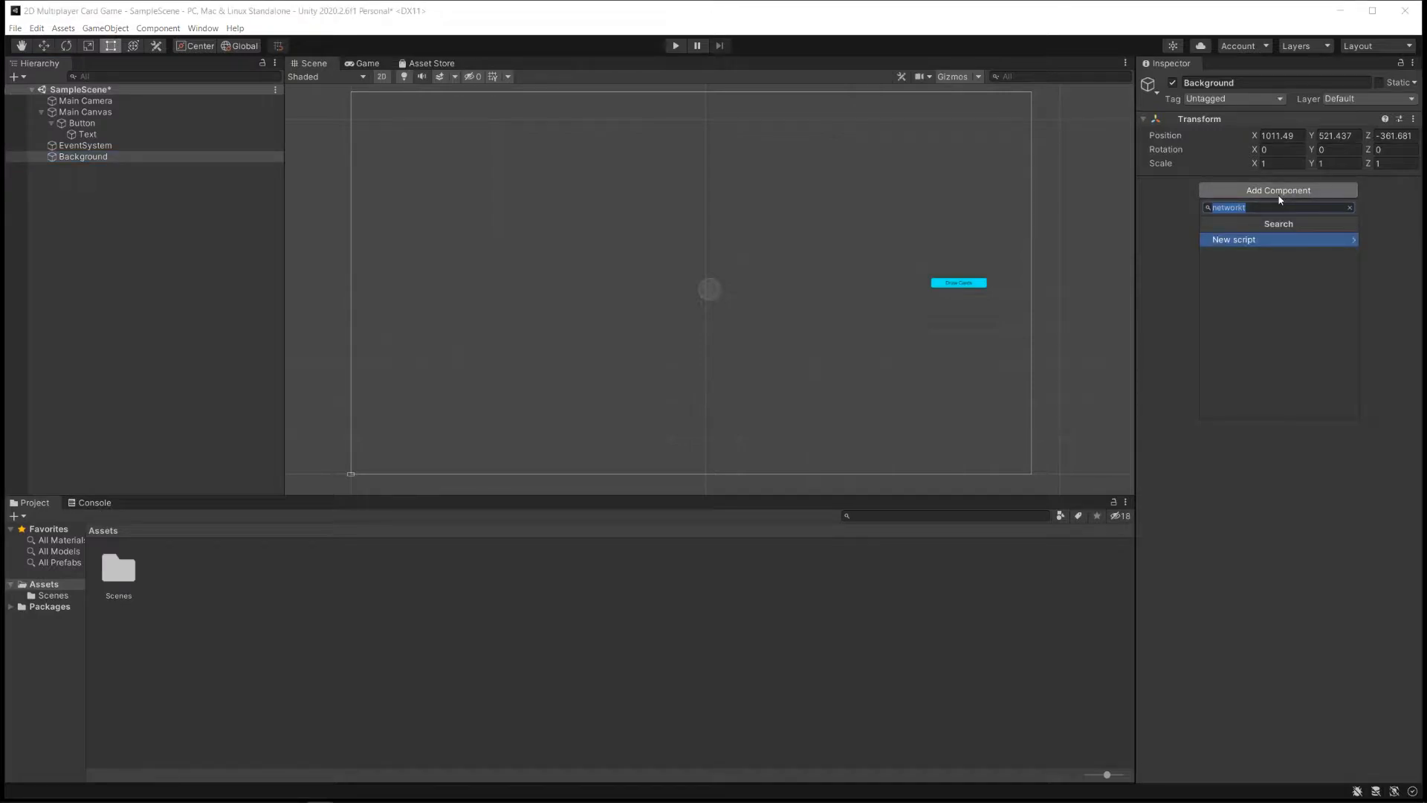
type("image")
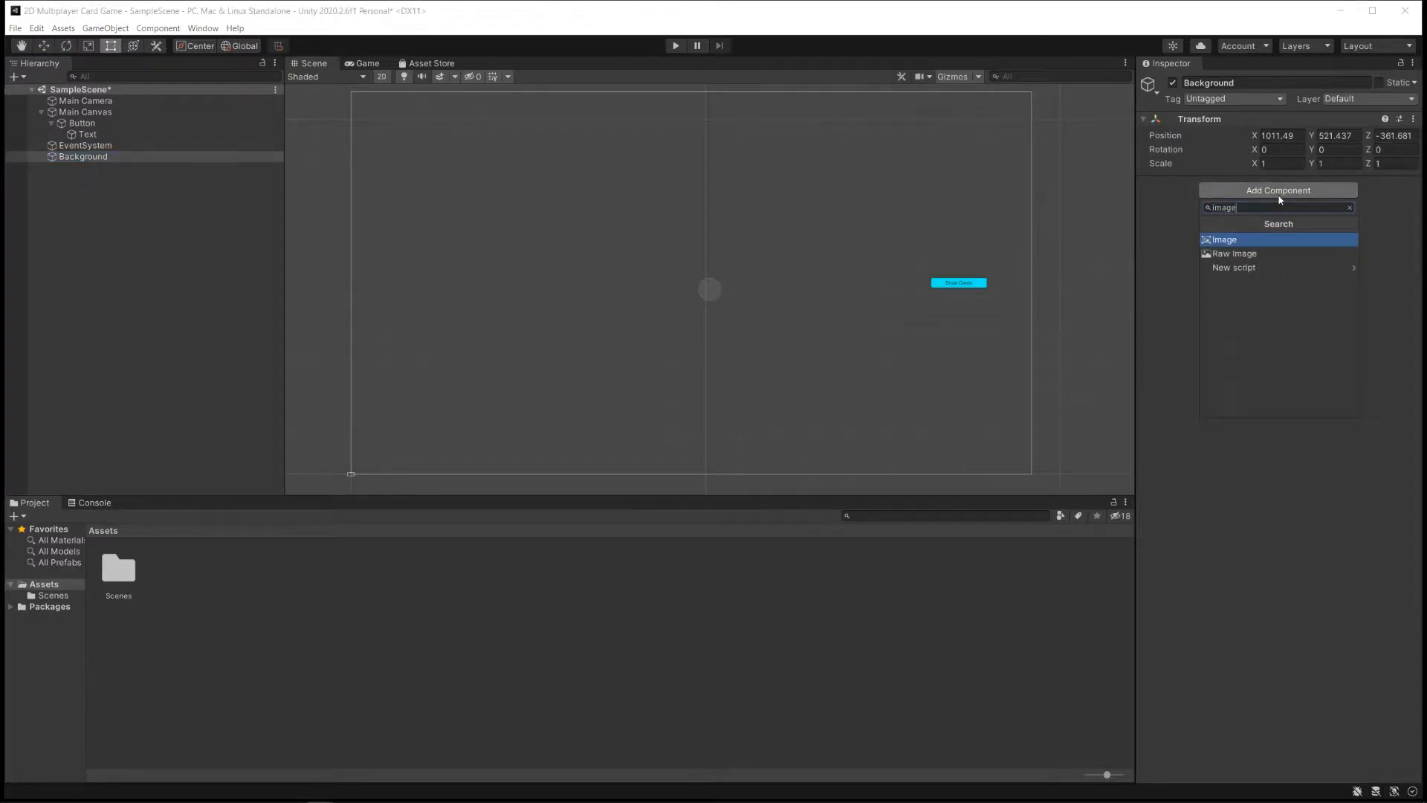
left_click(1224, 239)
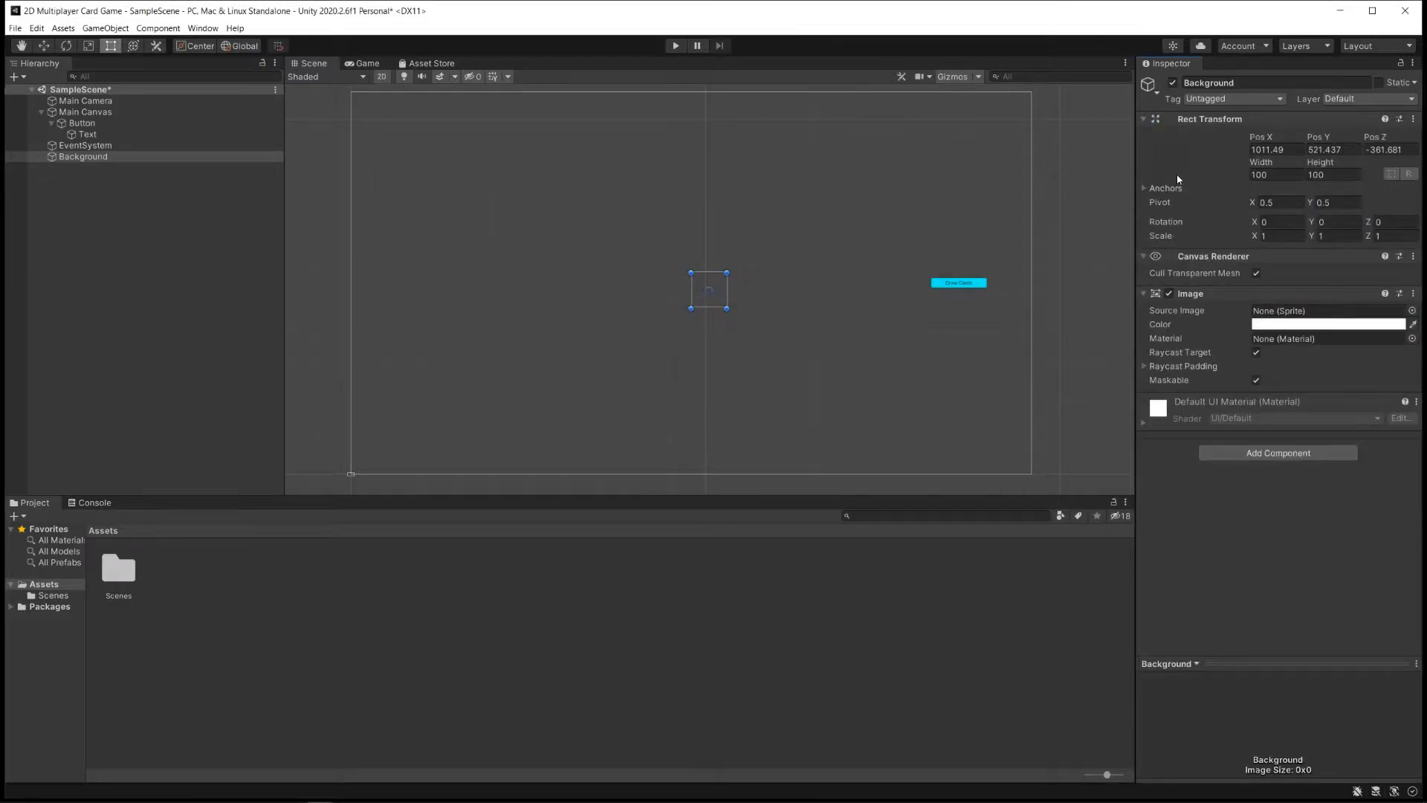
mouse_move(1335, 306)
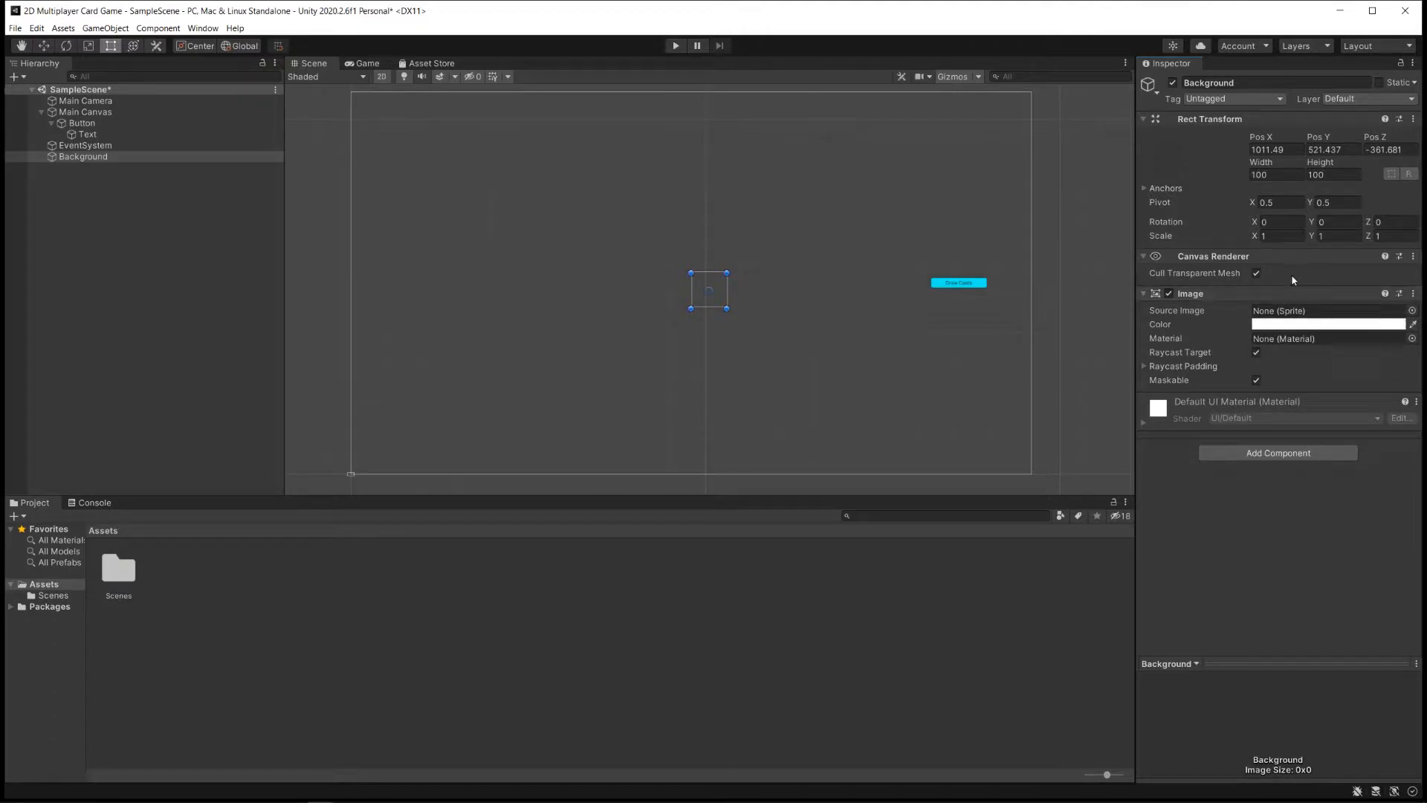
mouse_move(672, 310)
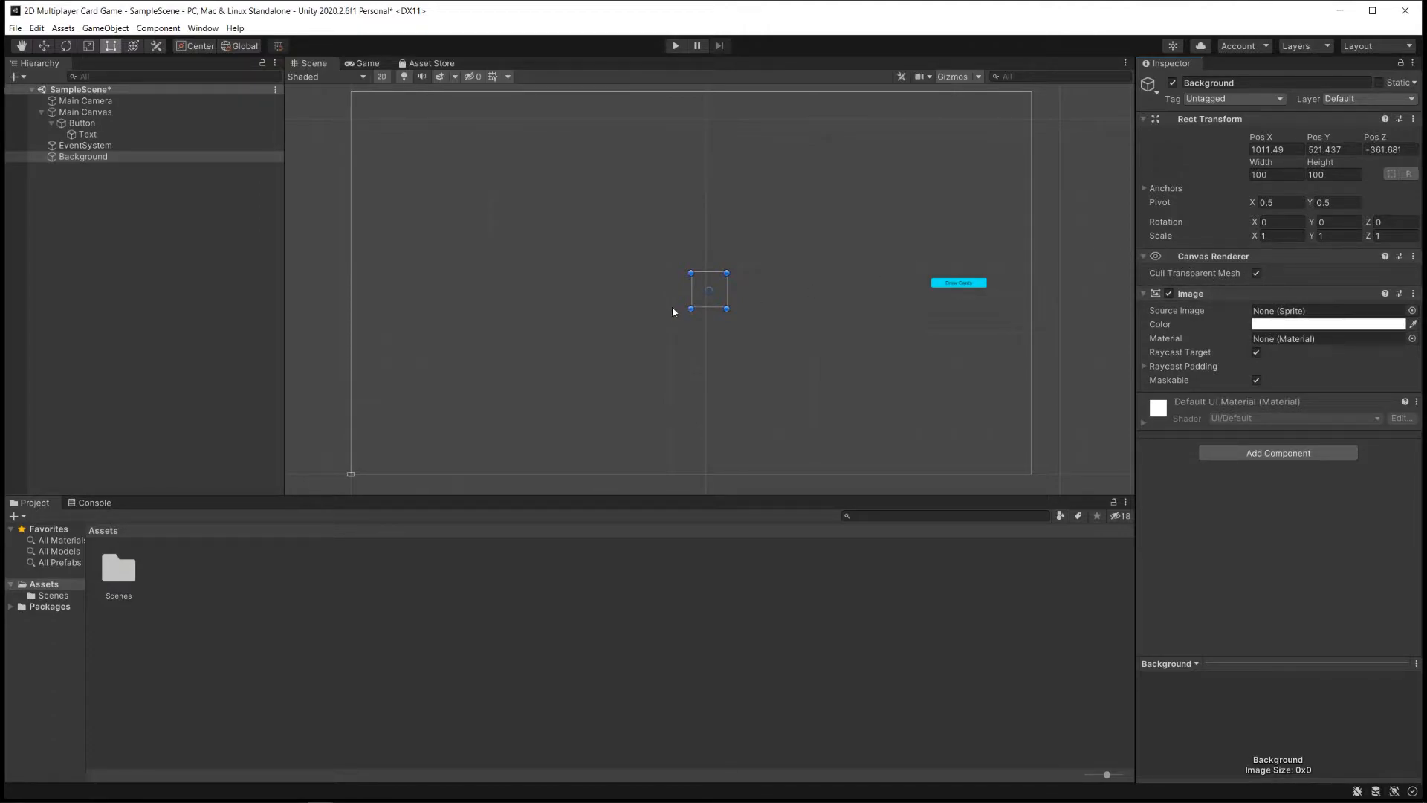
mouse_move(720, 276)
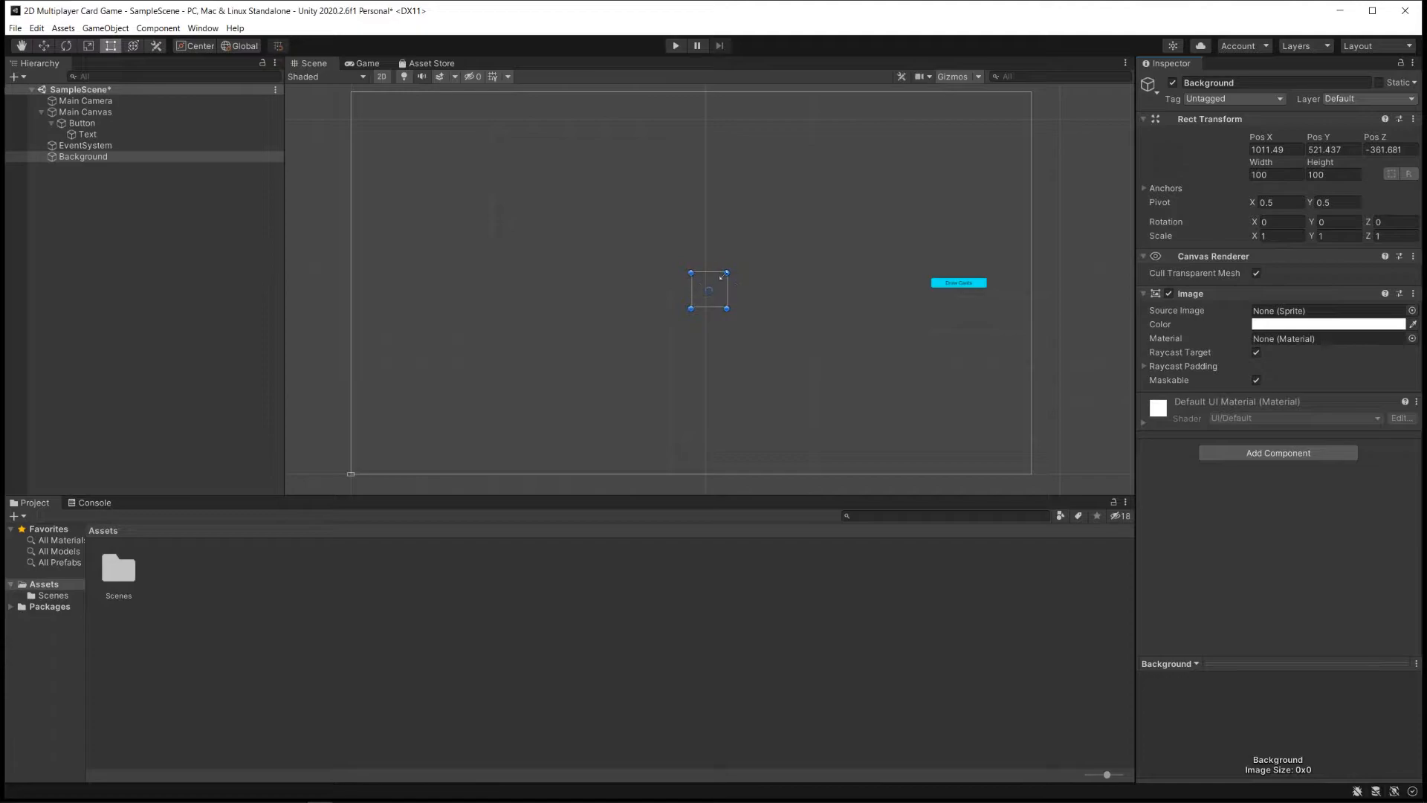
mouse_move(1100, 261)
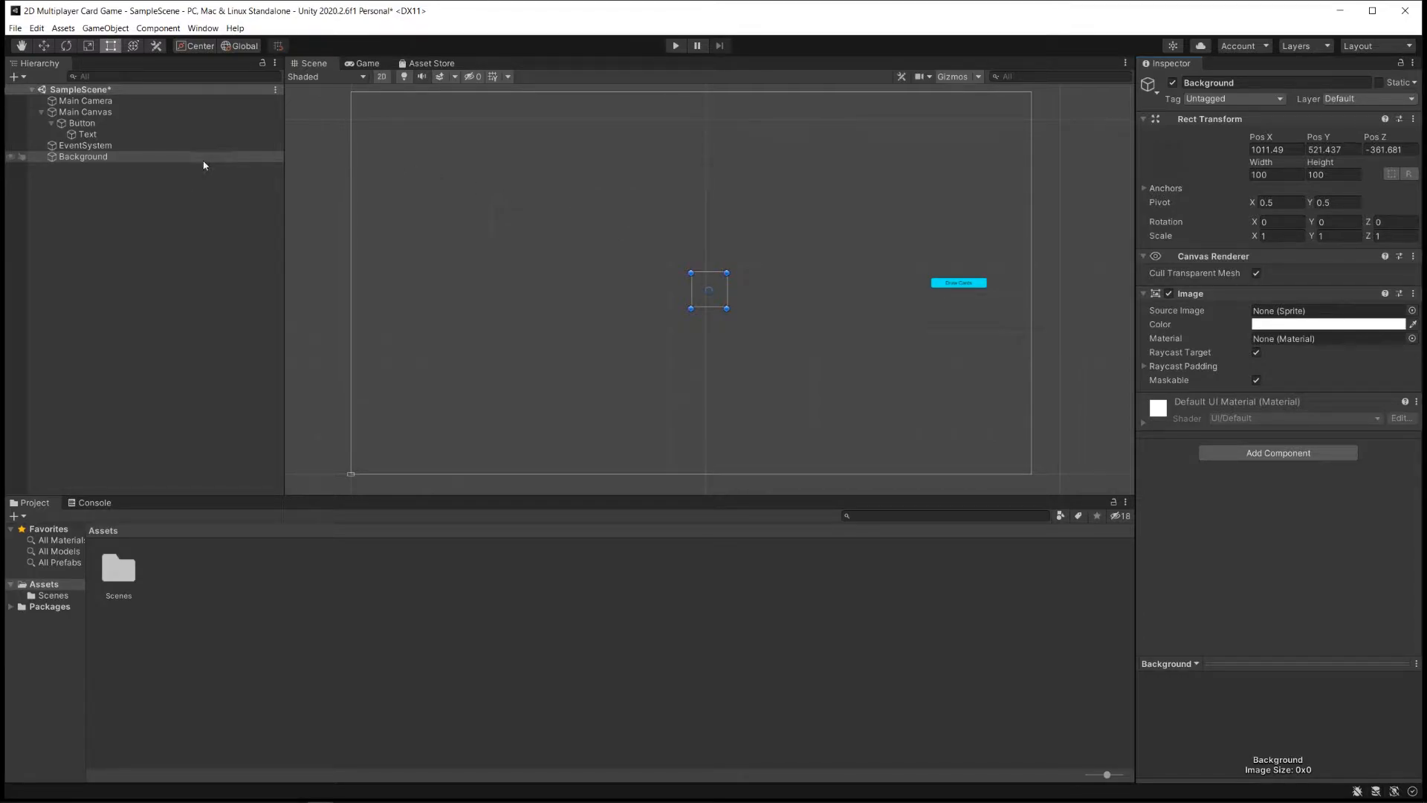
mouse_move(145, 166)
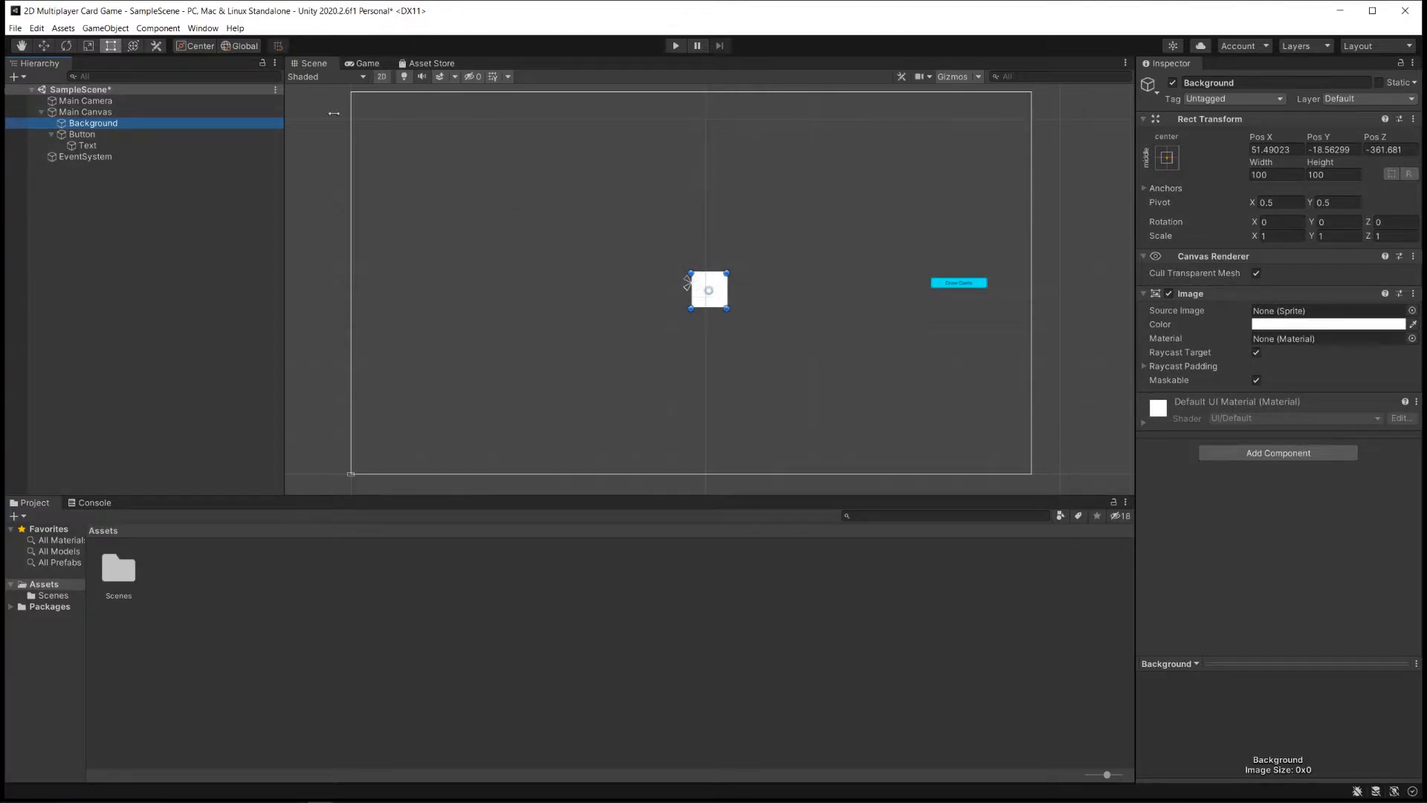
mouse_move(995, 266)
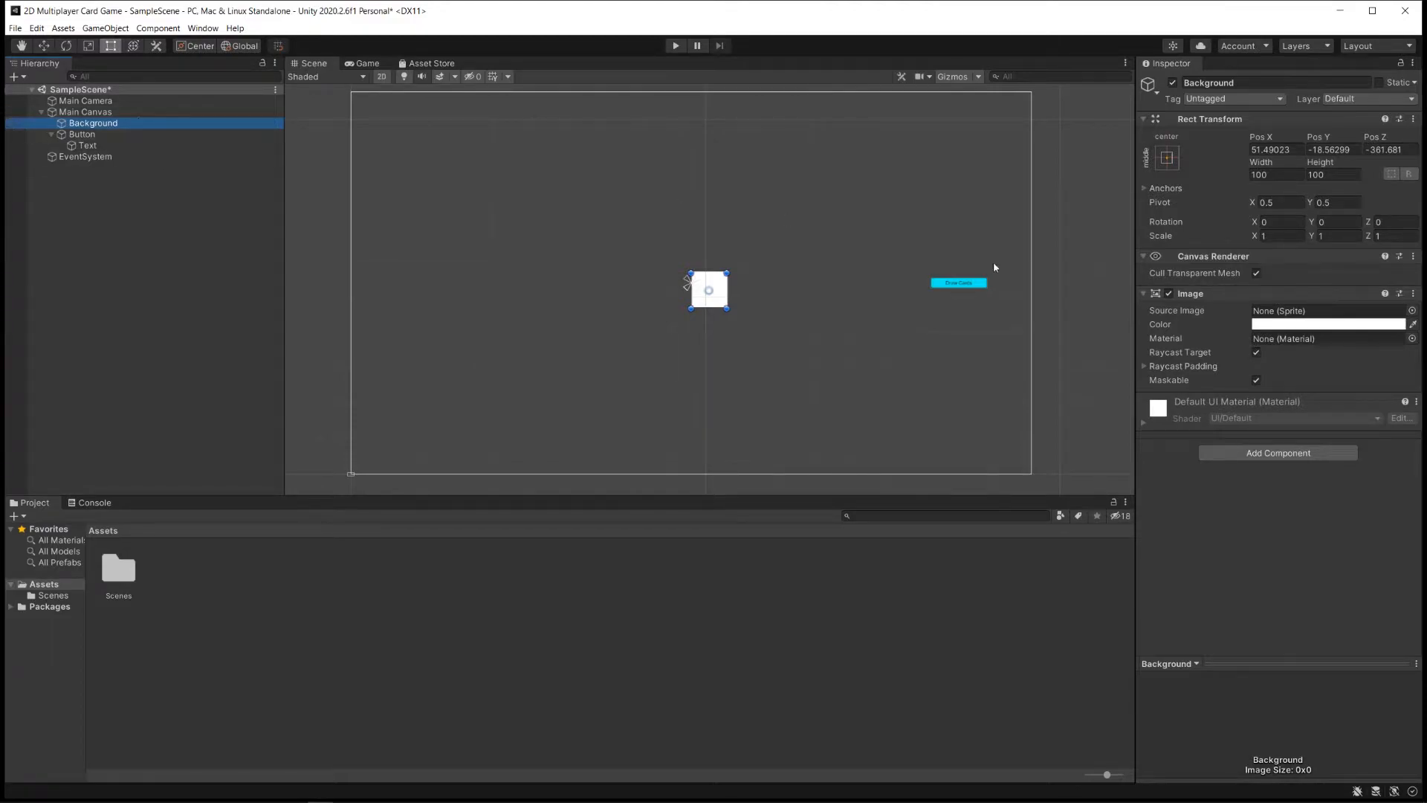
mouse_move(716, 301)
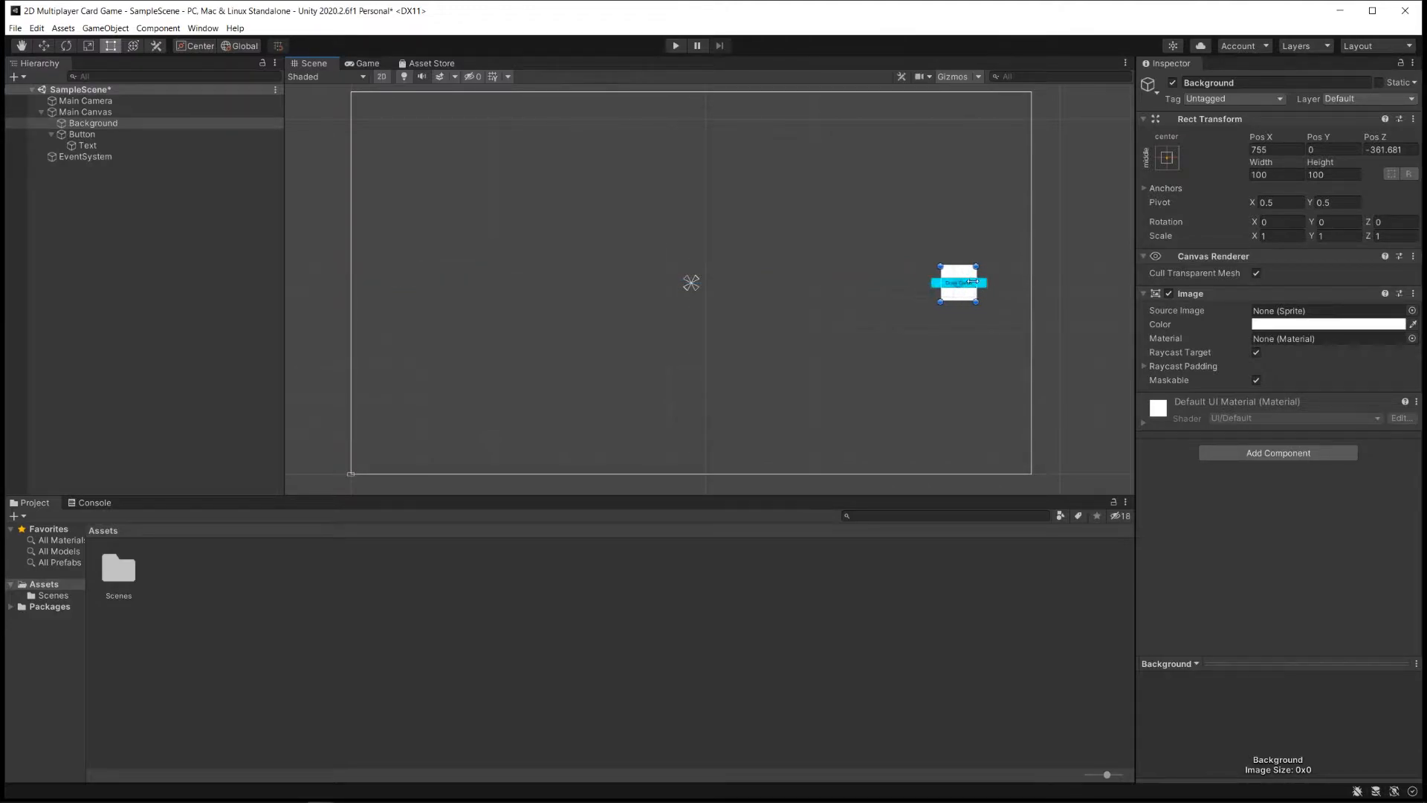
Place Background inside Main Canvas ordered before Button in the Hierarchy
left_click(81, 133)
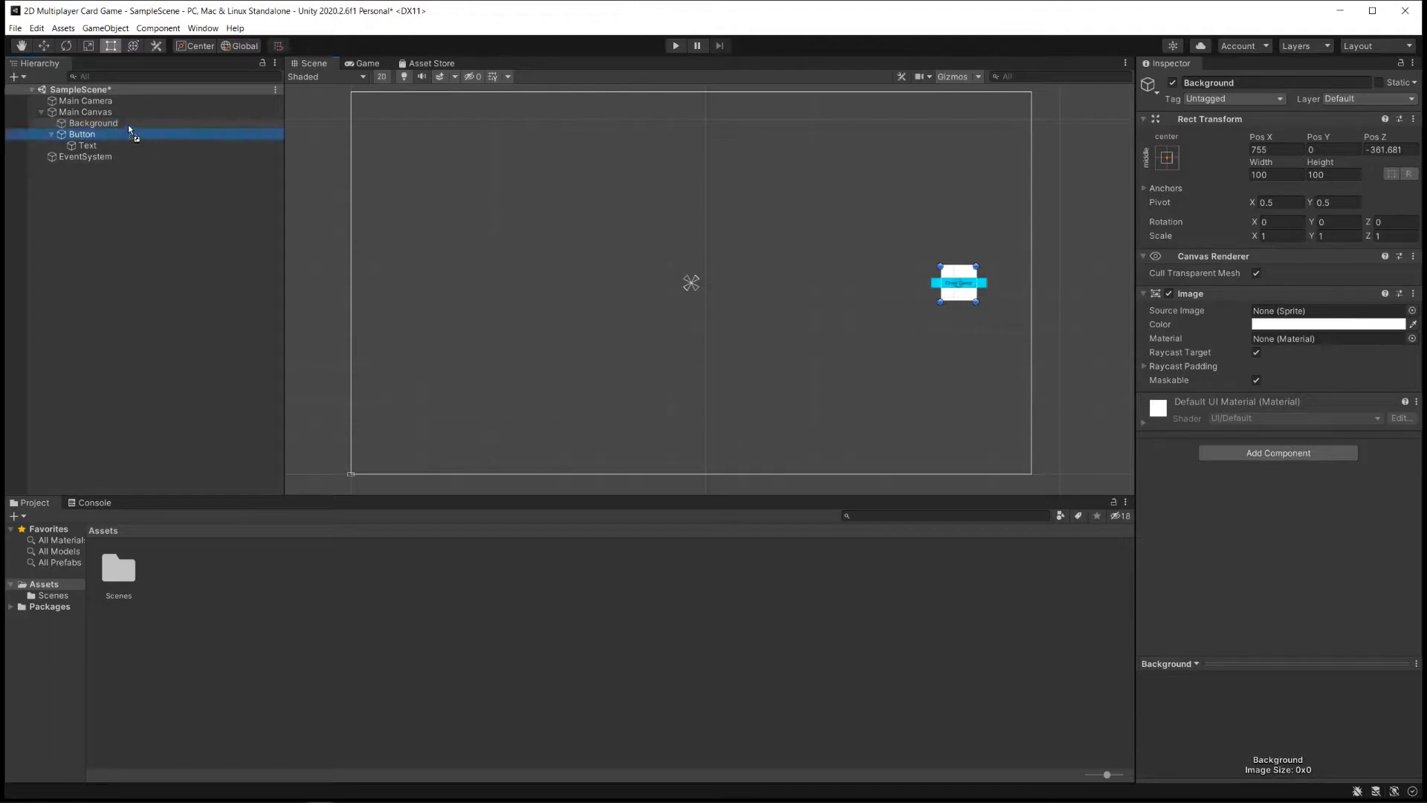
left_click(81, 124)
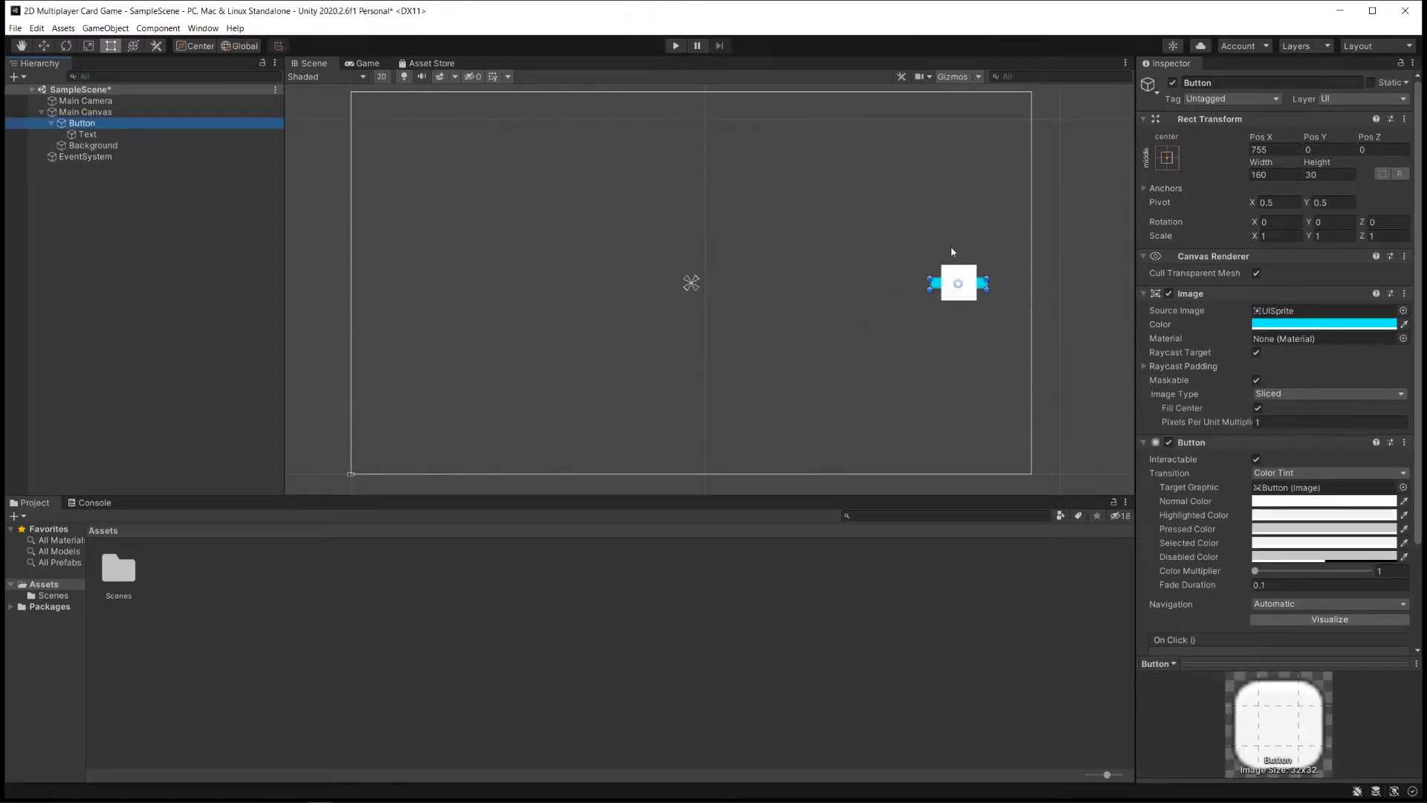
mouse_move(744, 220)
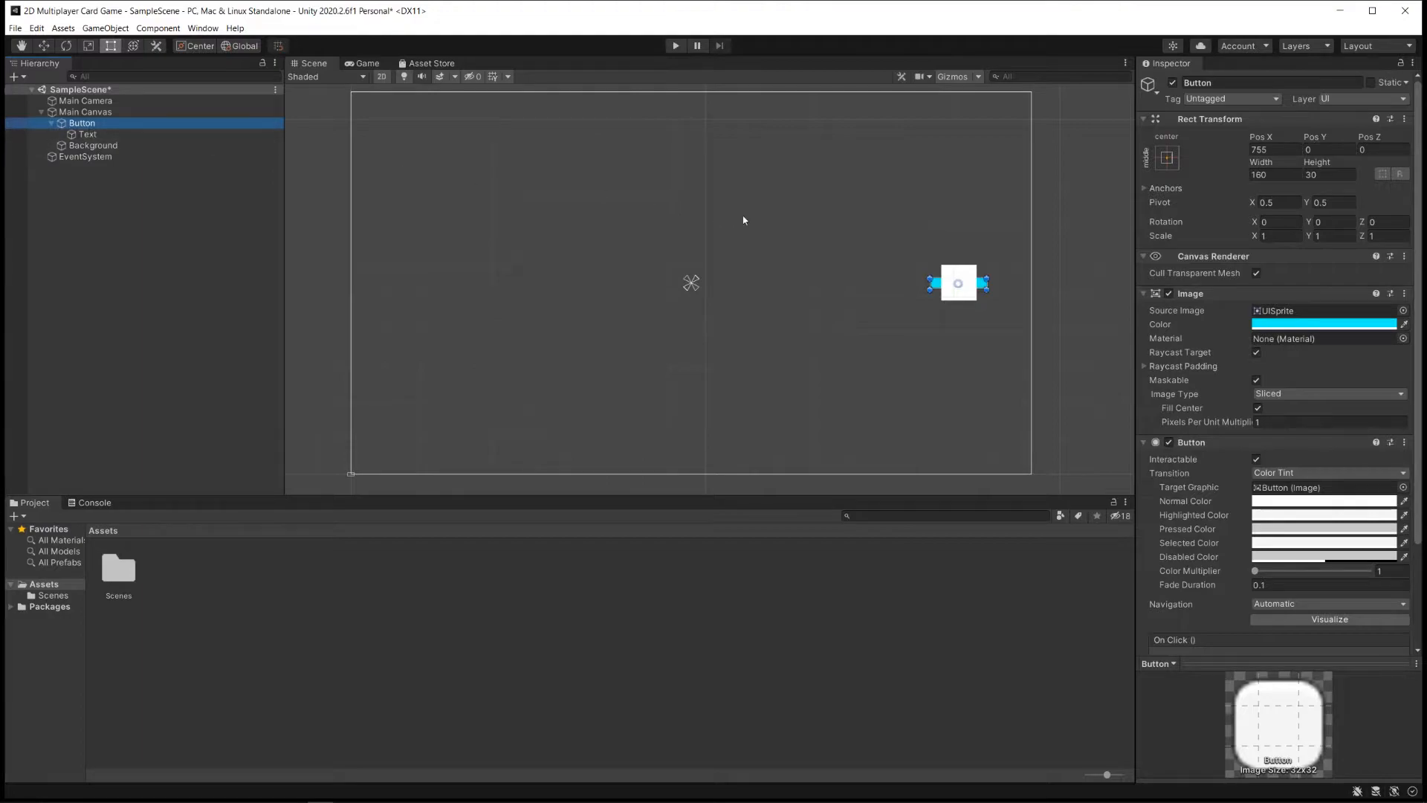
mouse_move(923, 278)
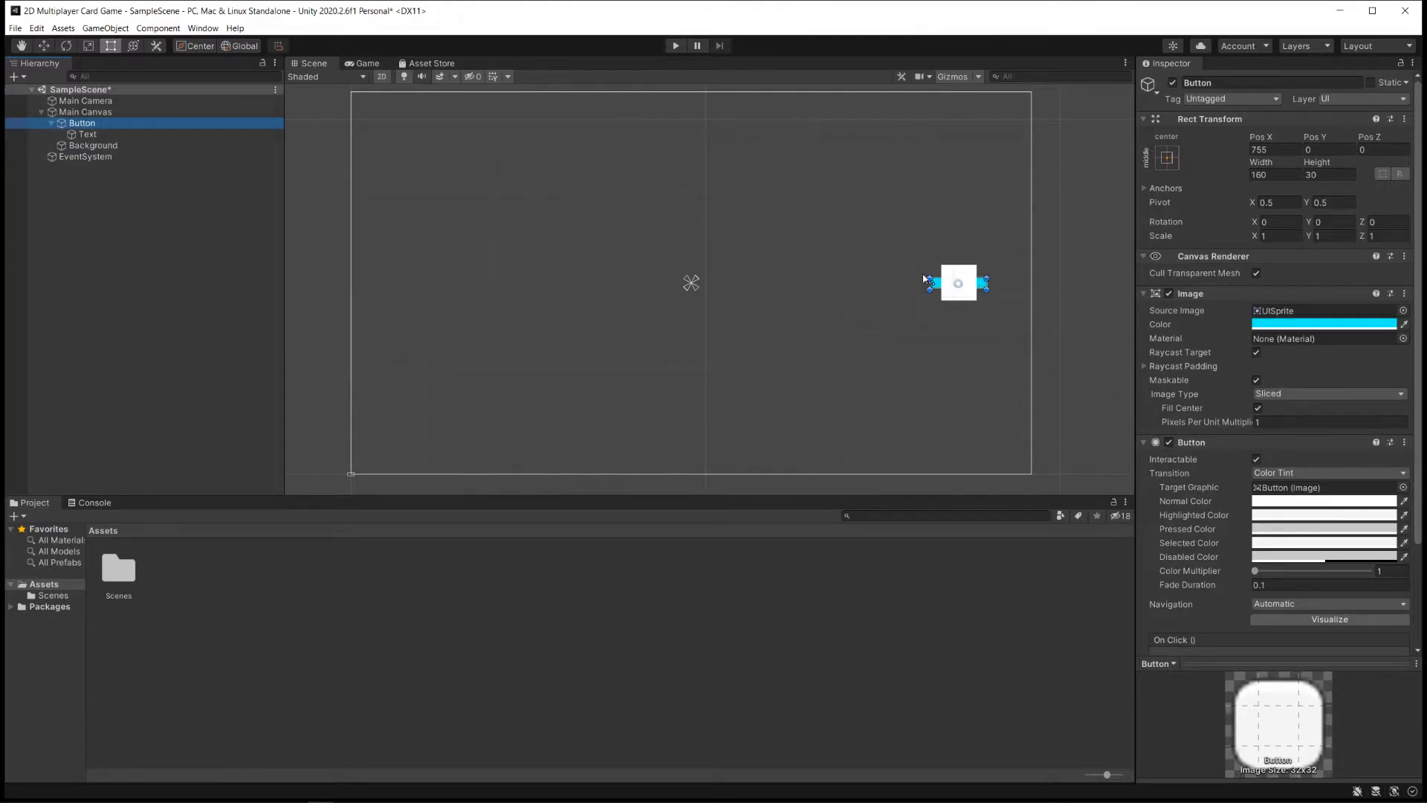
mouse_move(962, 289)
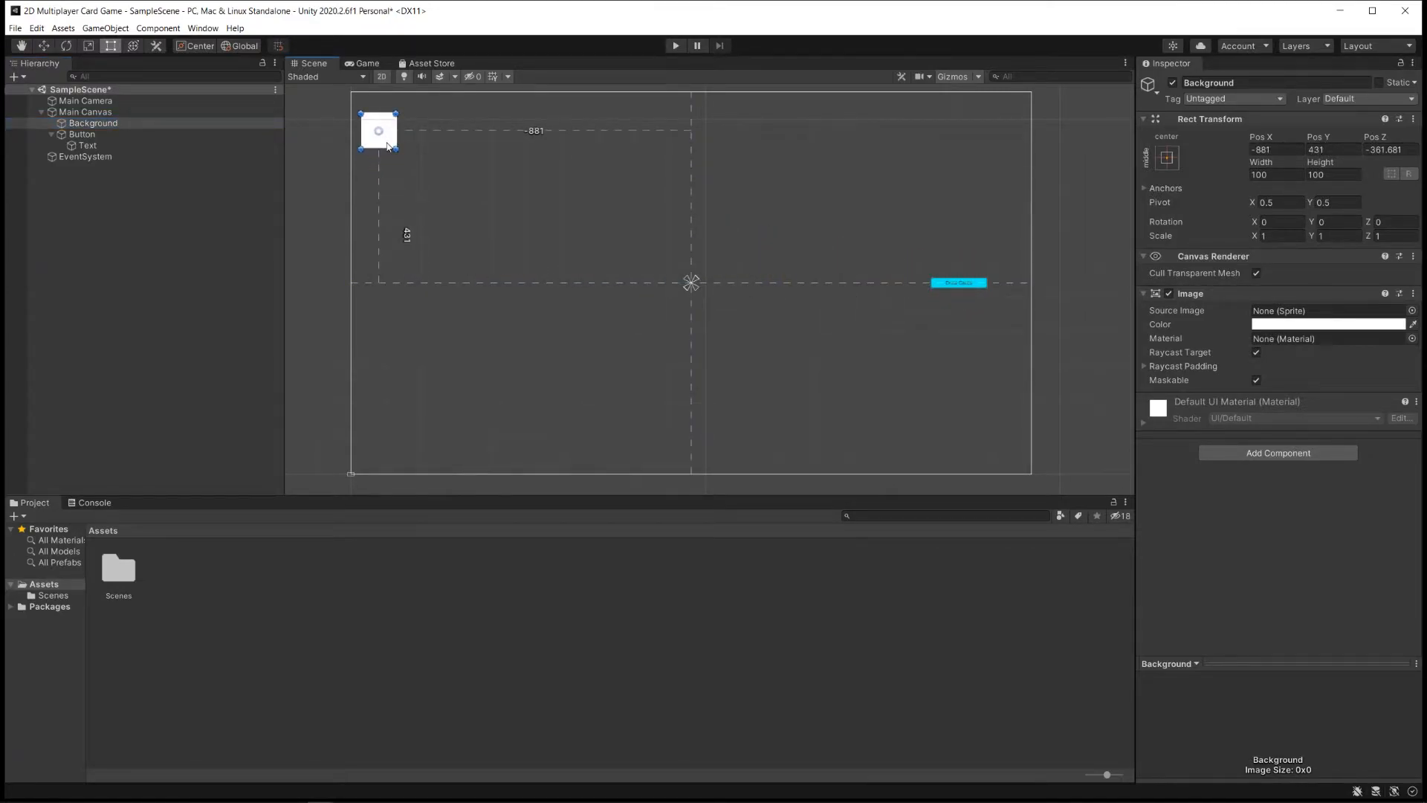
Centre Background at 1920x1080 so it covers the canvas, then preview it in Game view
left_click_drag(379, 131, 367, 108)
type("1920")
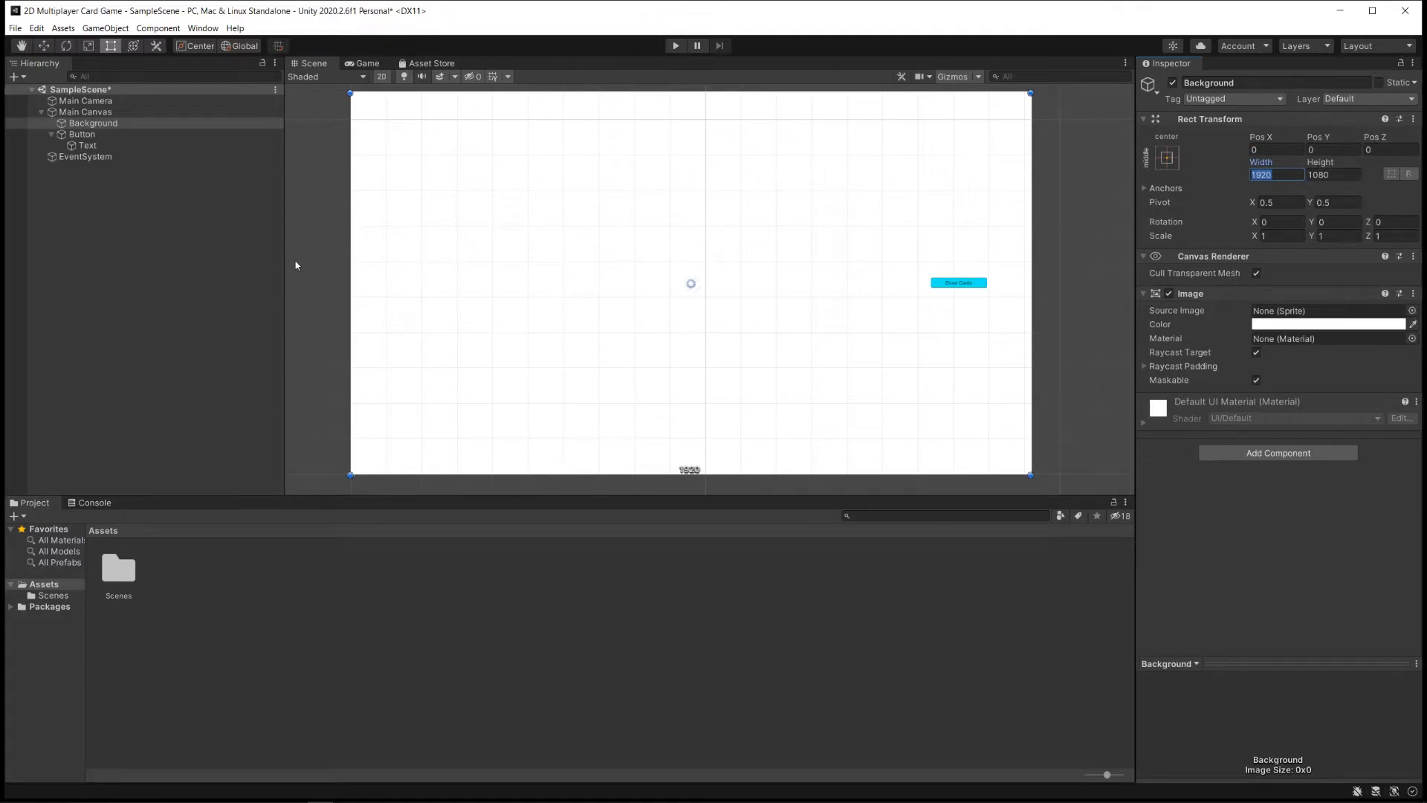
mouse_move(976, 258)
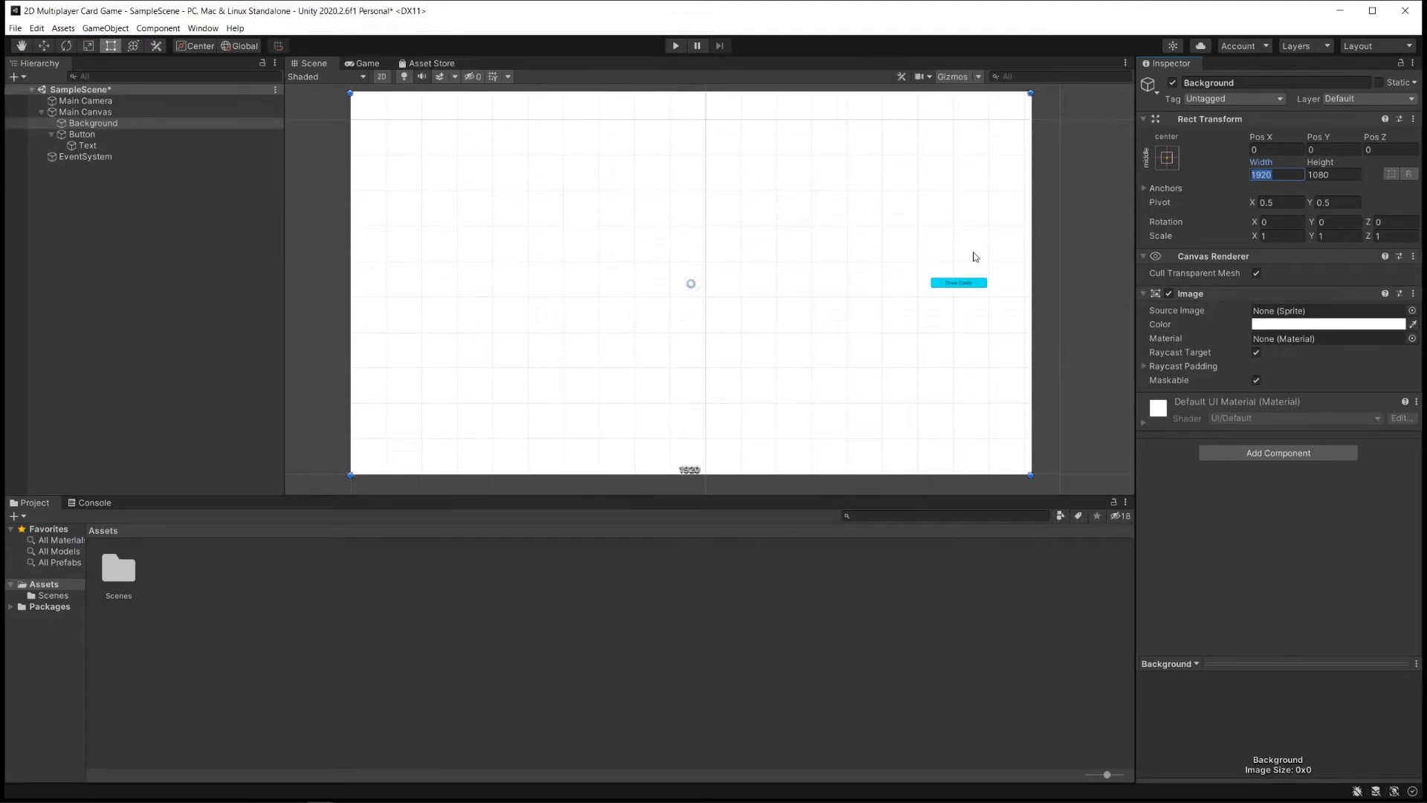
left_click(367, 62)
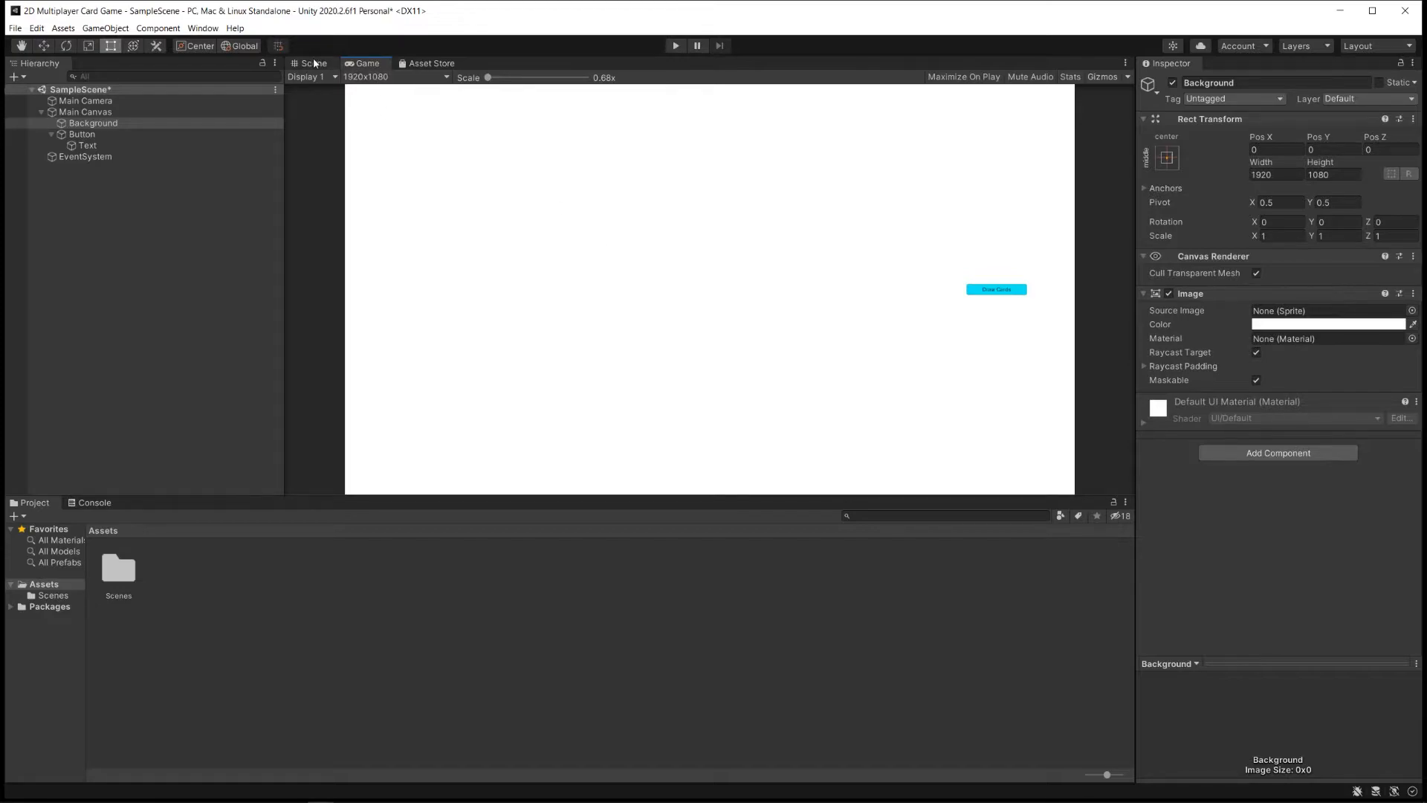
Set Background's Image colour to black 000000 and run a quick play-mode test
left_click(314, 63)
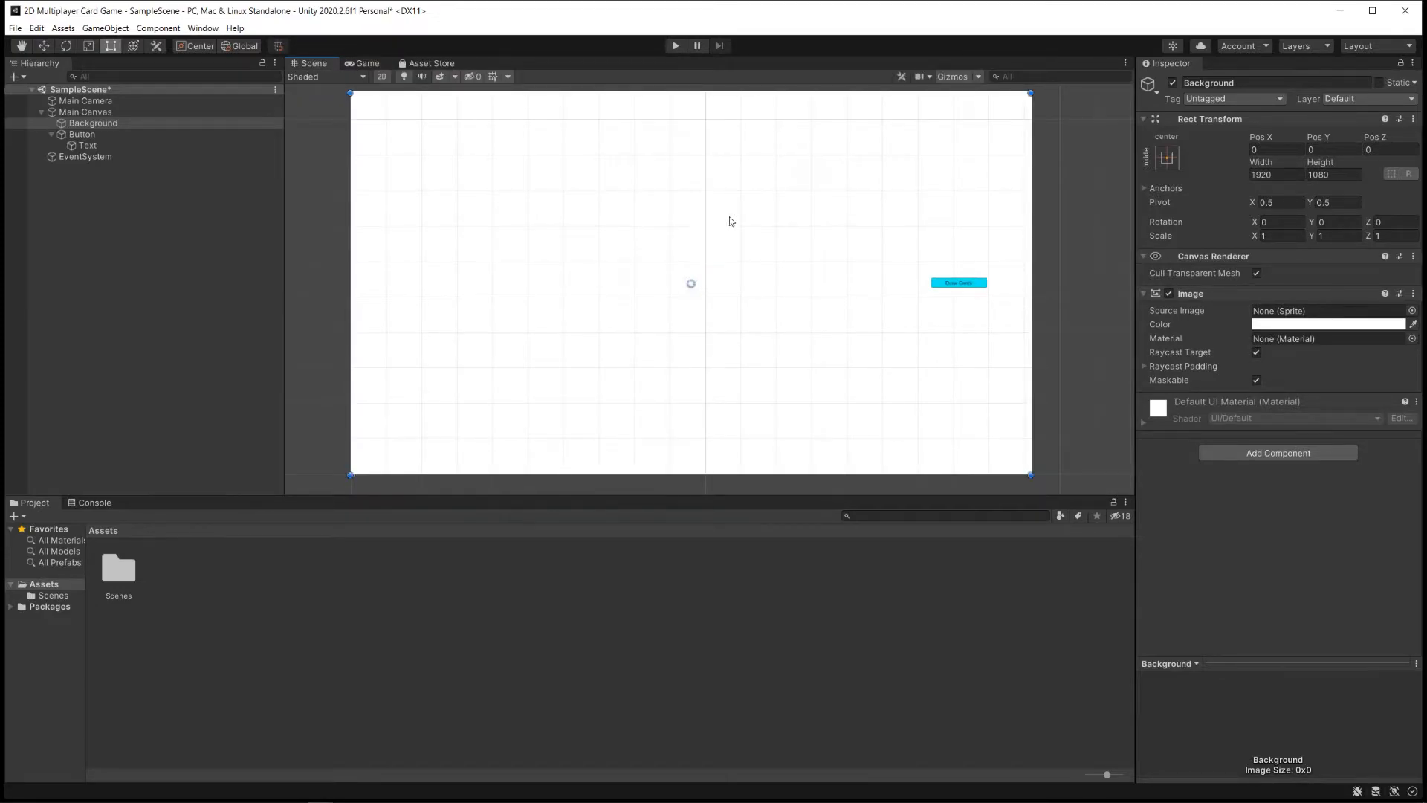
left_click(1329, 324)
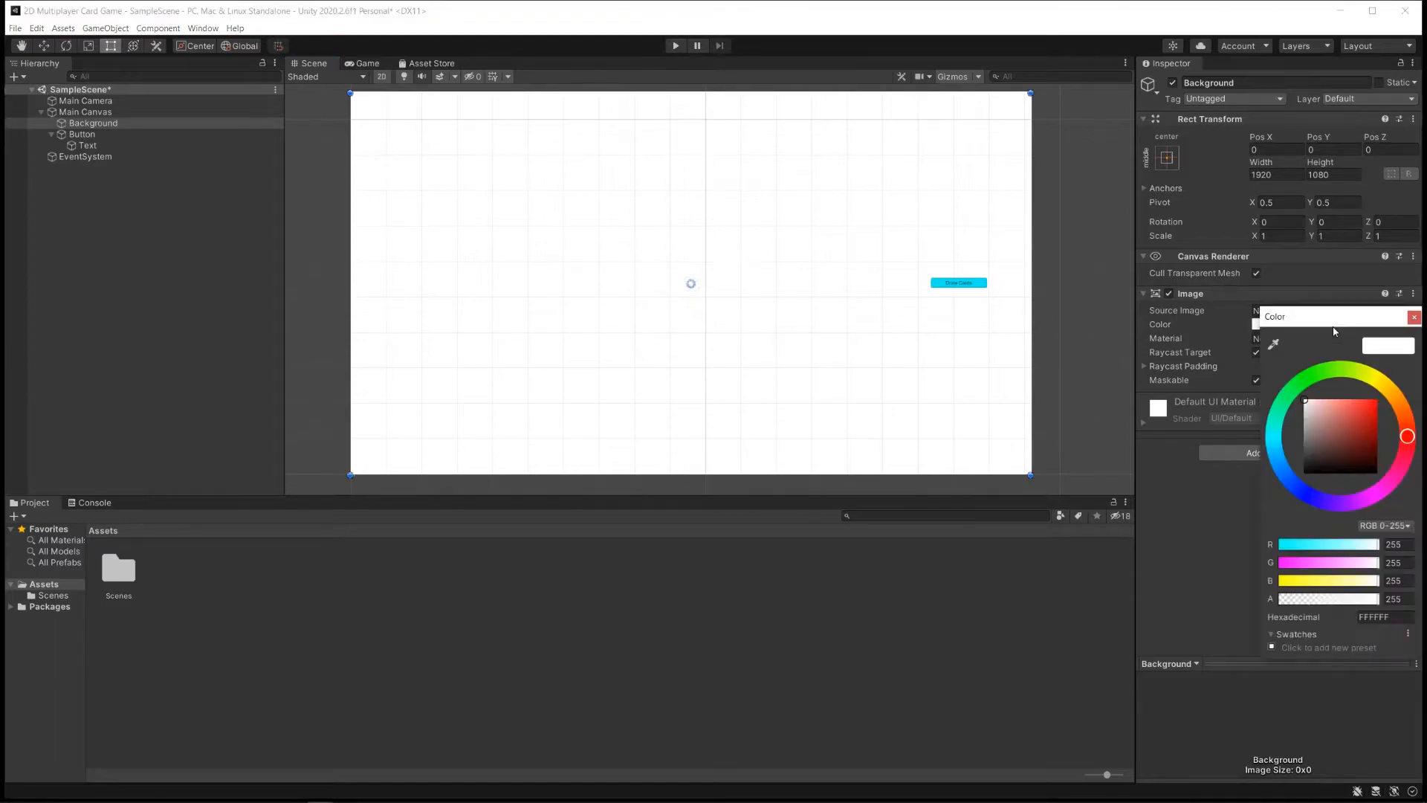
left_click(1314, 471)
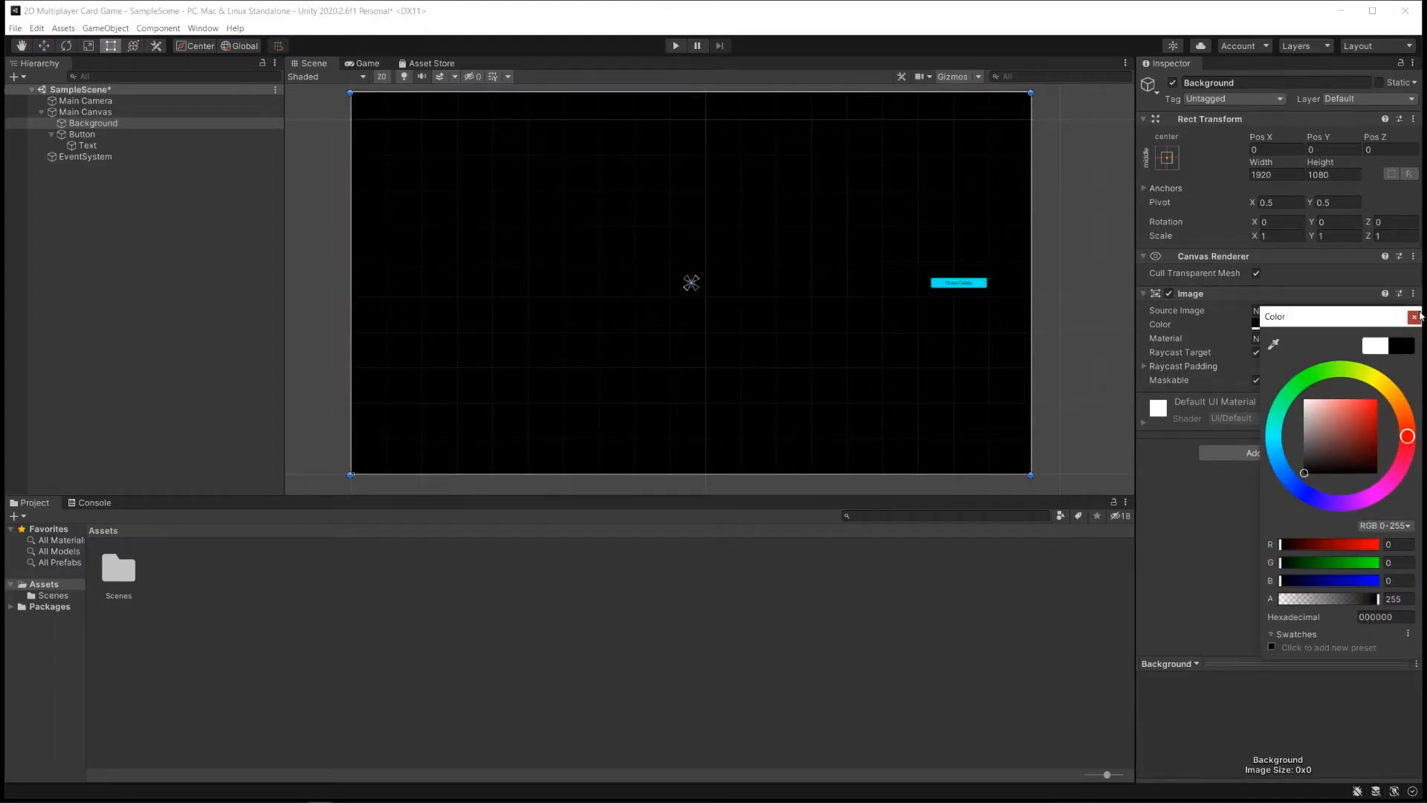
left_click(1416, 315)
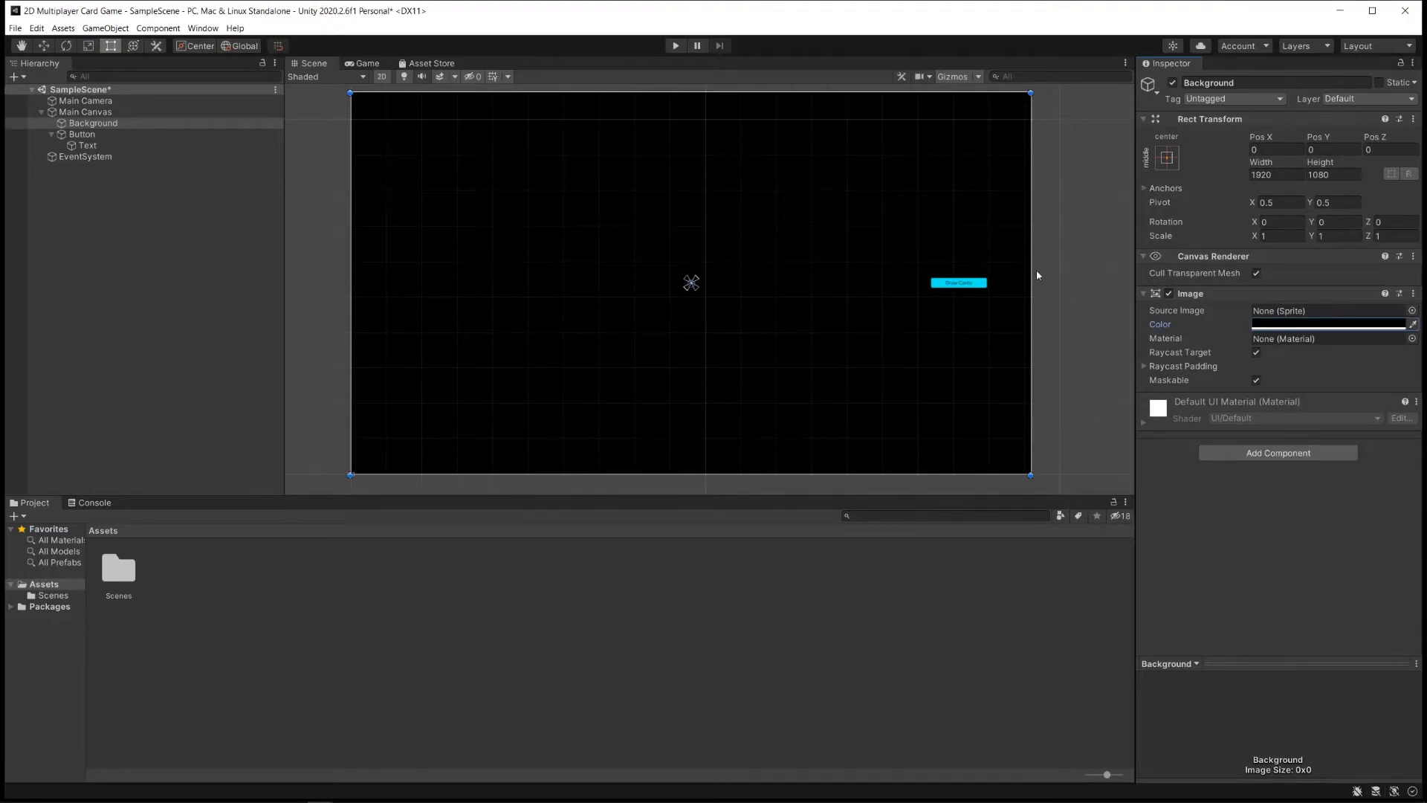
mouse_move(790, 42)
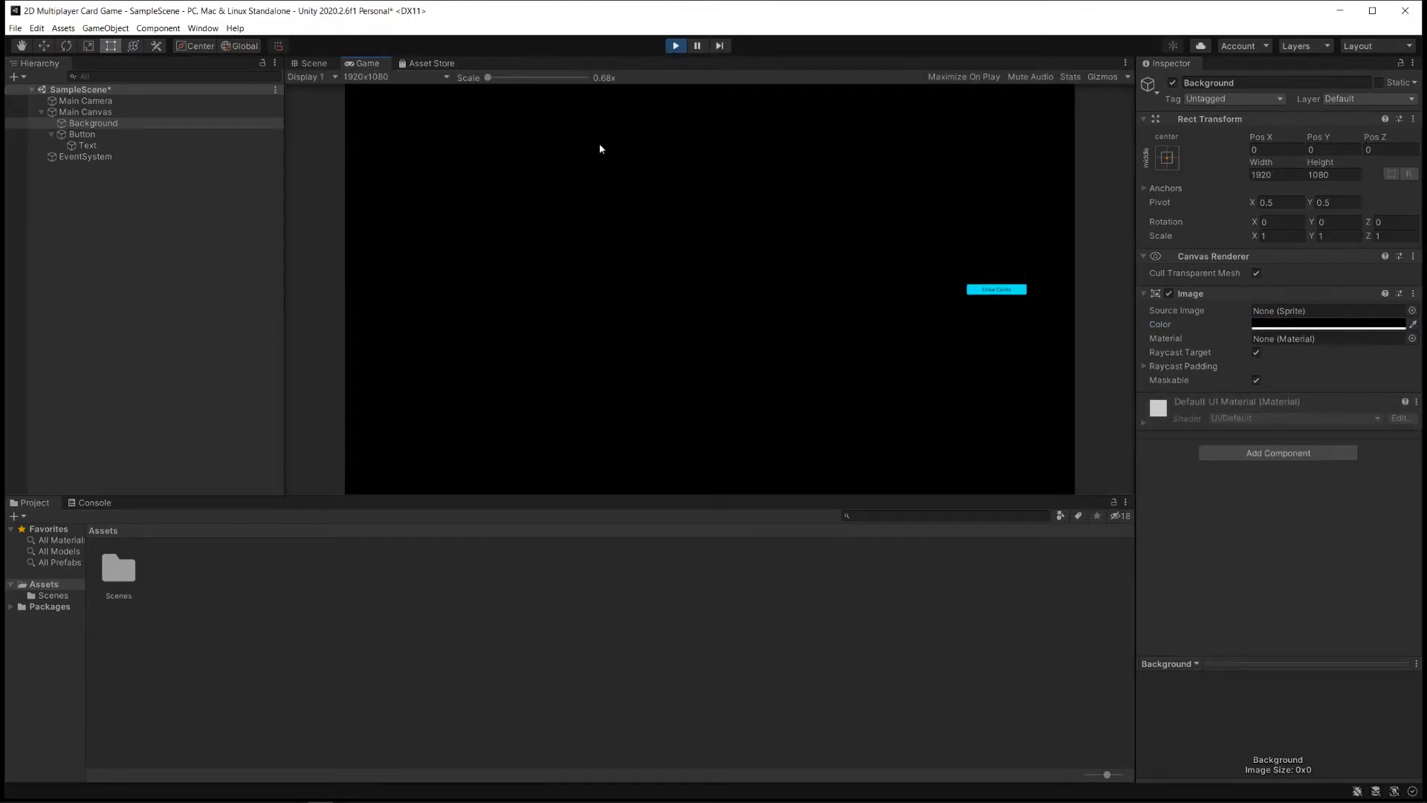
mouse_move(1008, 281)
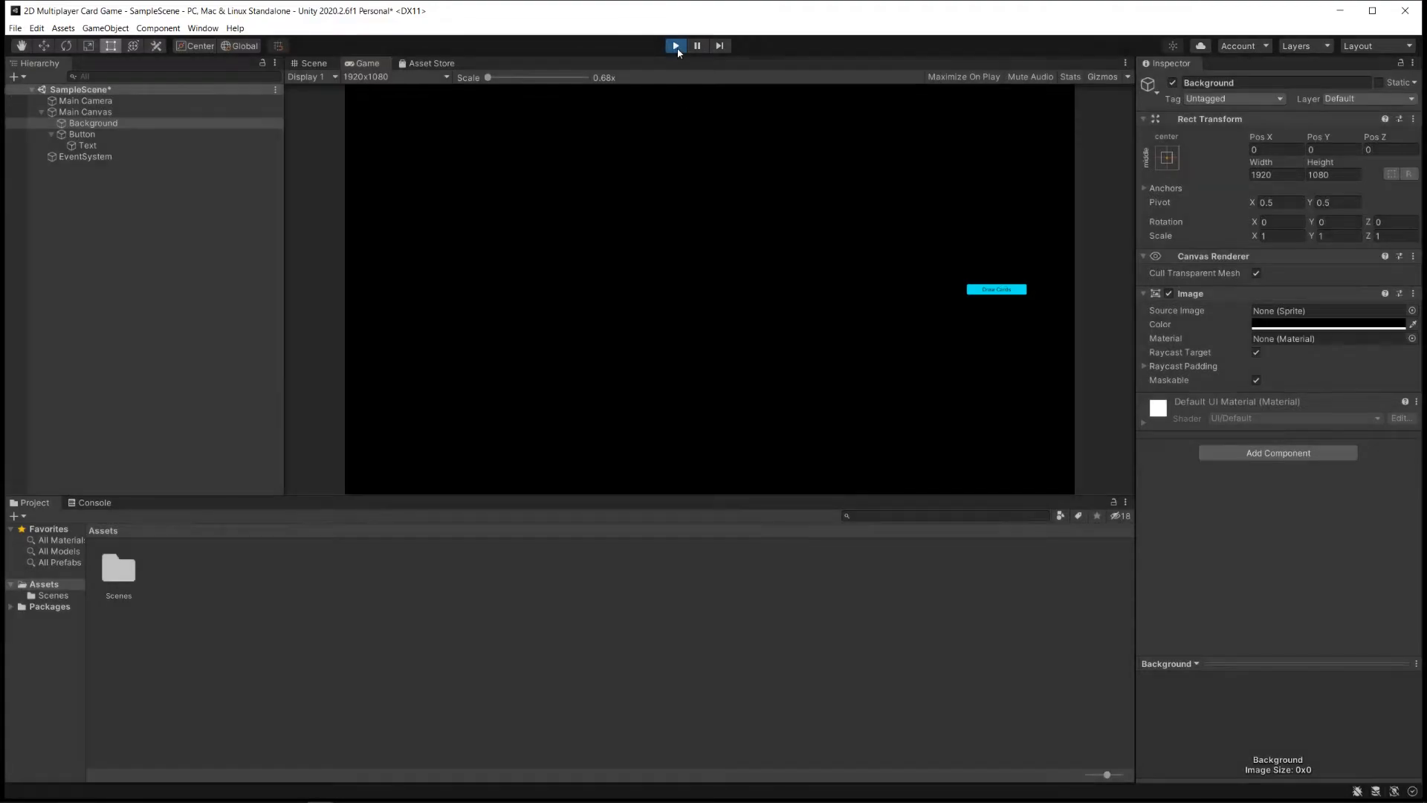
left_click(314, 63)
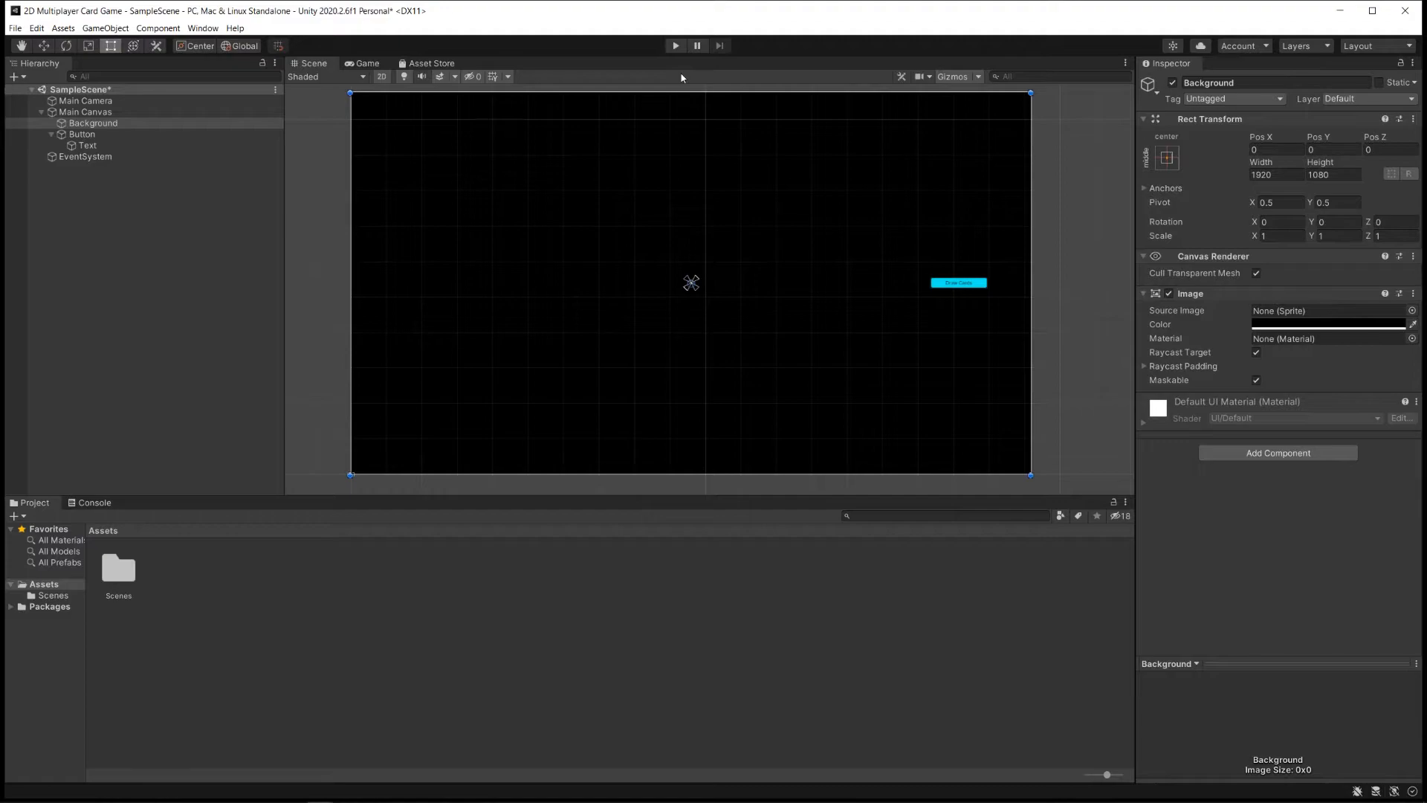
mouse_move(694, 72)
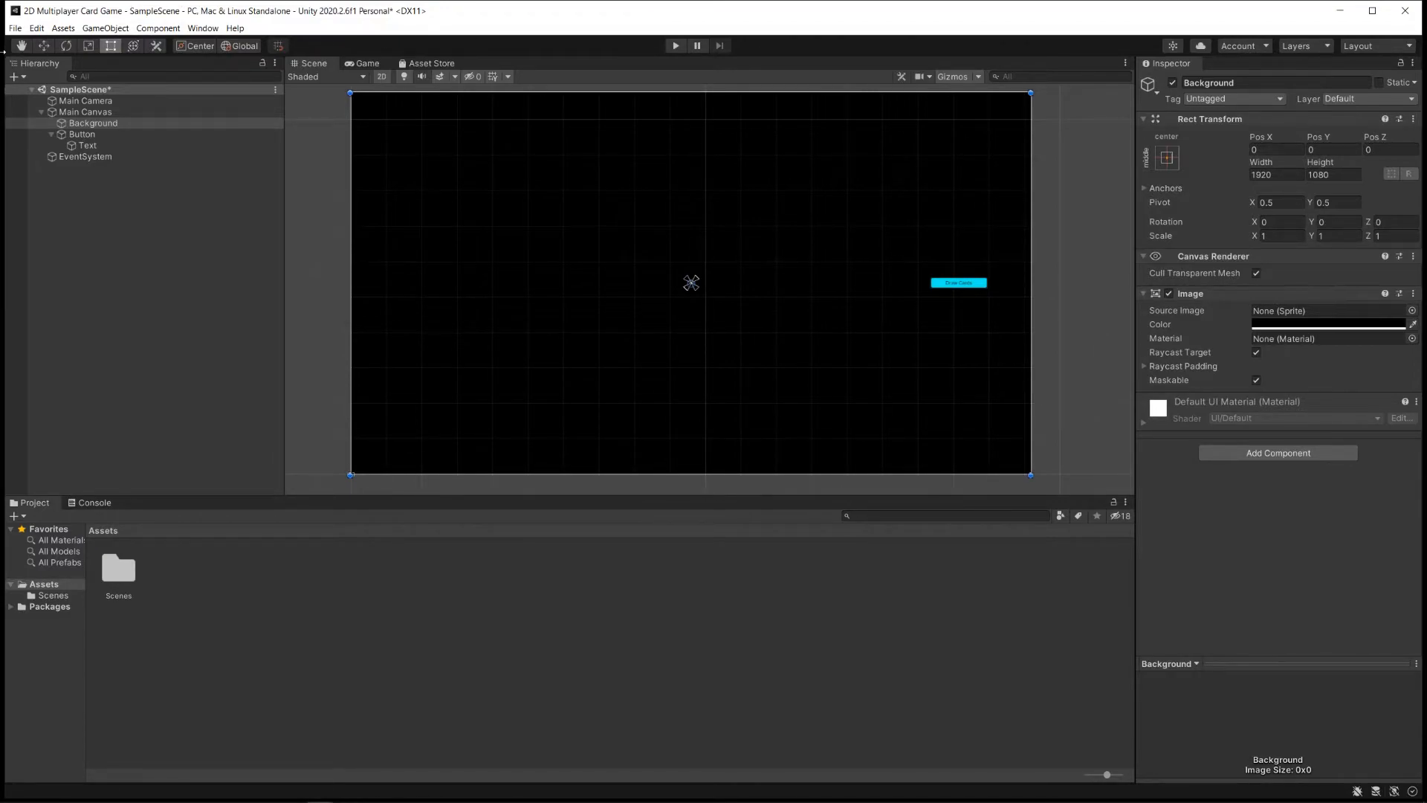
mouse_move(311, 208)
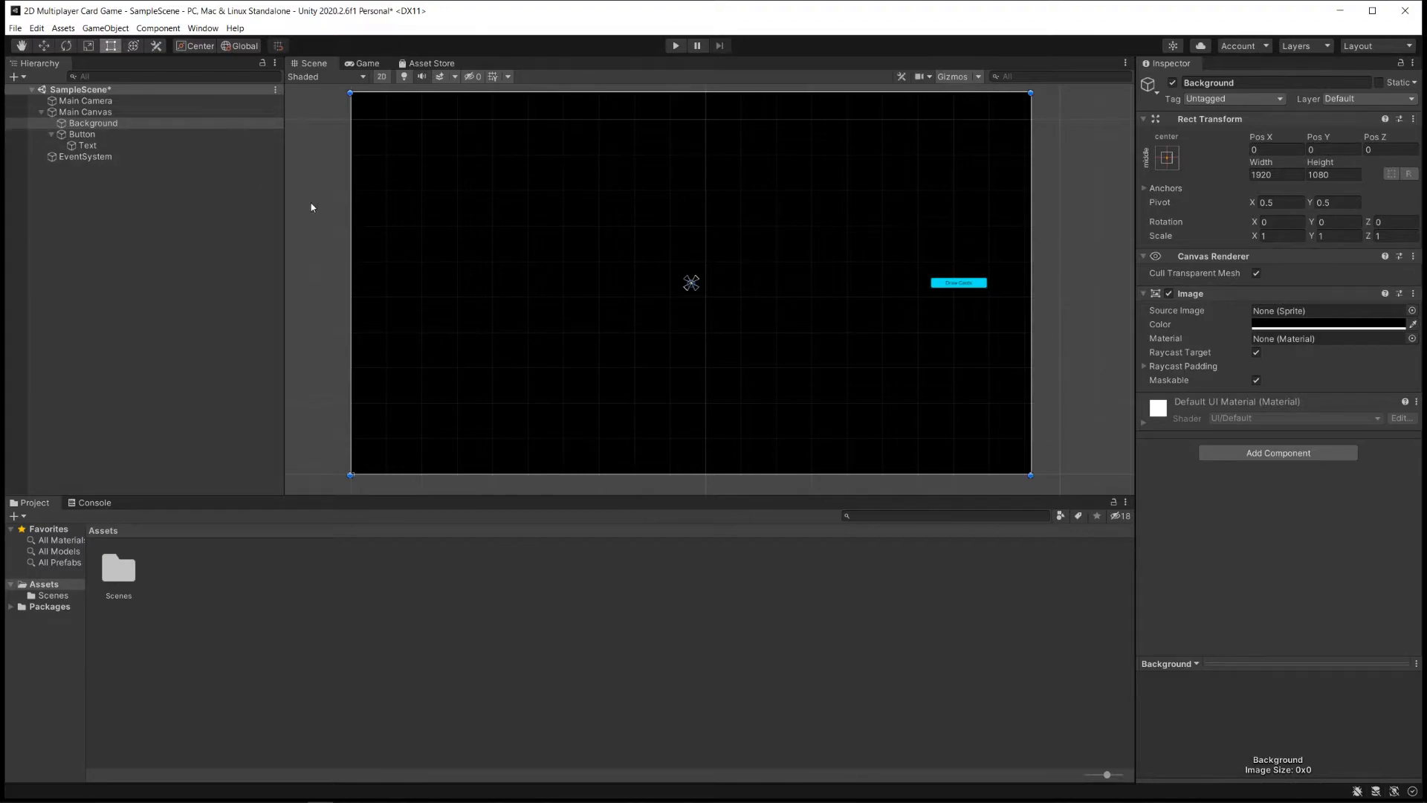
mouse_move(269, 196)
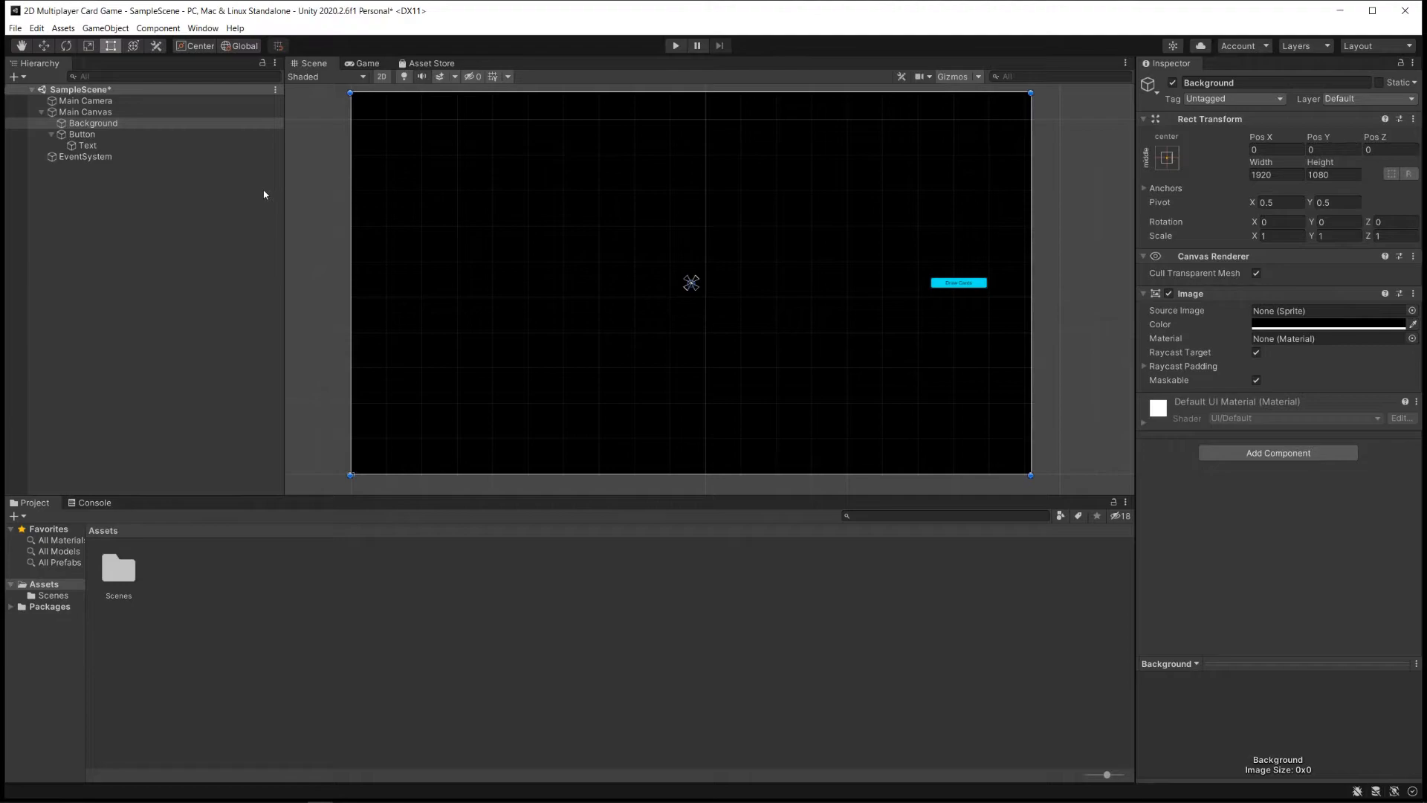
mouse_move(269, 196)
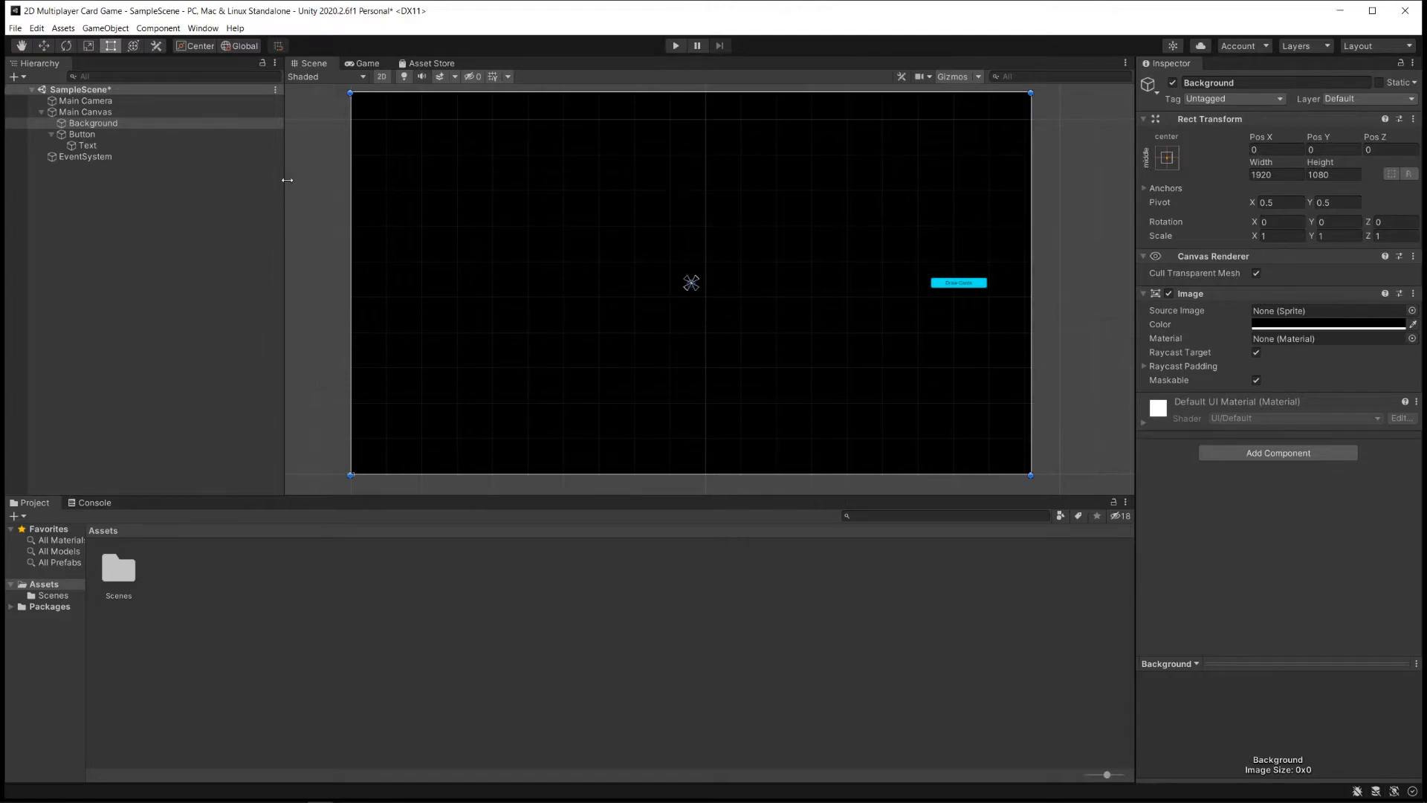
mouse_move(271, 157)
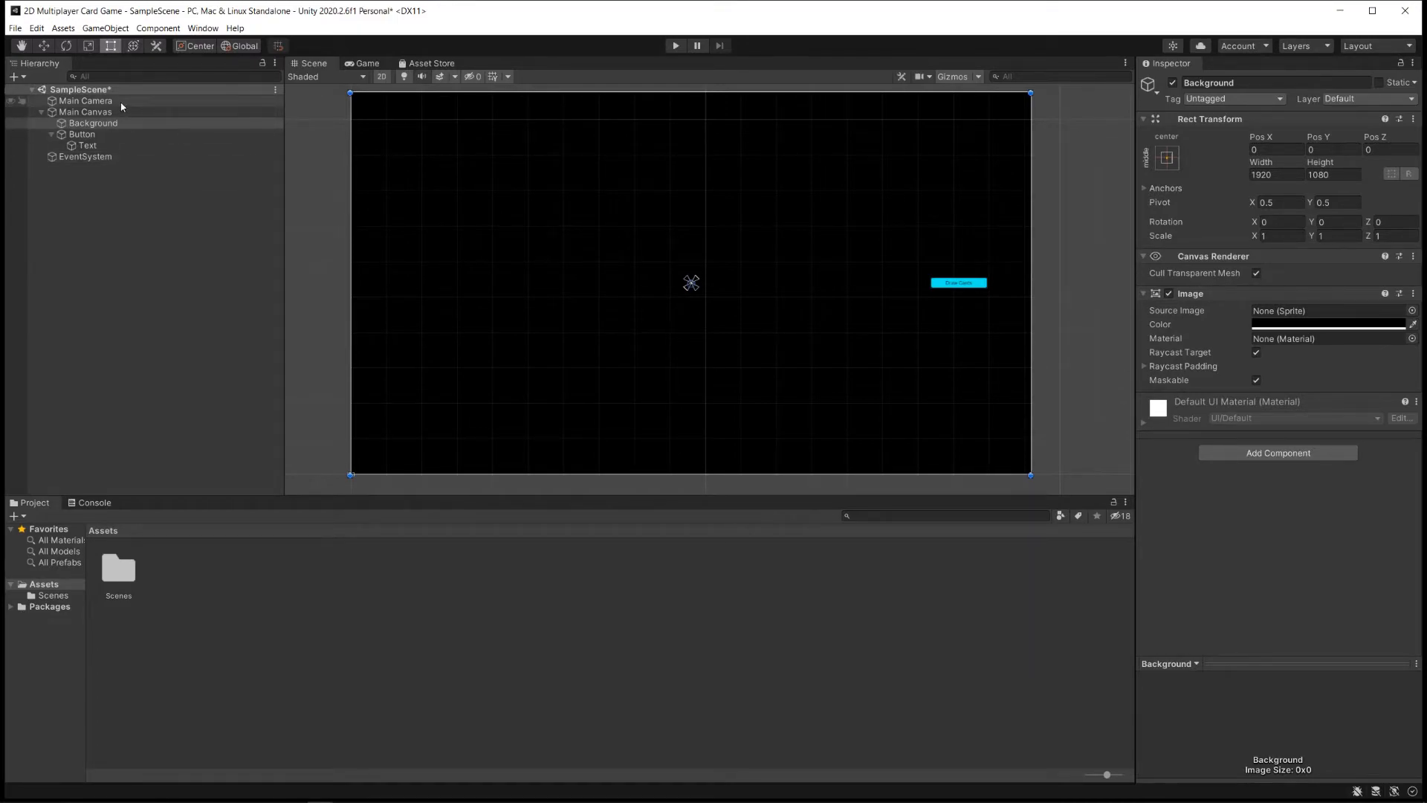
Create an empty PlayerArea object inside Main Canvas just below Background
left_click(104, 28)
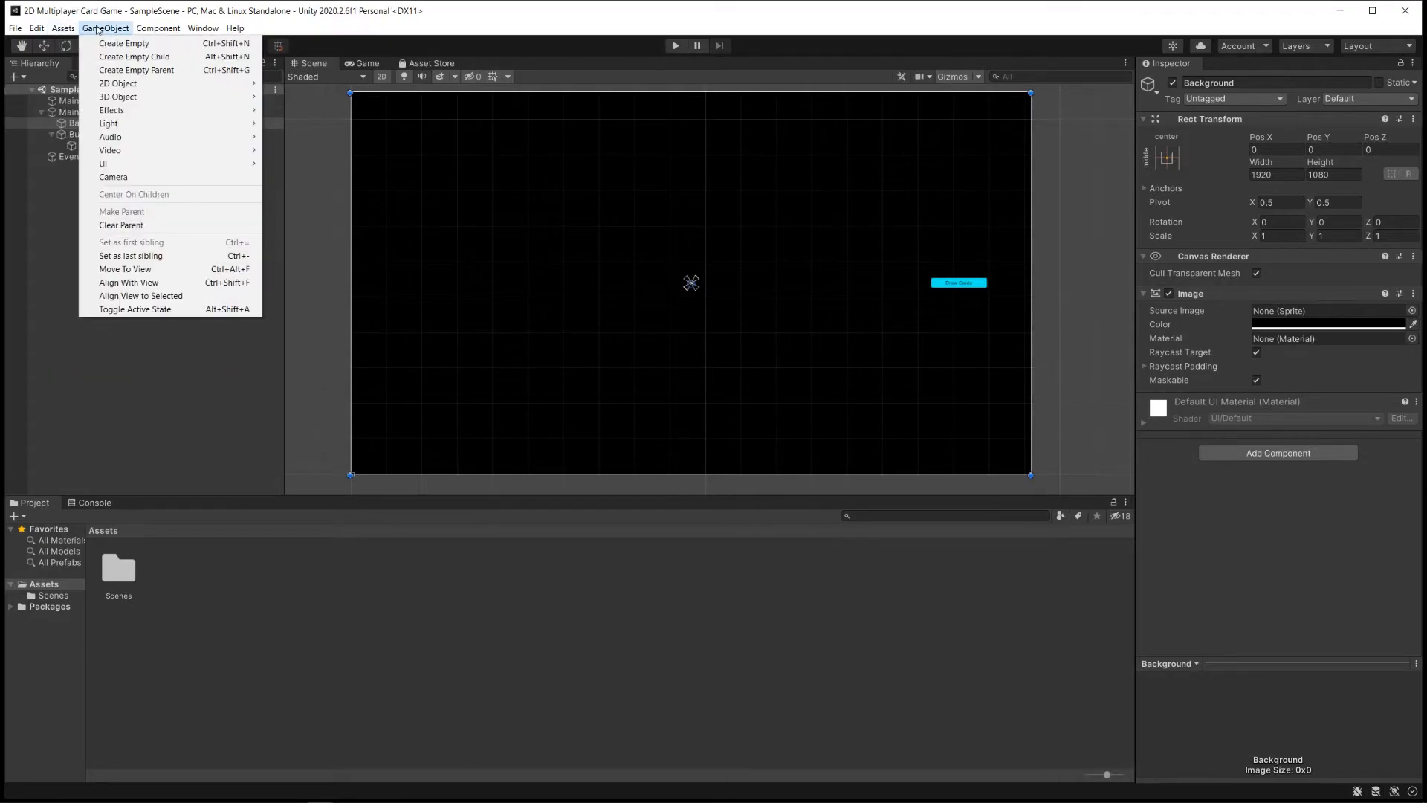
mouse_move(124, 43)
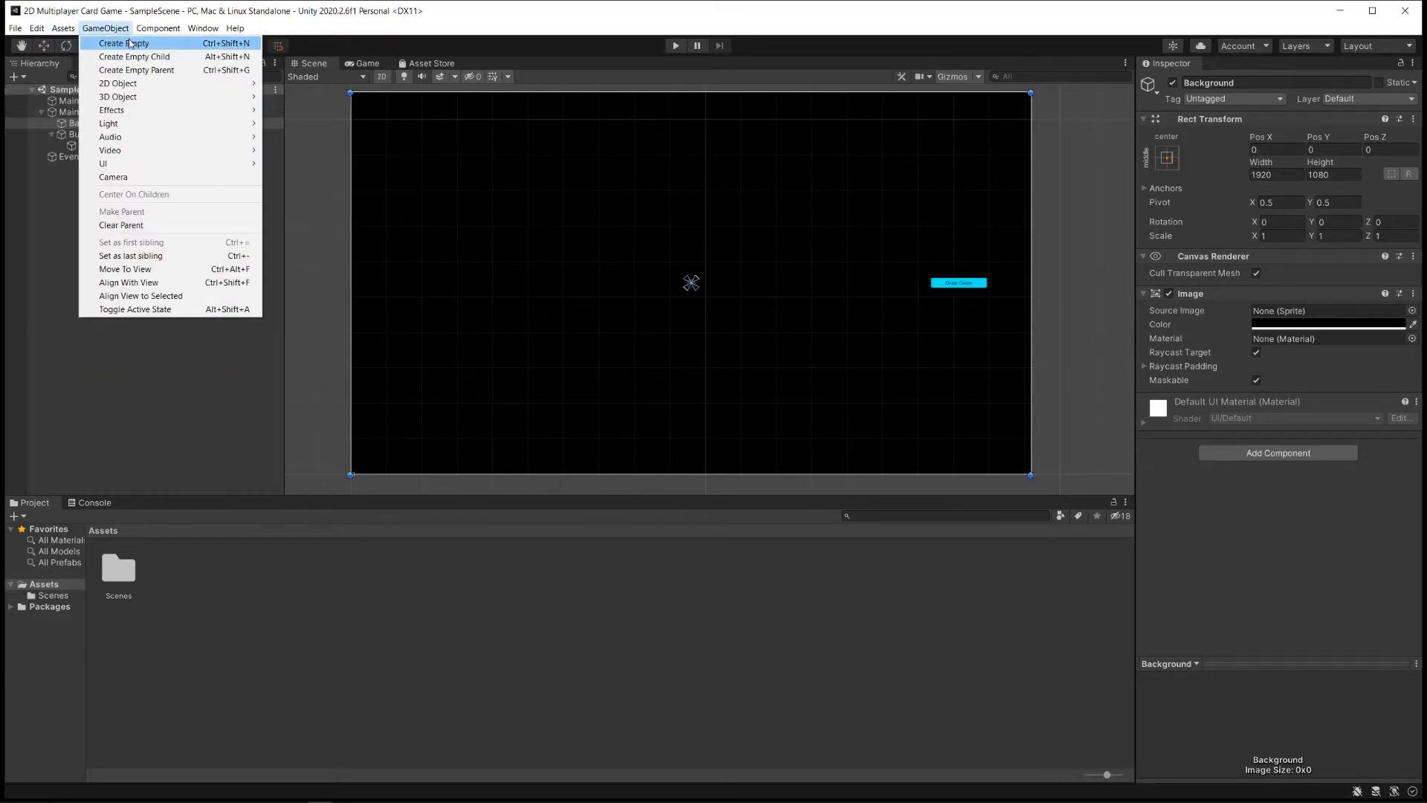
mouse_move(116, 83)
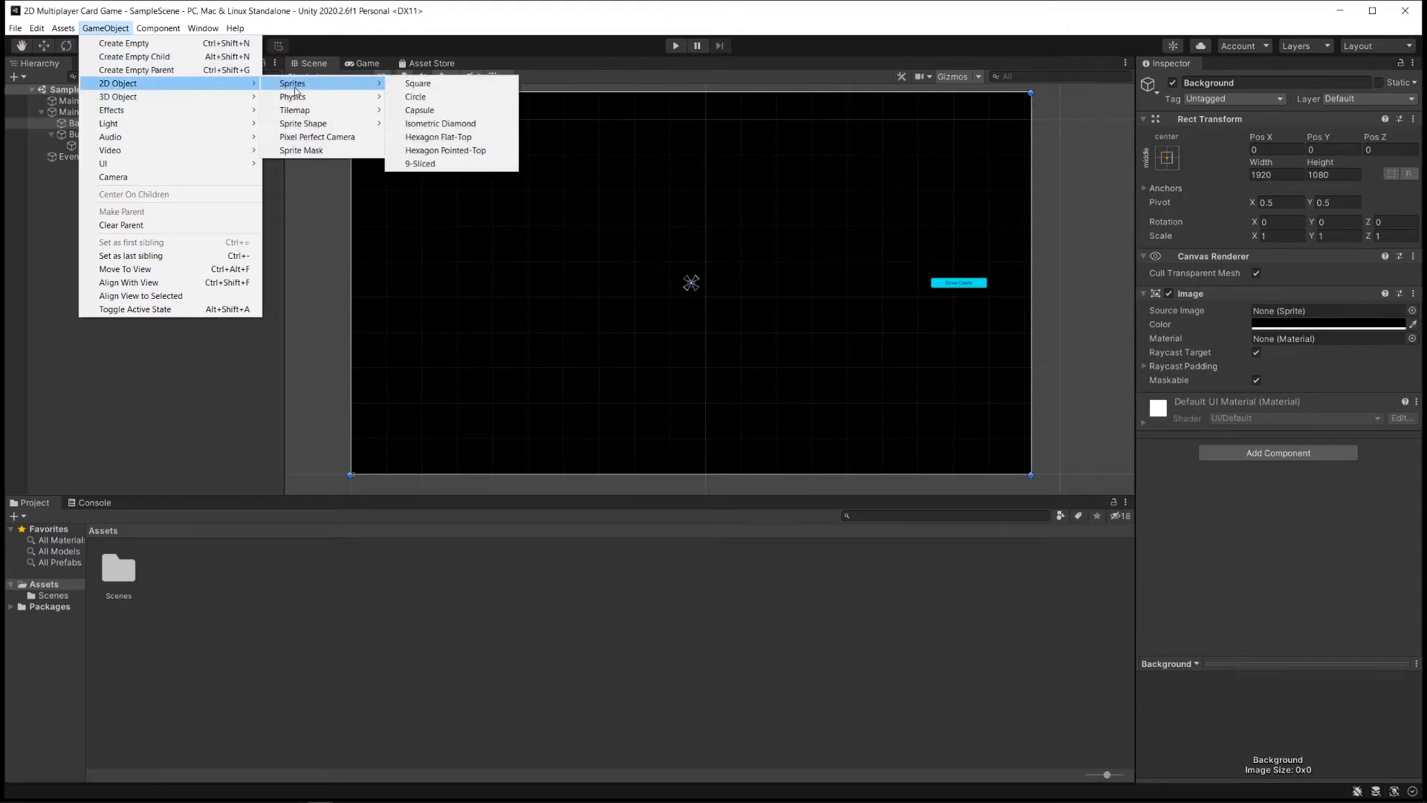
left_click(63, 28)
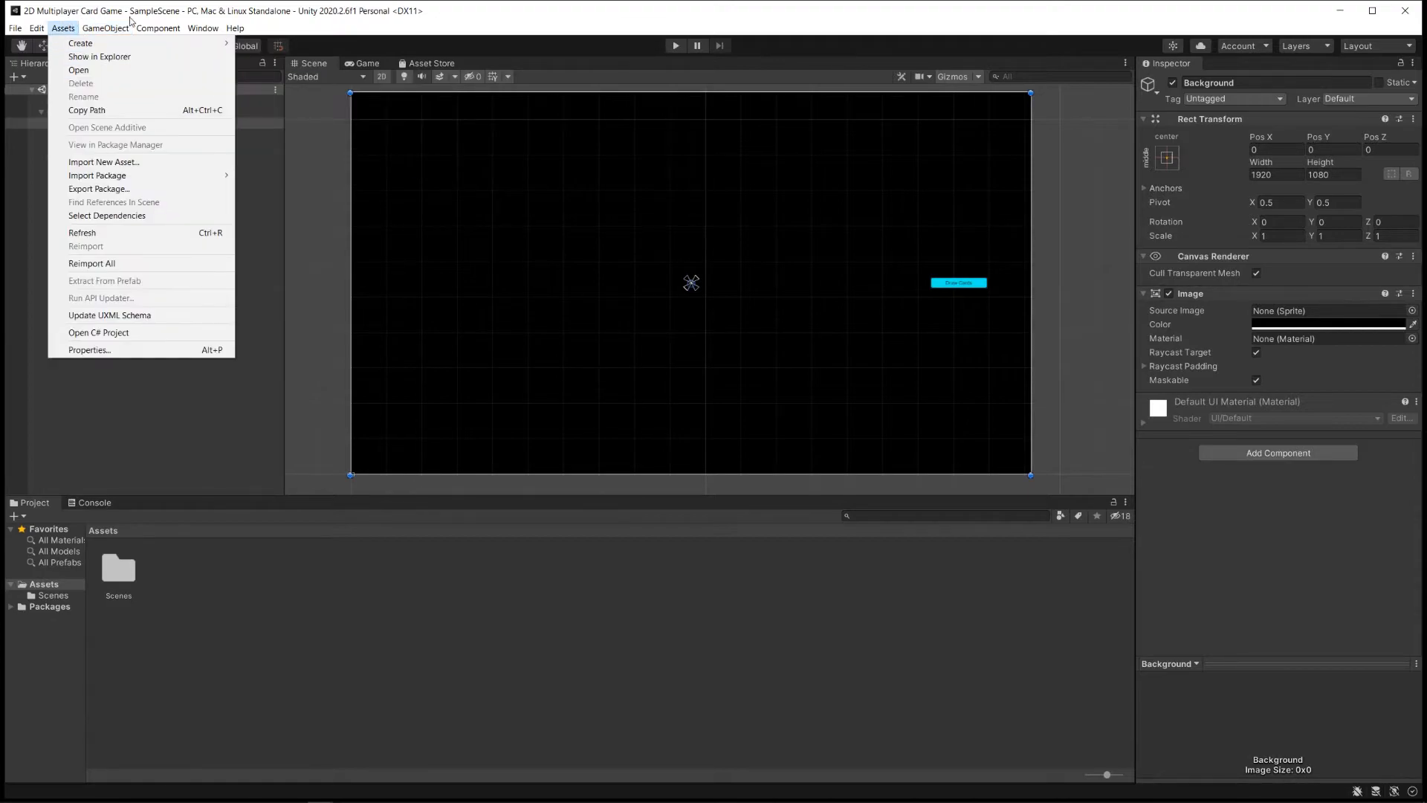
left_click(106, 29)
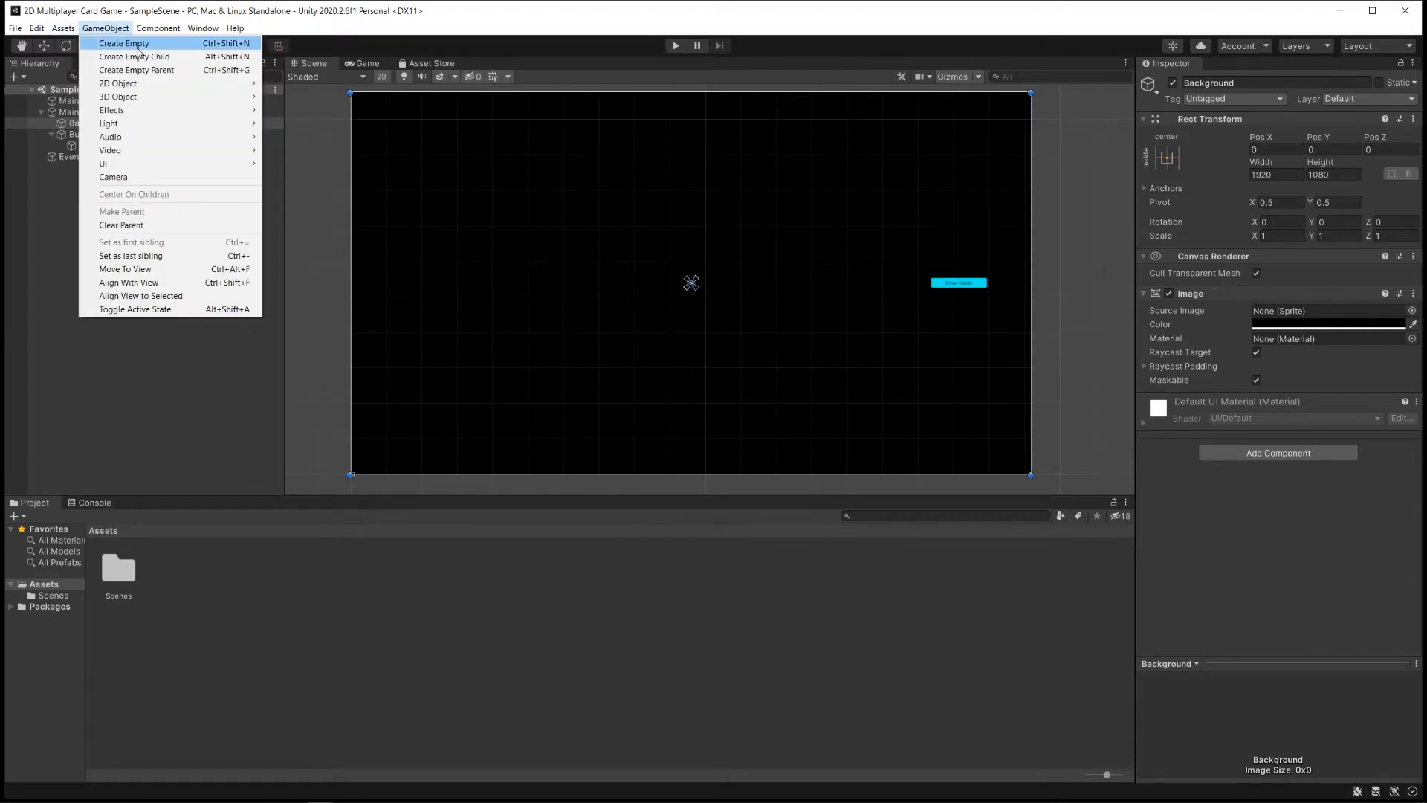
left_click(123, 44)
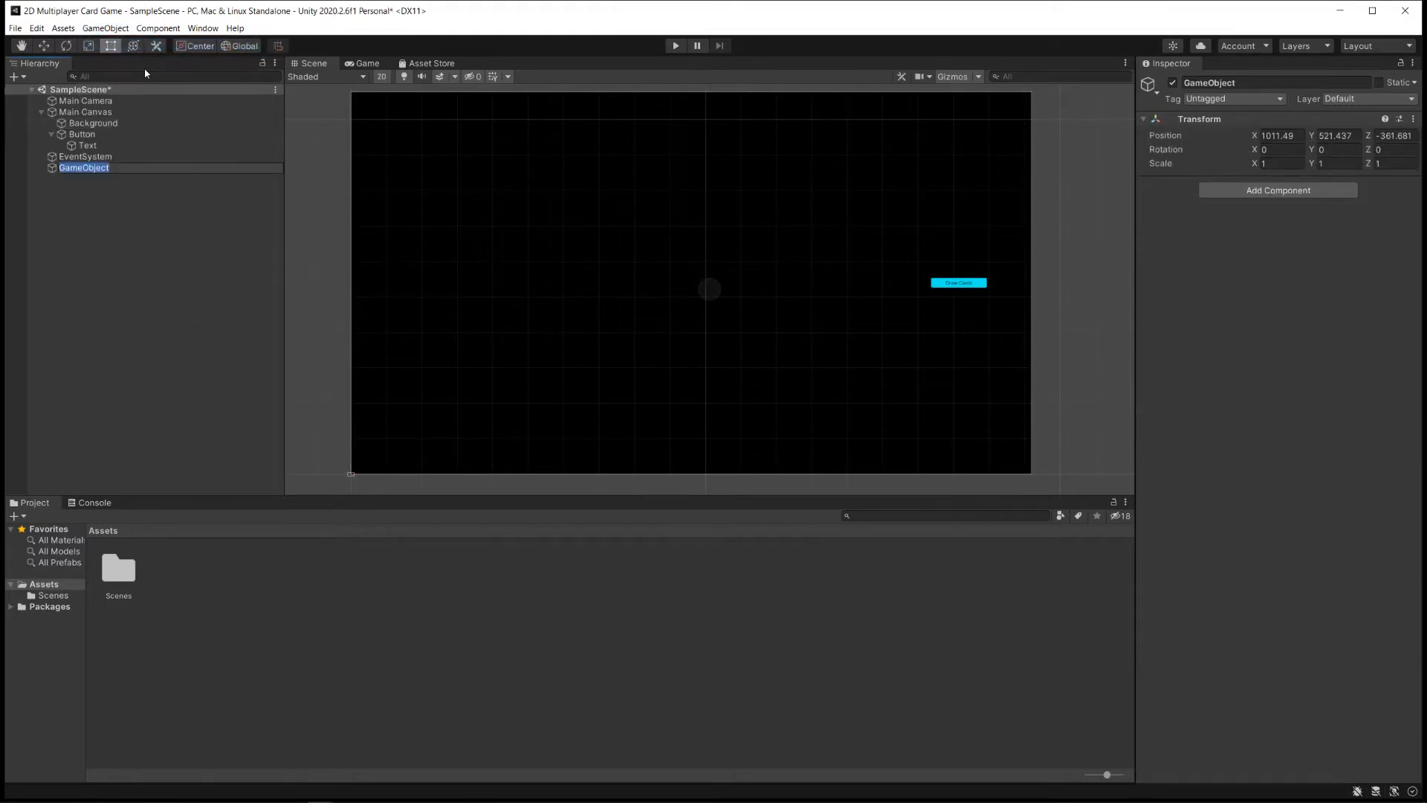
mouse_move(226, 192)
type("PlayerArea")
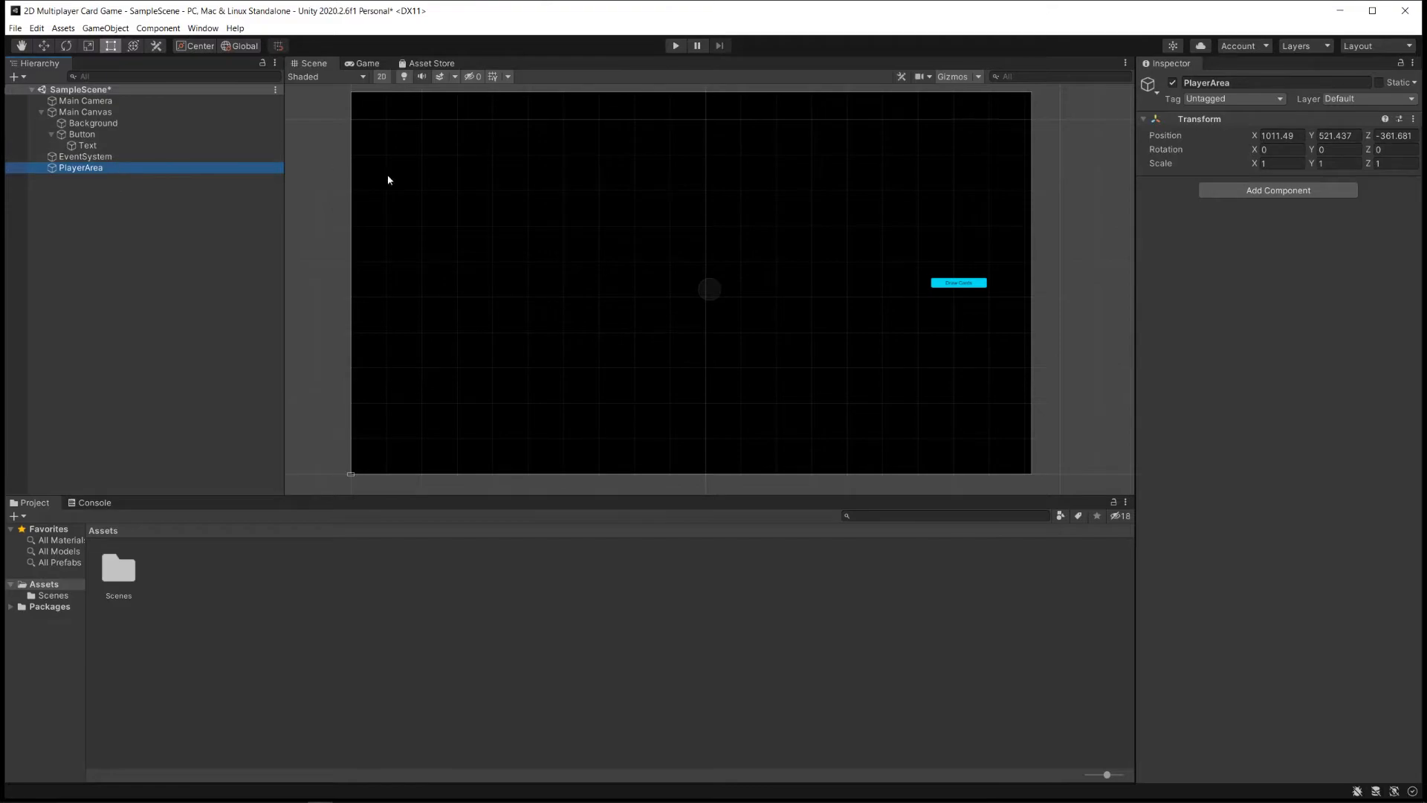
mouse_move(806, 116)
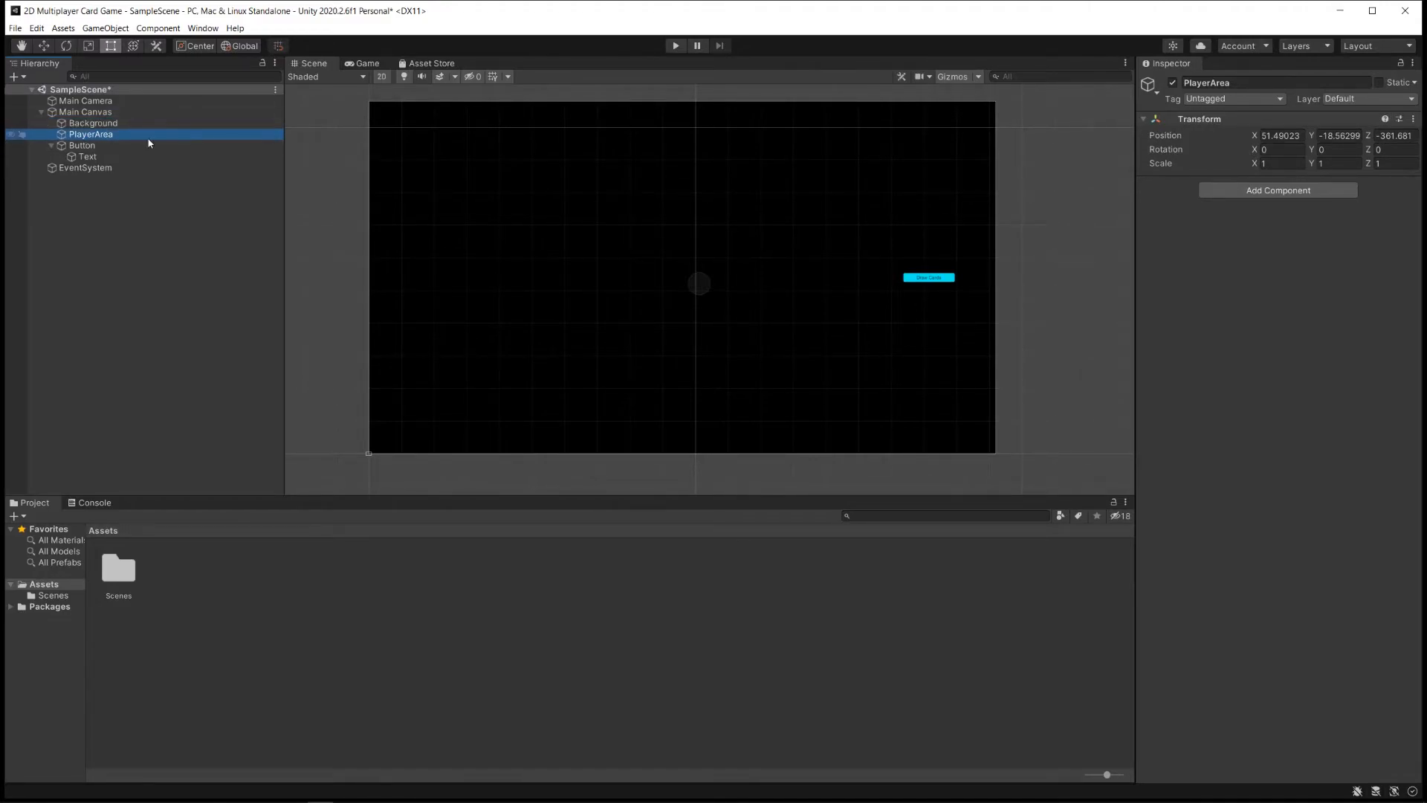
Give PlayerArea a cyan Image 1920 wide, 195 high at Pos Y -442.5
left_click(1279, 190)
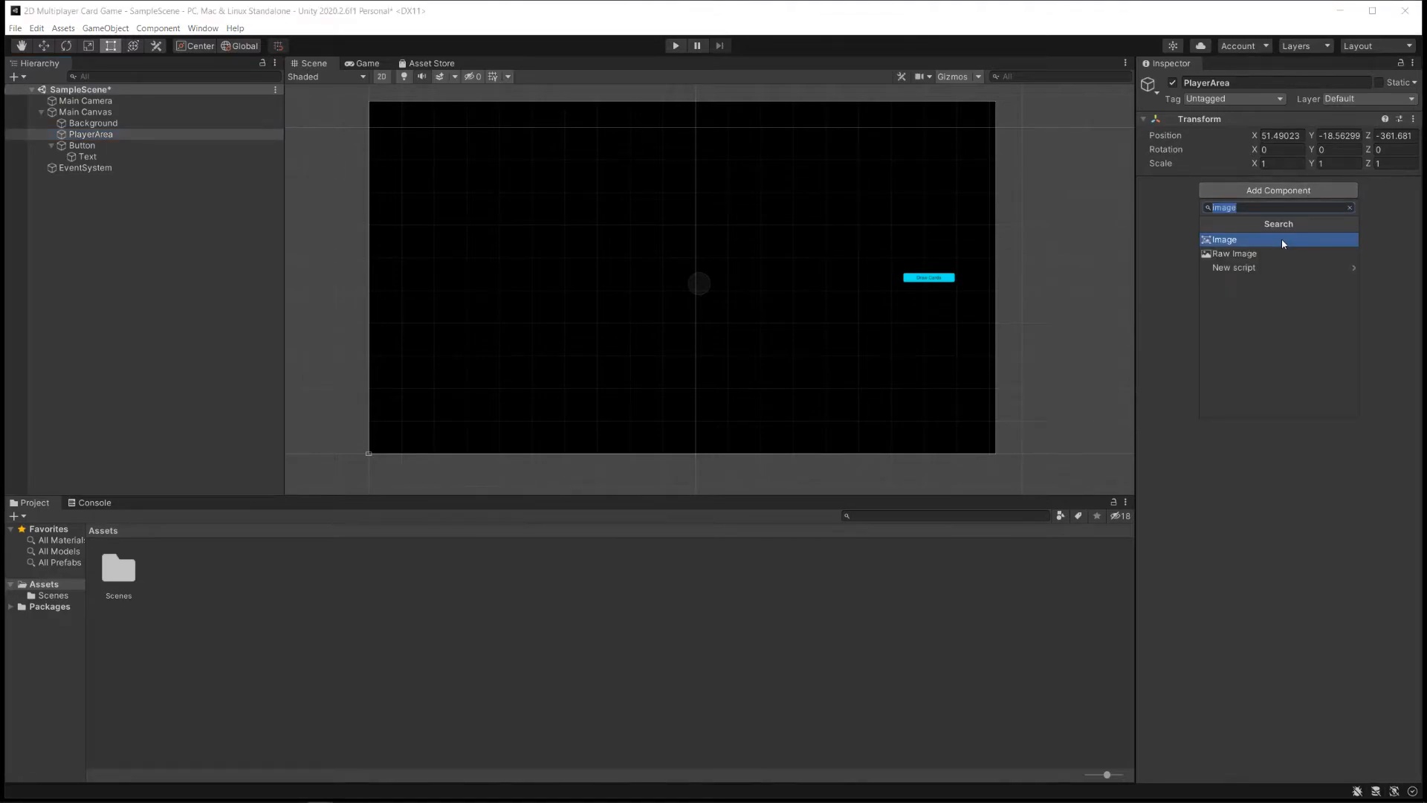
left_click(1224, 238)
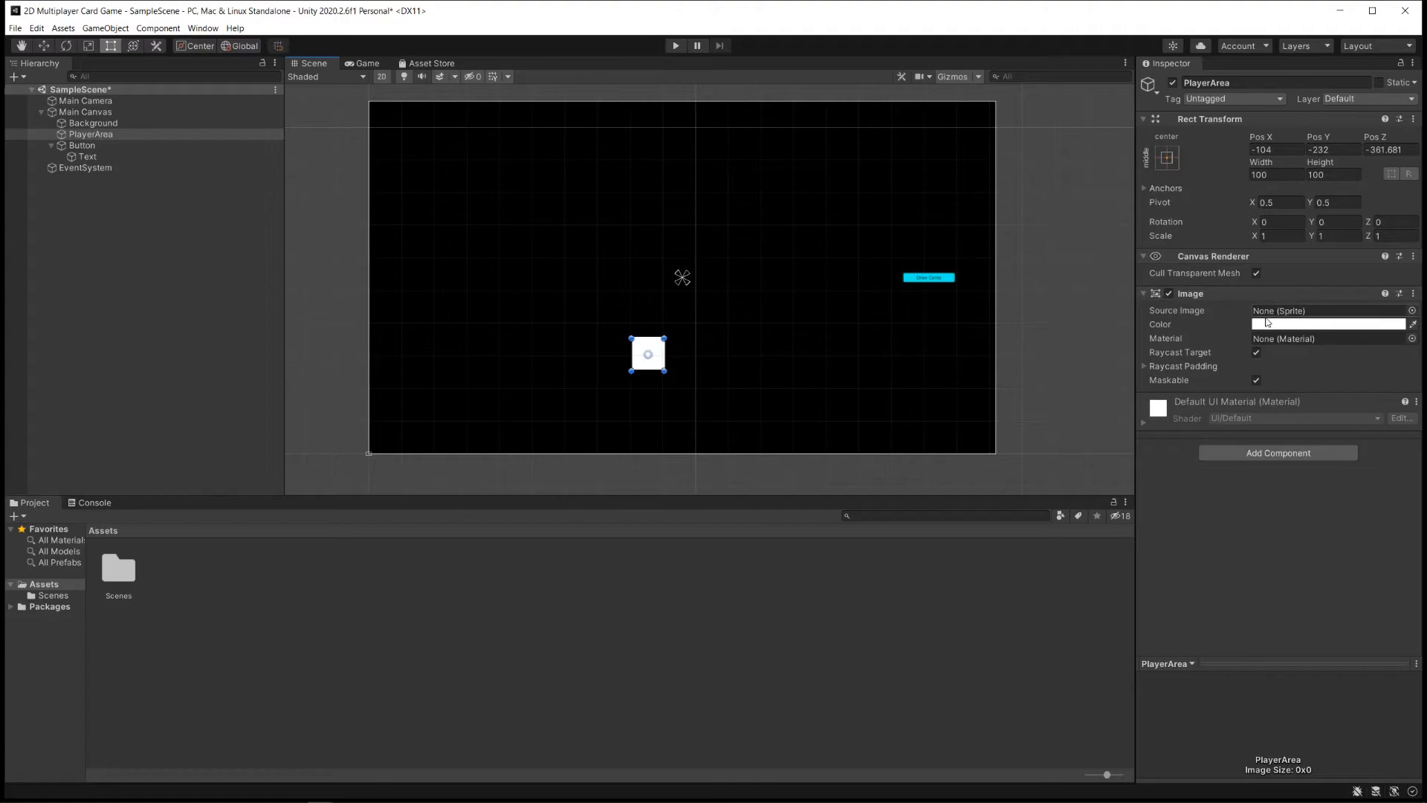
mouse_move(1265, 325)
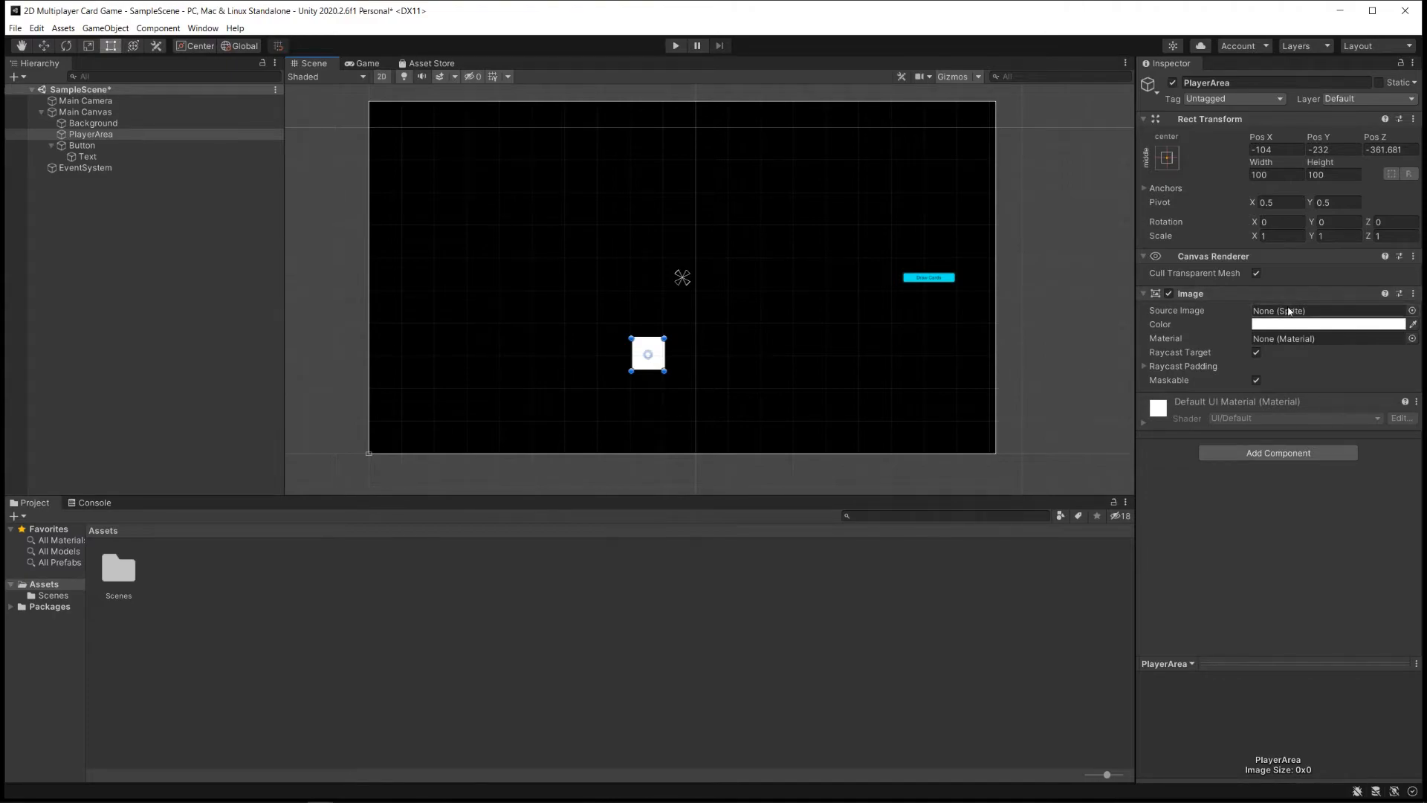
mouse_move(1389, 325)
type("232")
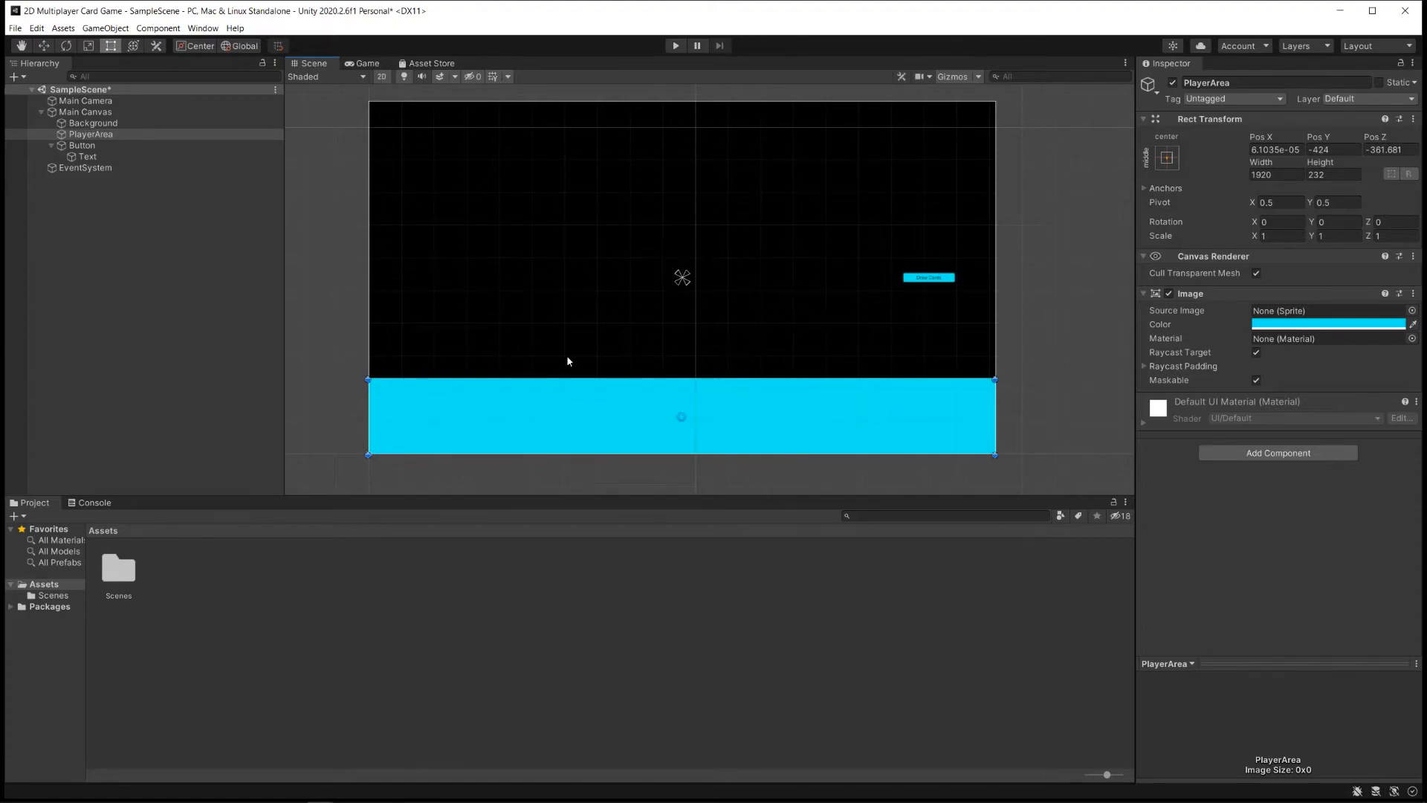
mouse_move(986, 292)
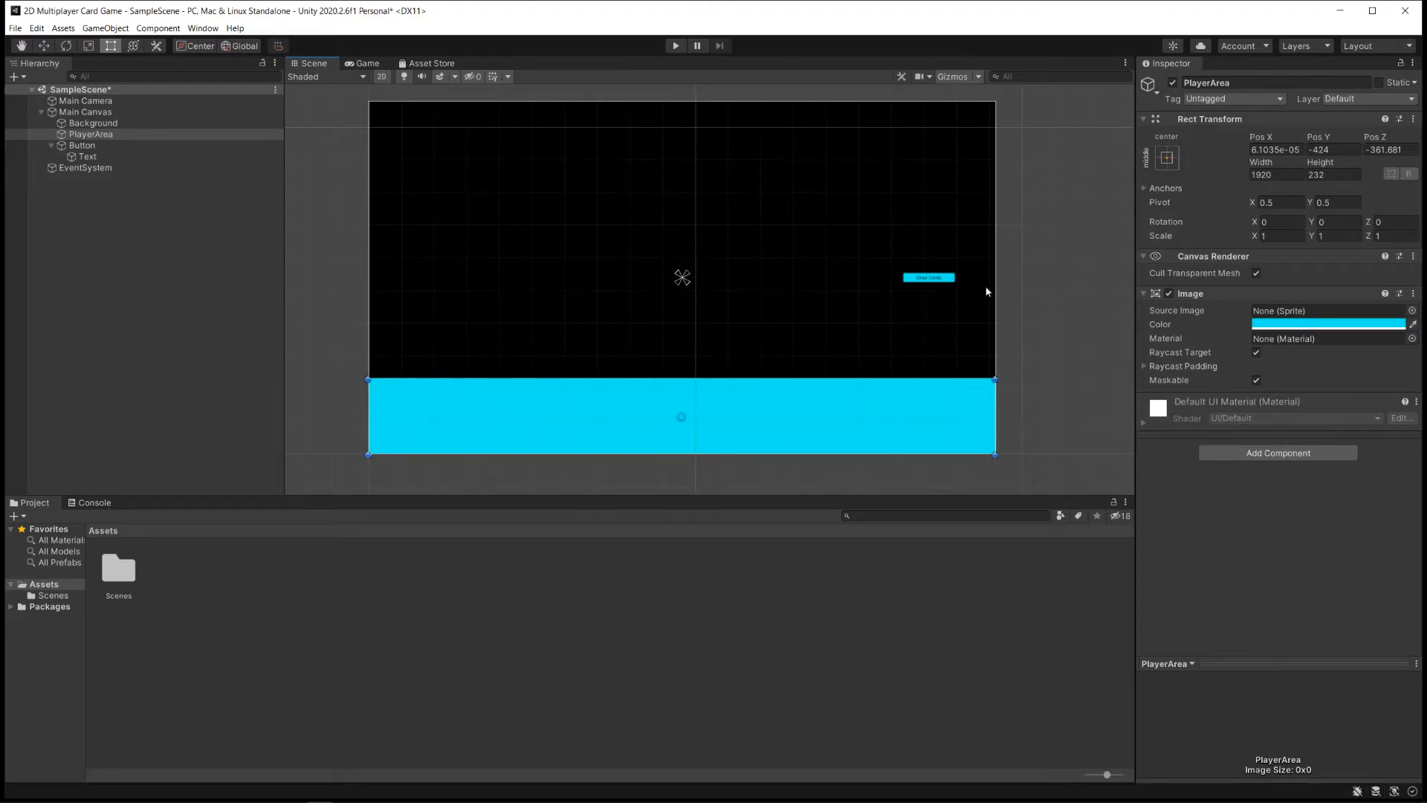
mouse_move(987, 292)
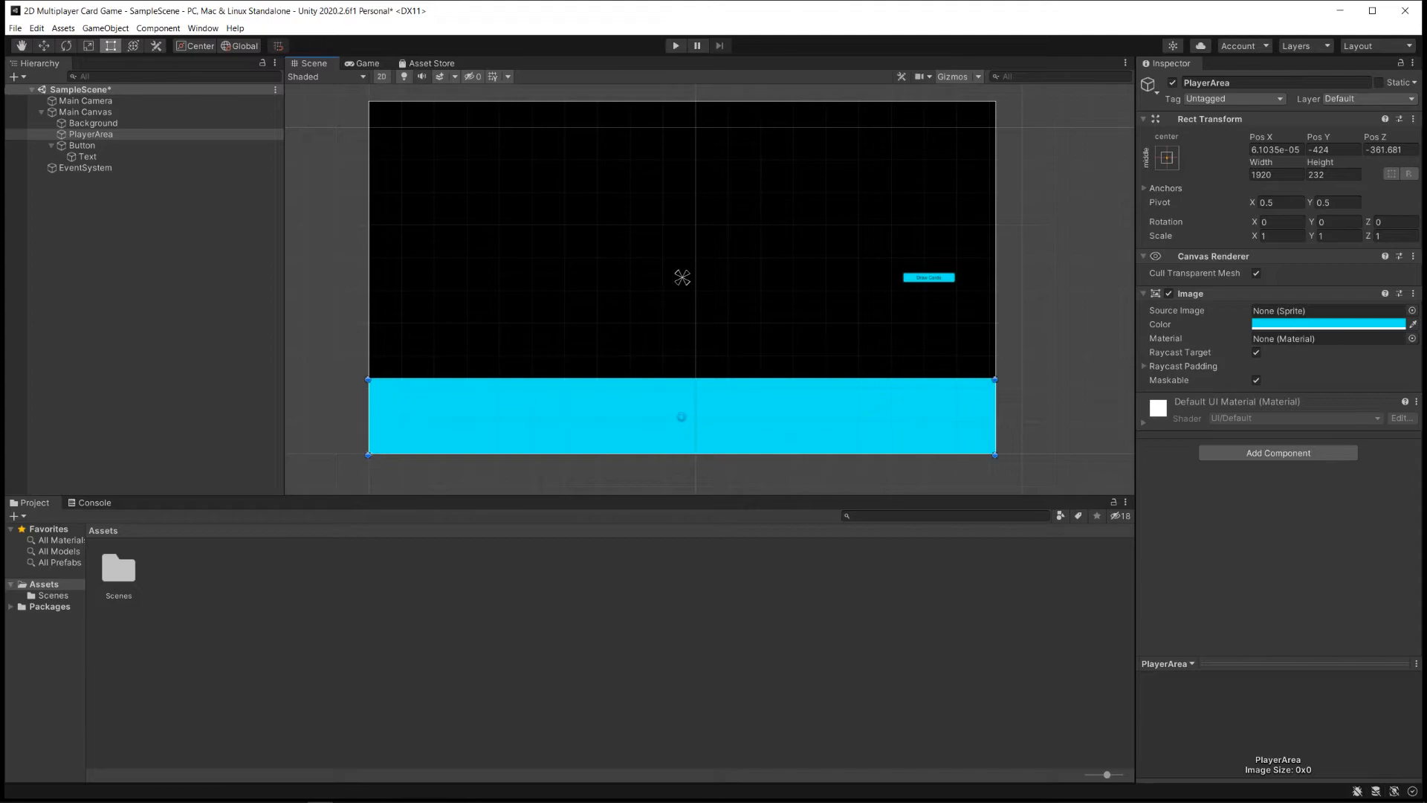
mouse_move(1093, 220)
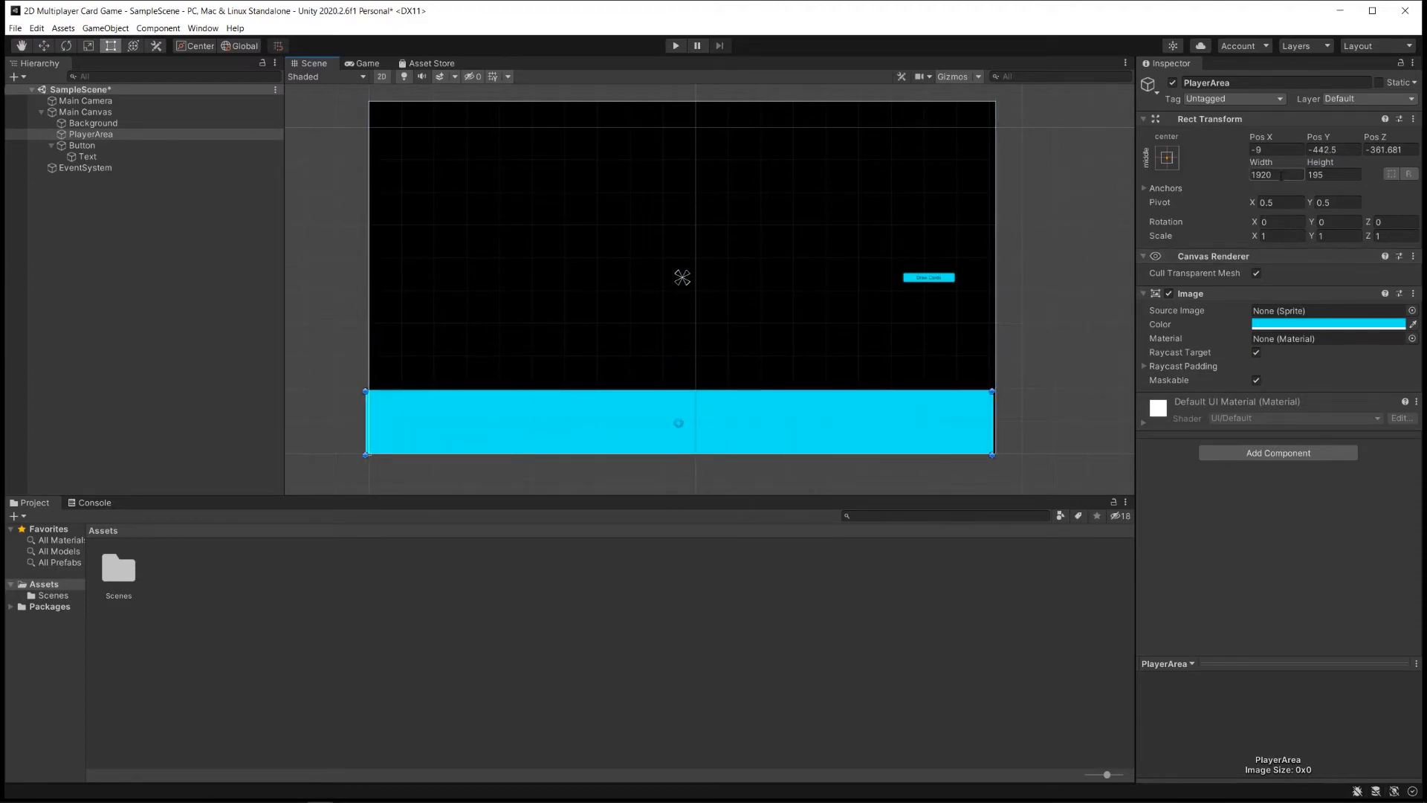
mouse_move(678, 436)
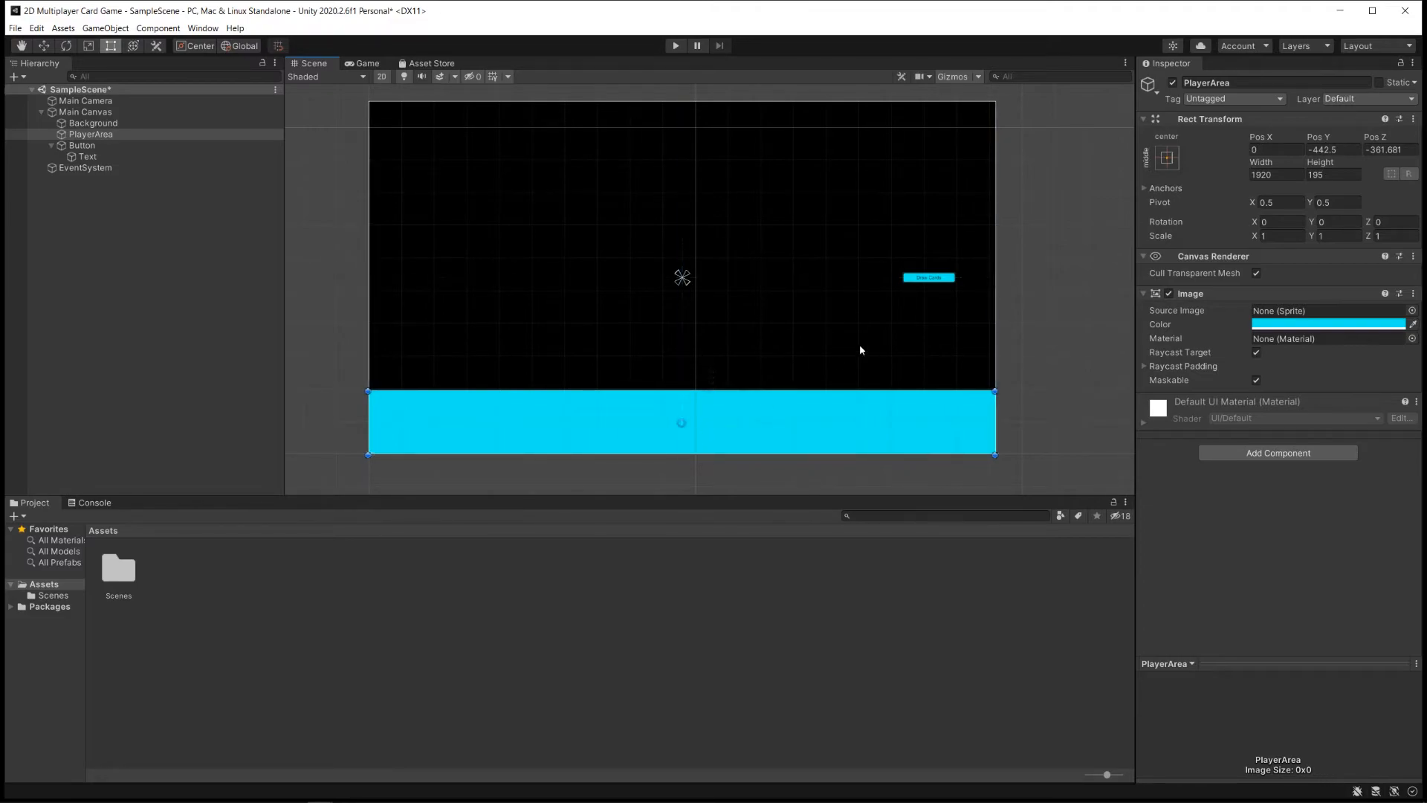
mouse_move(896, 299)
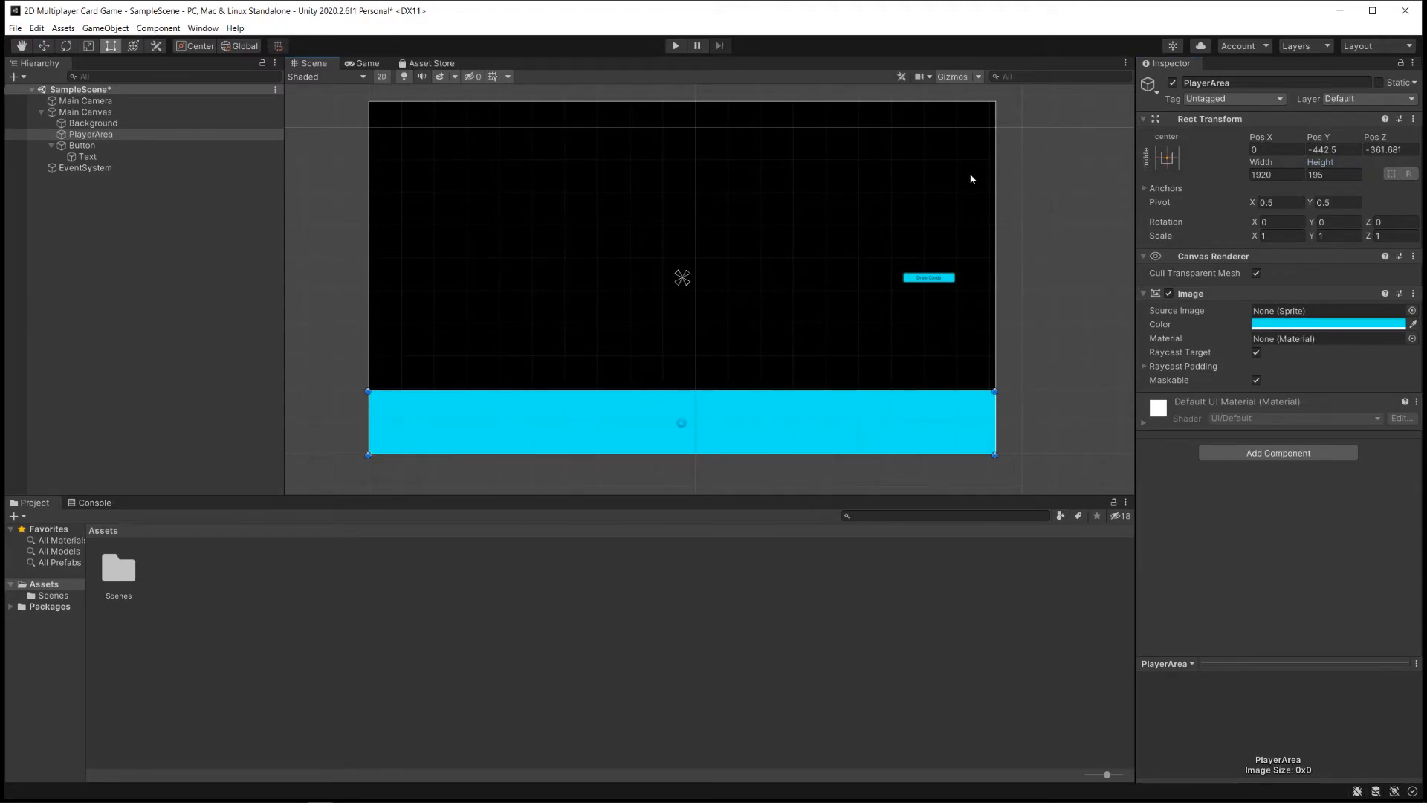
mouse_move(666, 234)
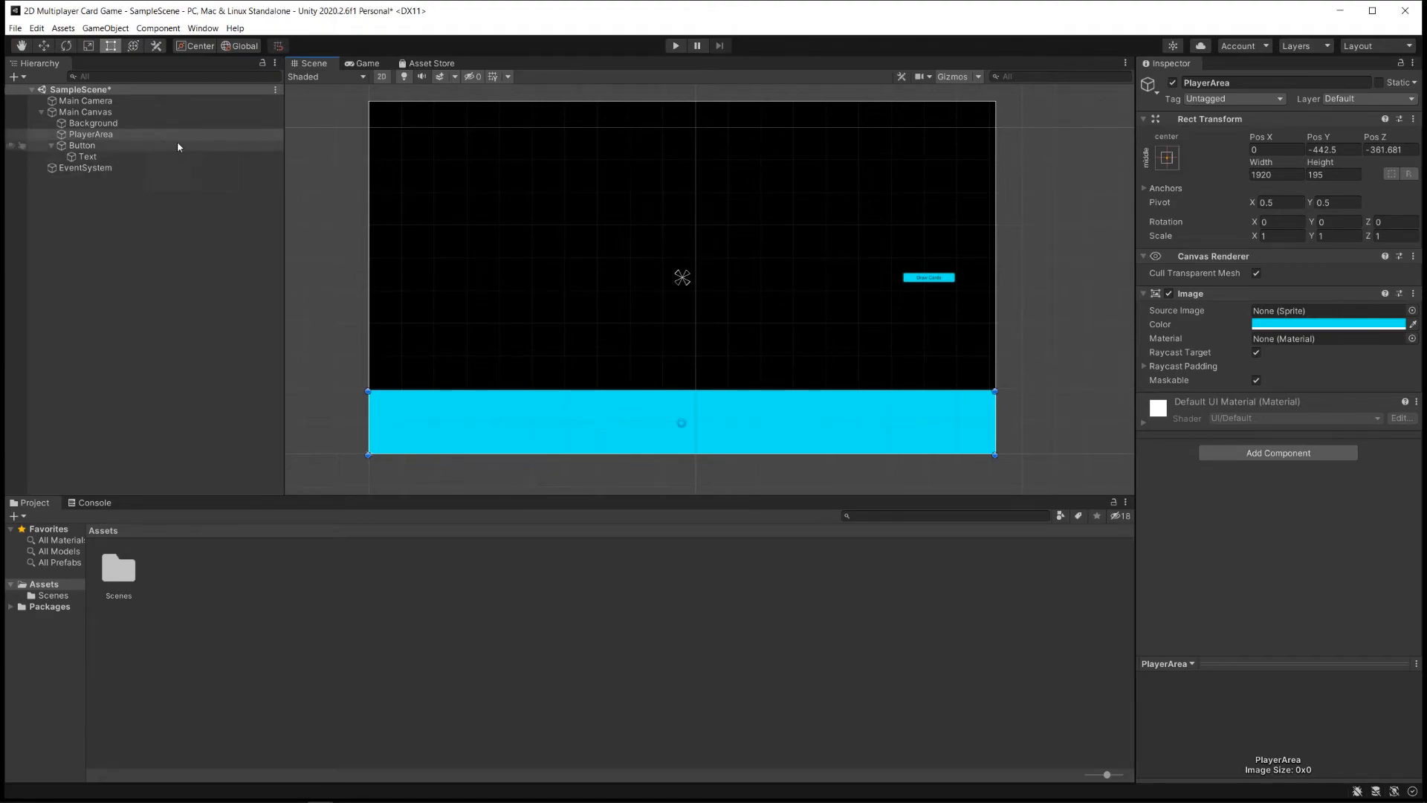
Duplicate PlayerArea as EnemyArea and place it across the top at Pos X 0, Pos Y 442.5
right_click(91, 134)
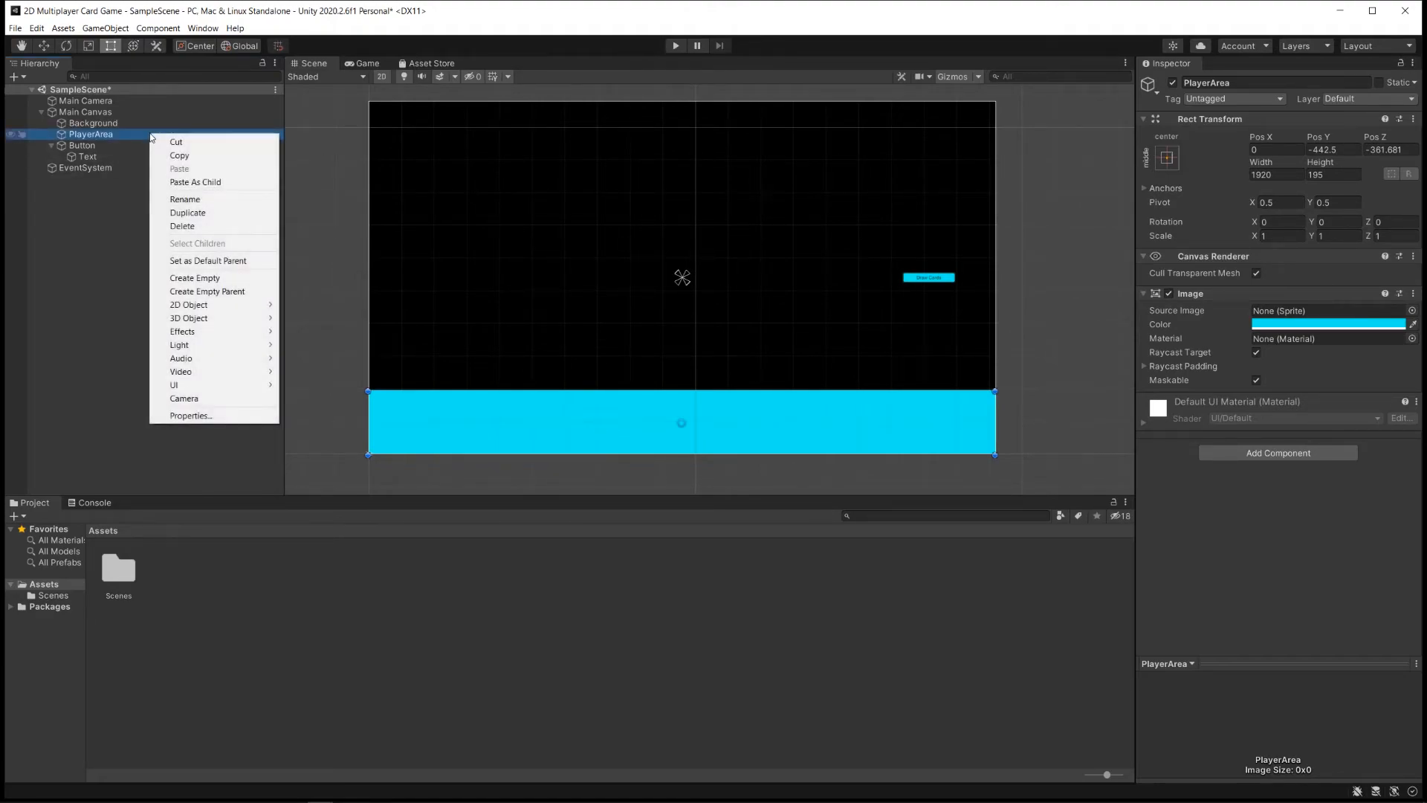
left_click(188, 212)
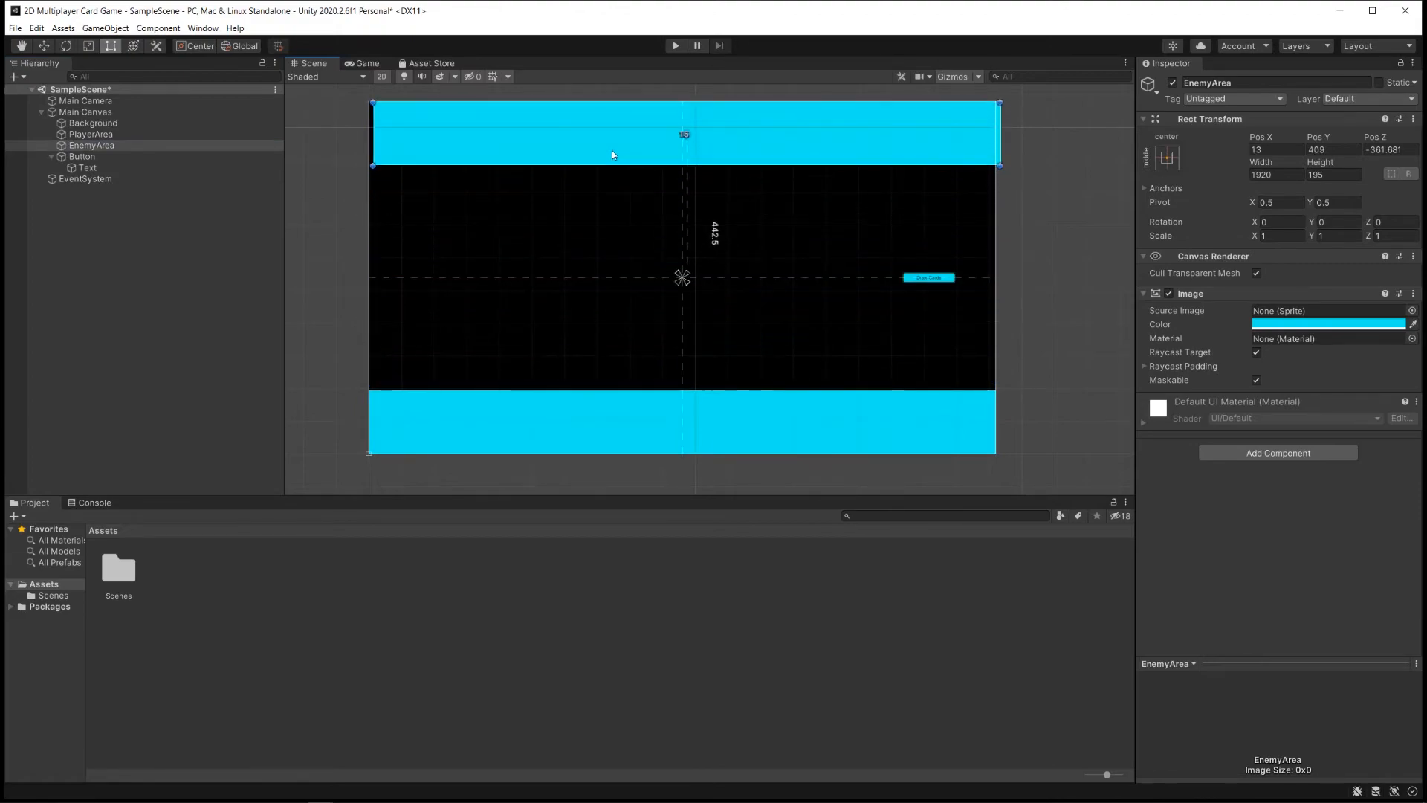
left_click(92, 123)
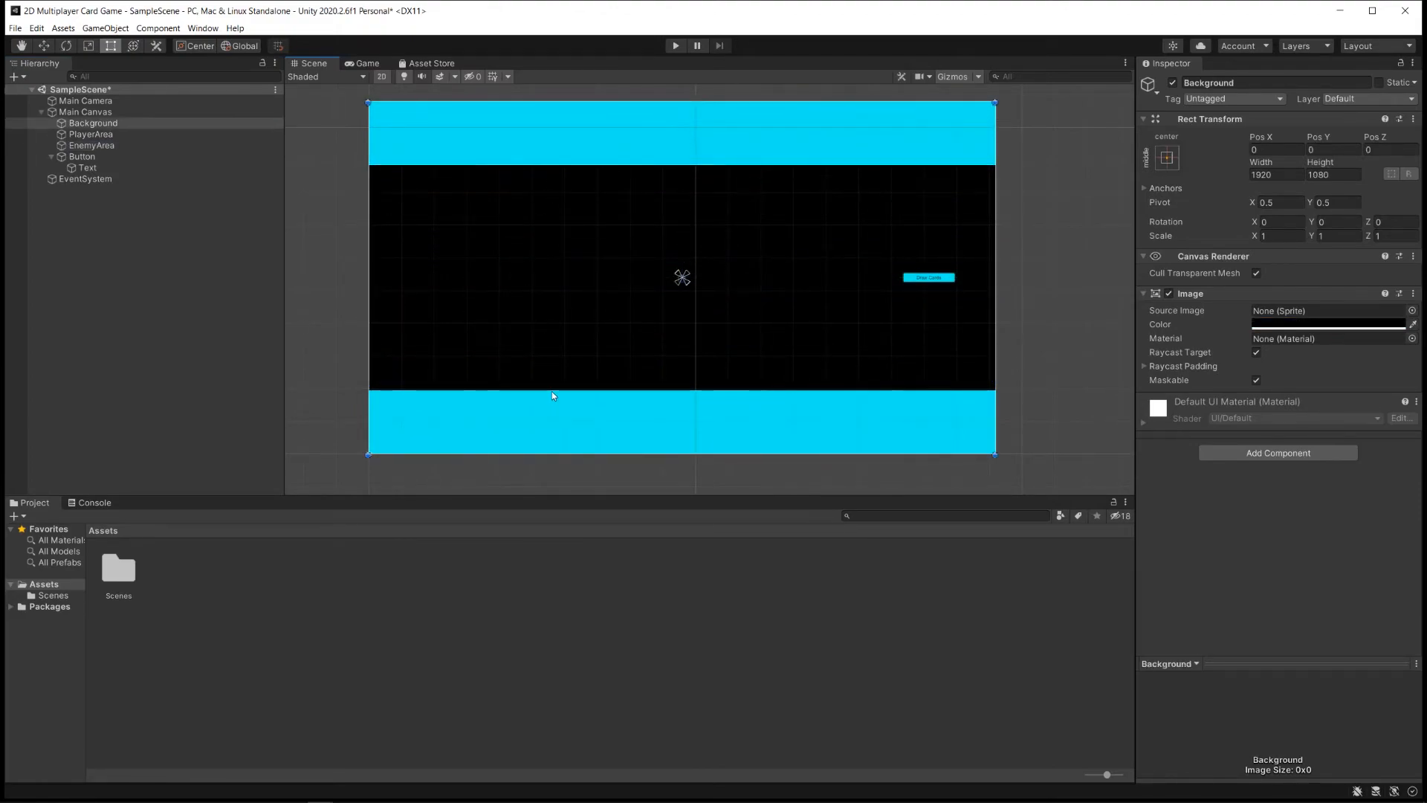
left_click(84, 112)
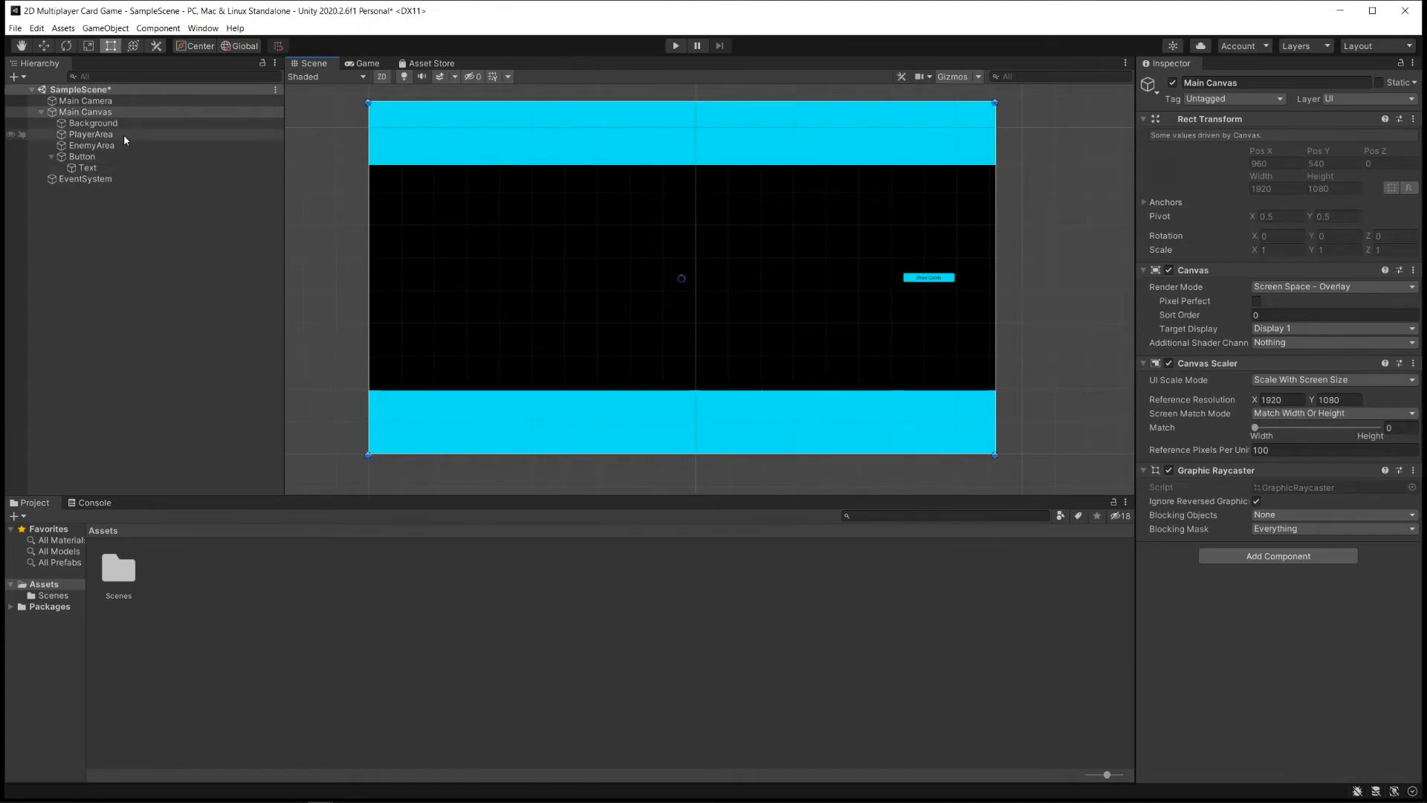
left_click(90, 145)
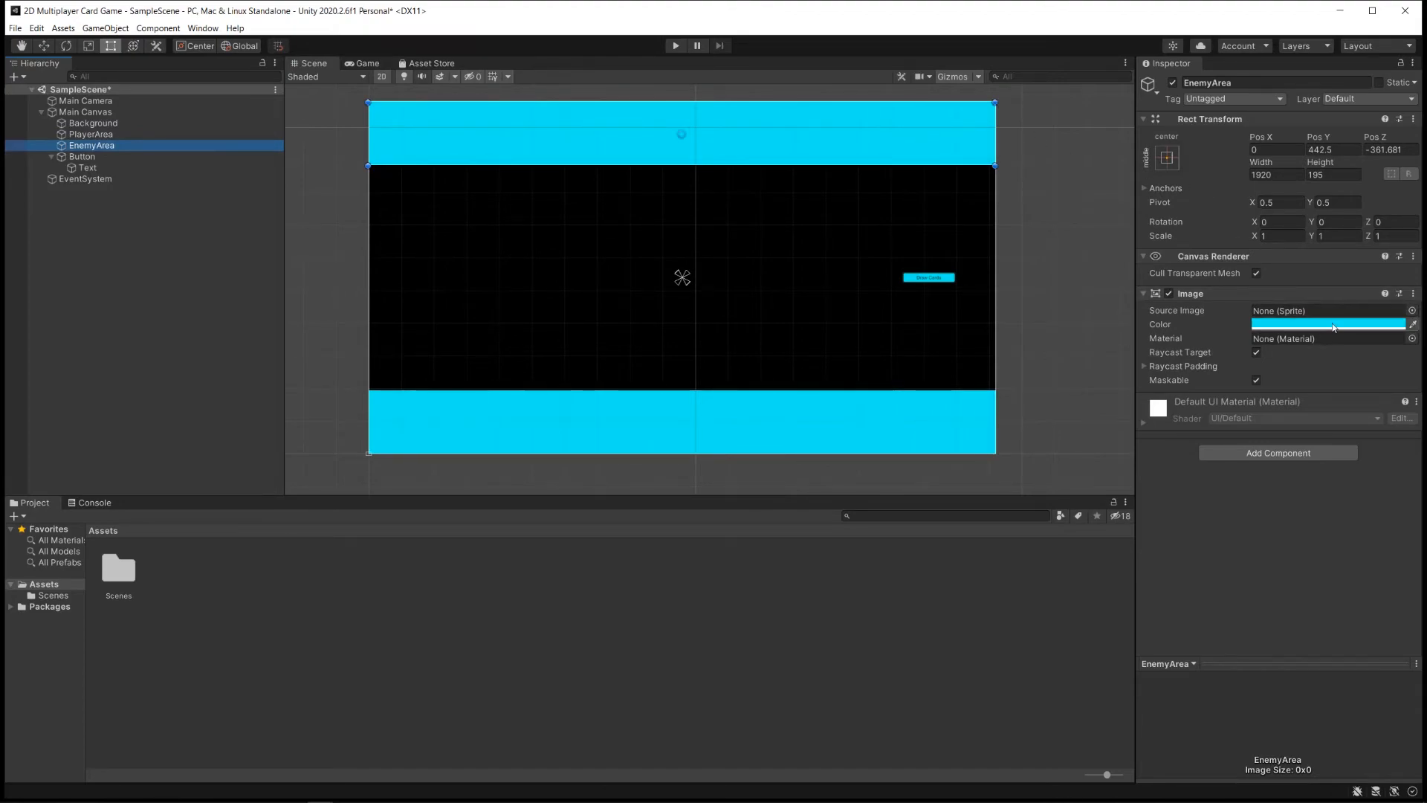
Set EnemyArea's Image colour to pink FF26E4
left_click(1328, 324)
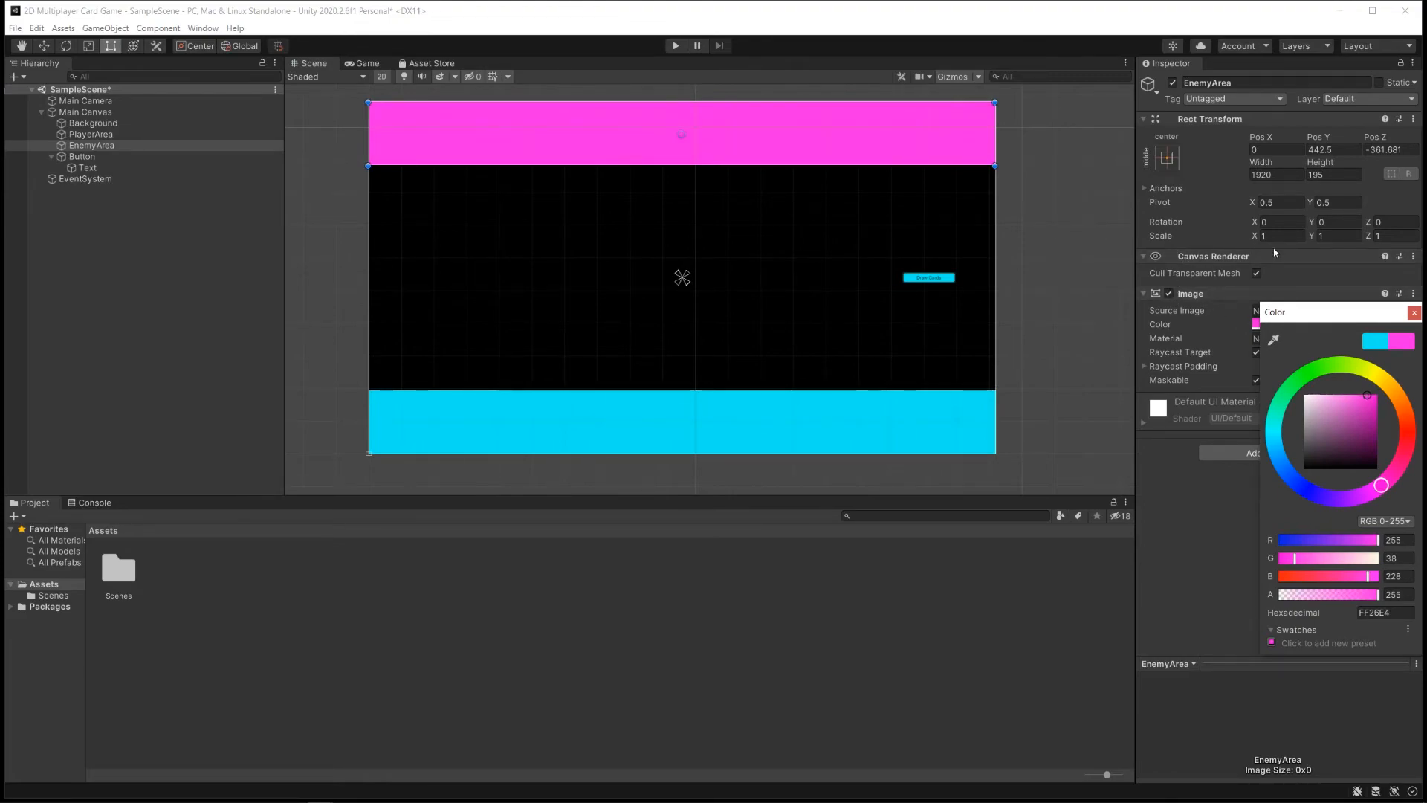
left_click(1414, 311)
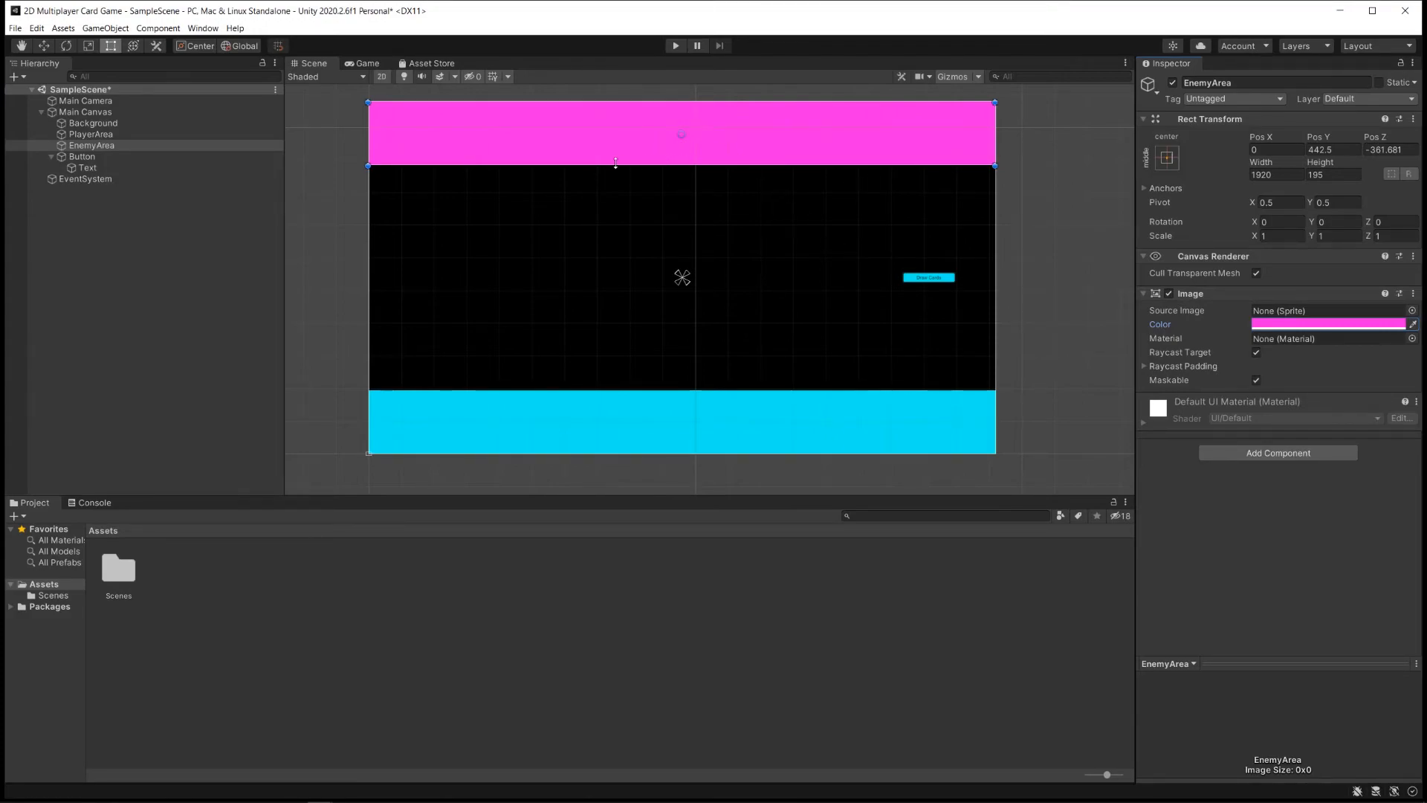
mouse_move(553, 168)
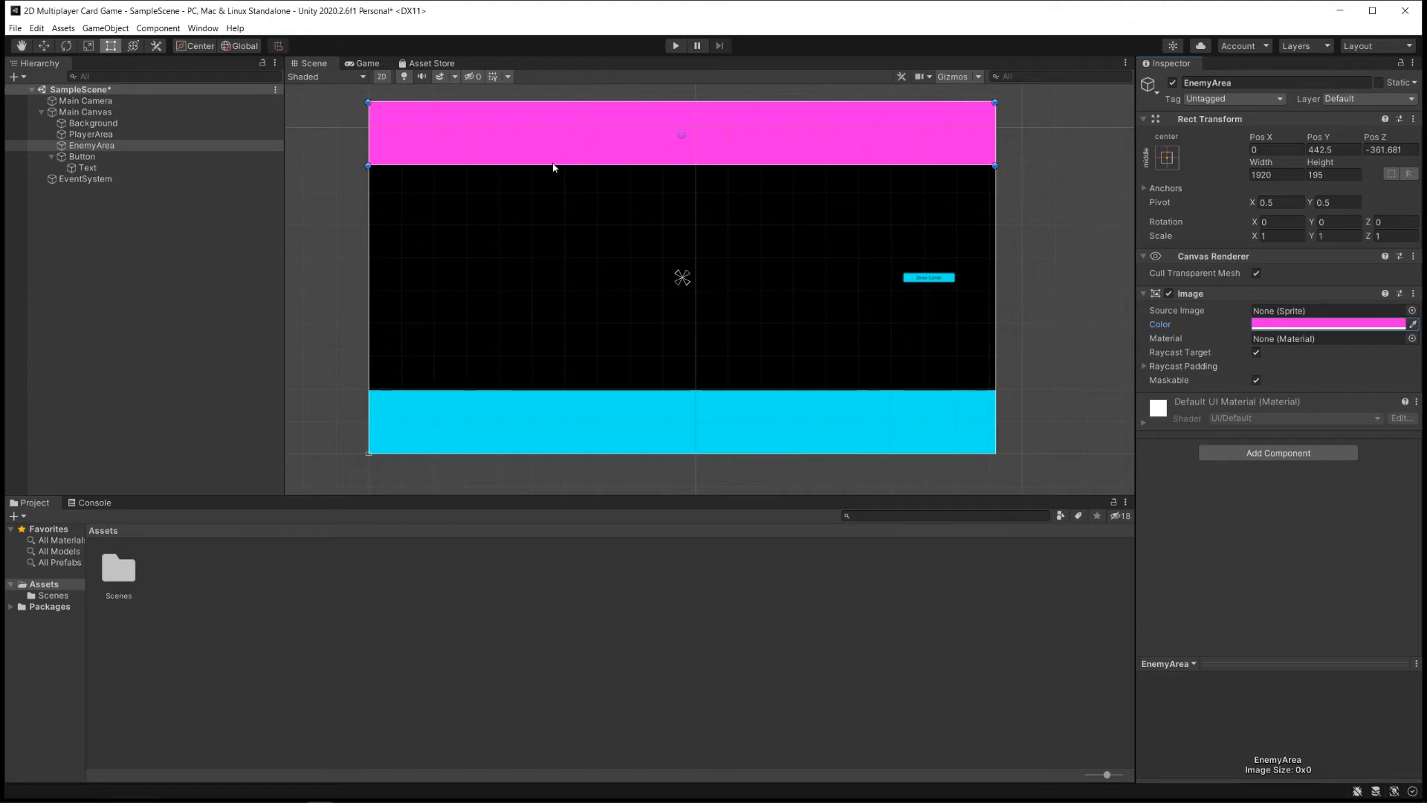
mouse_move(641, 464)
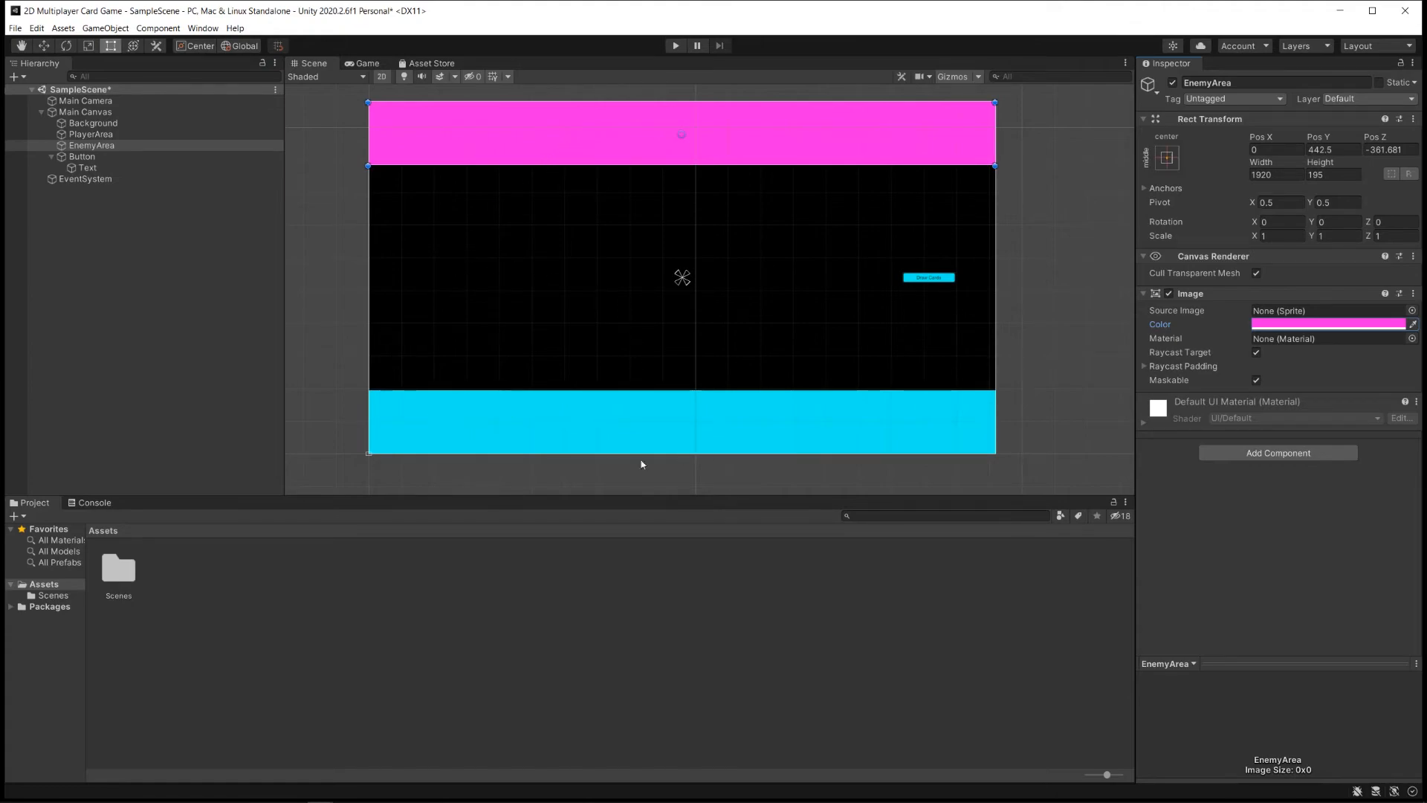
mouse_move(642, 408)
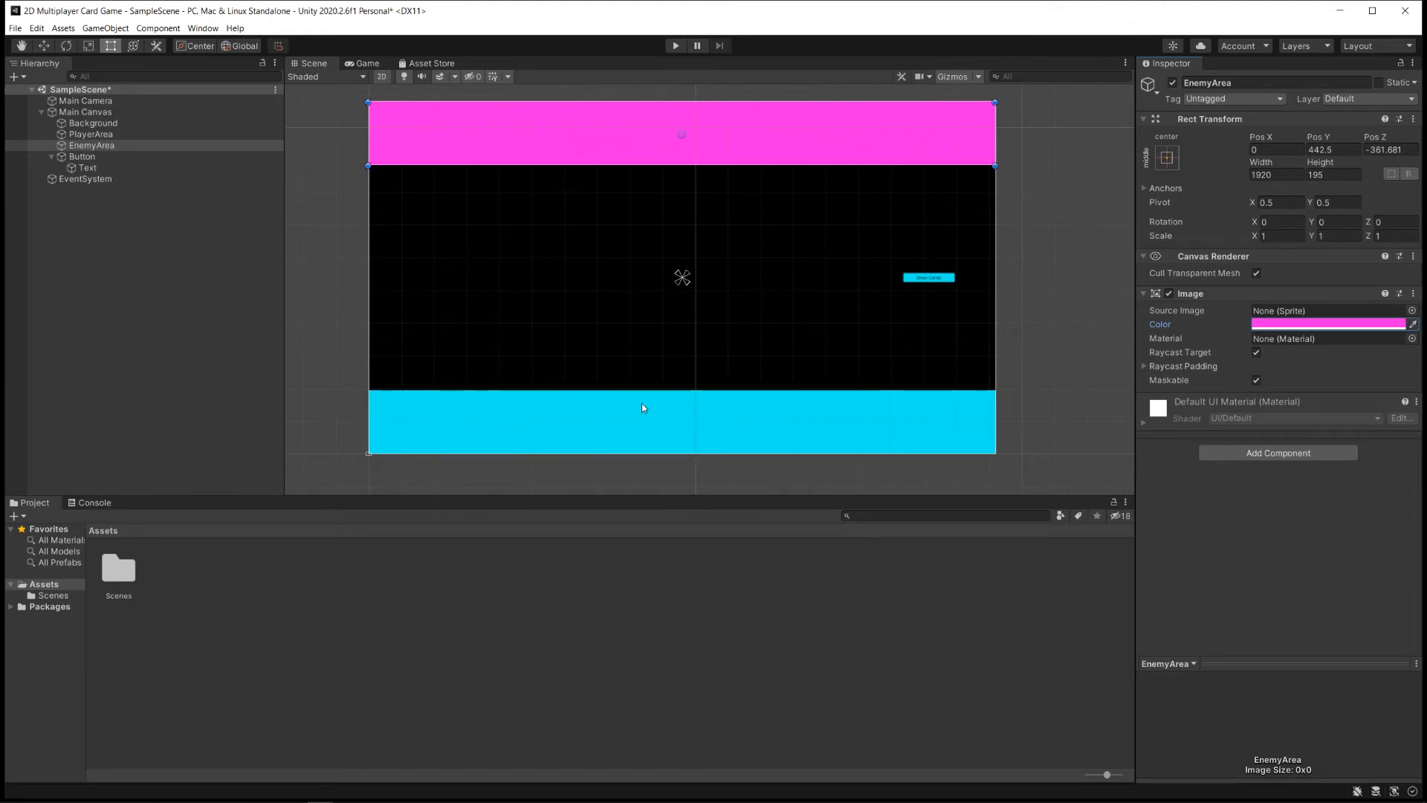
mouse_move(694, 145)
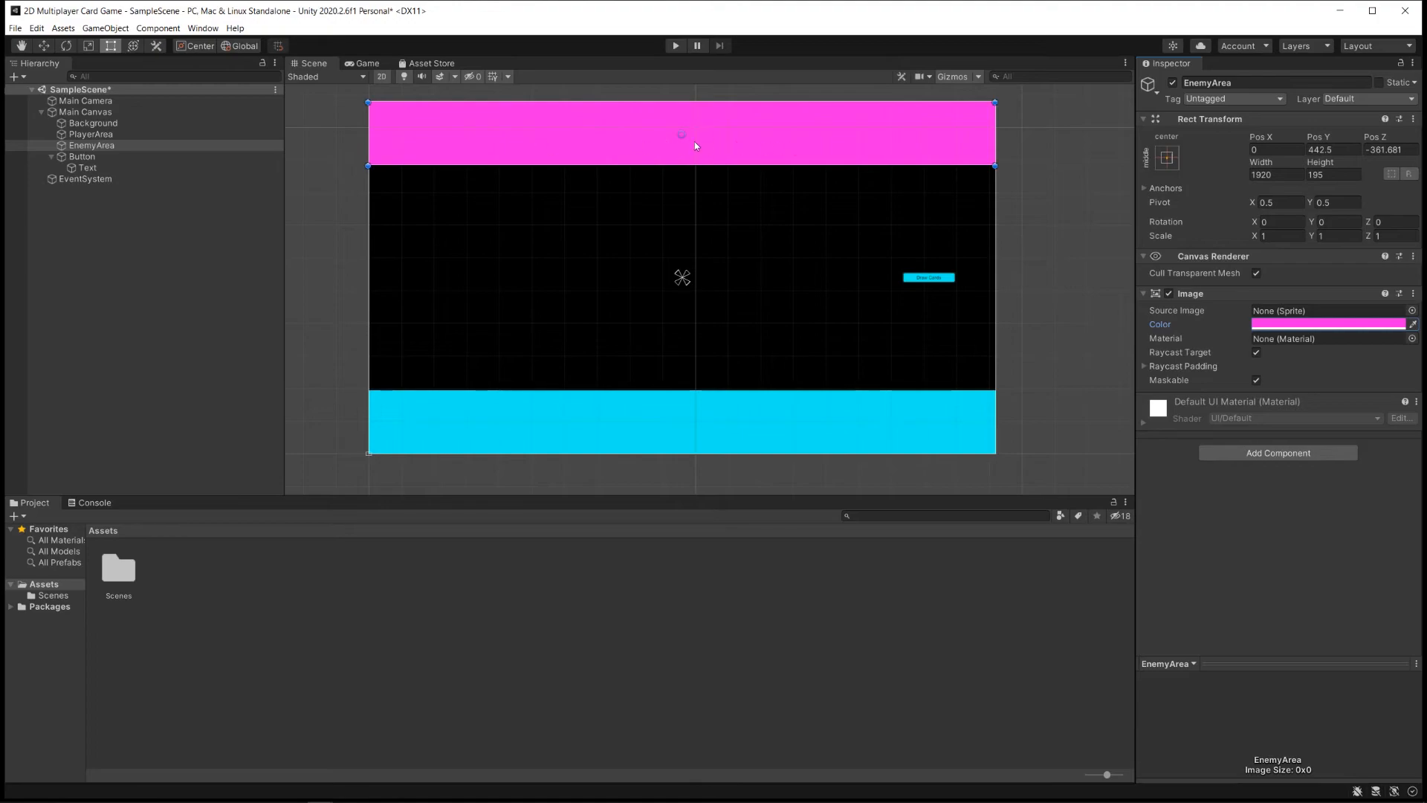
mouse_move(804, 257)
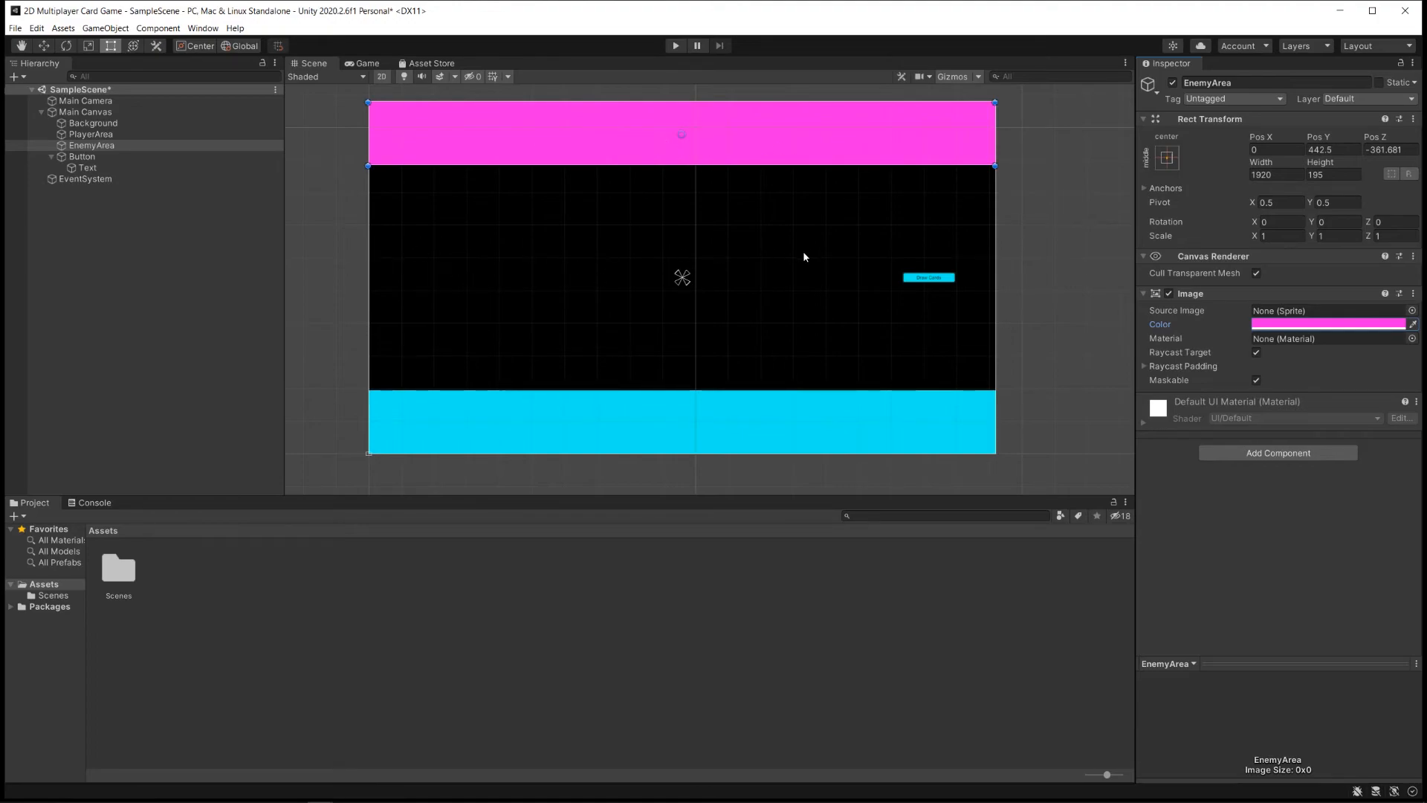
mouse_move(538, 255)
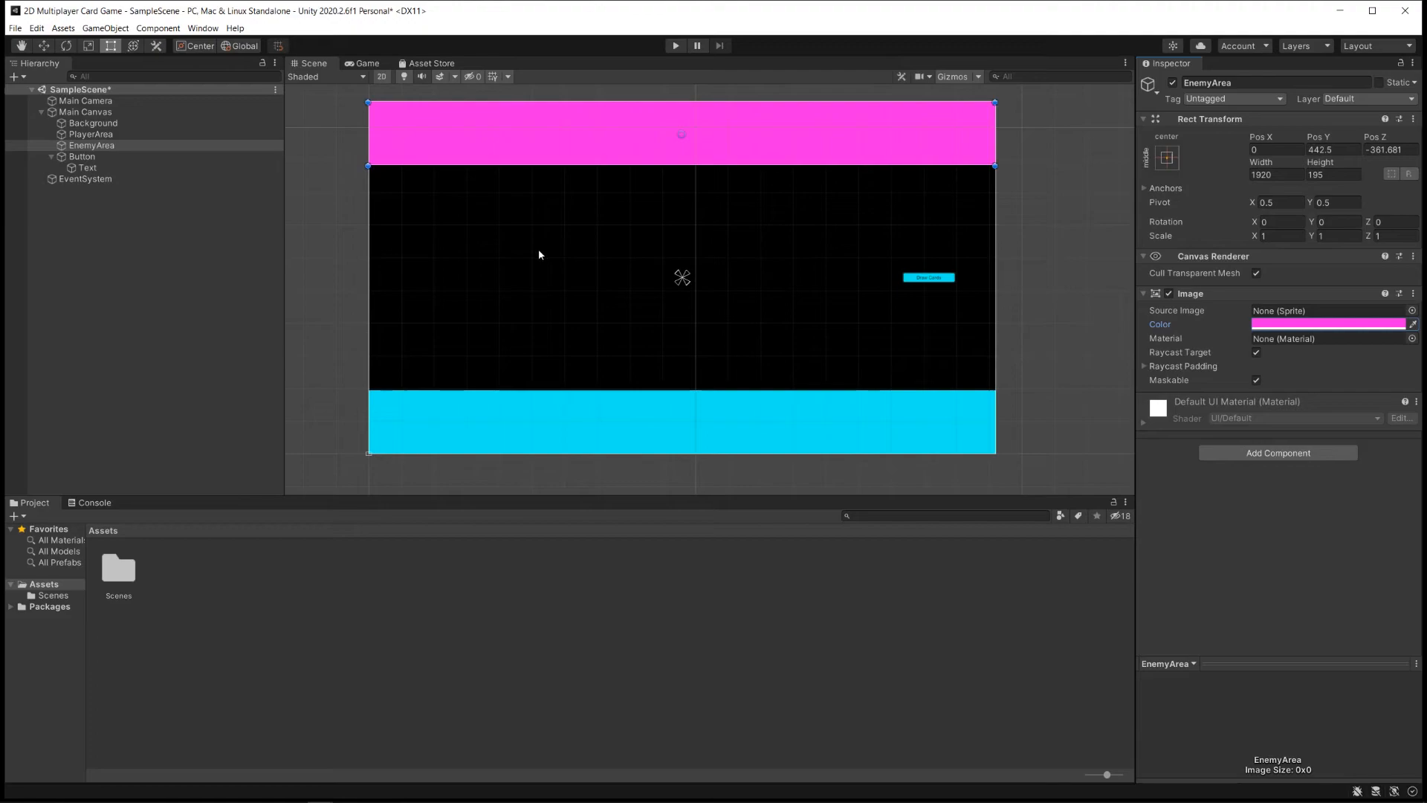
mouse_move(514, 209)
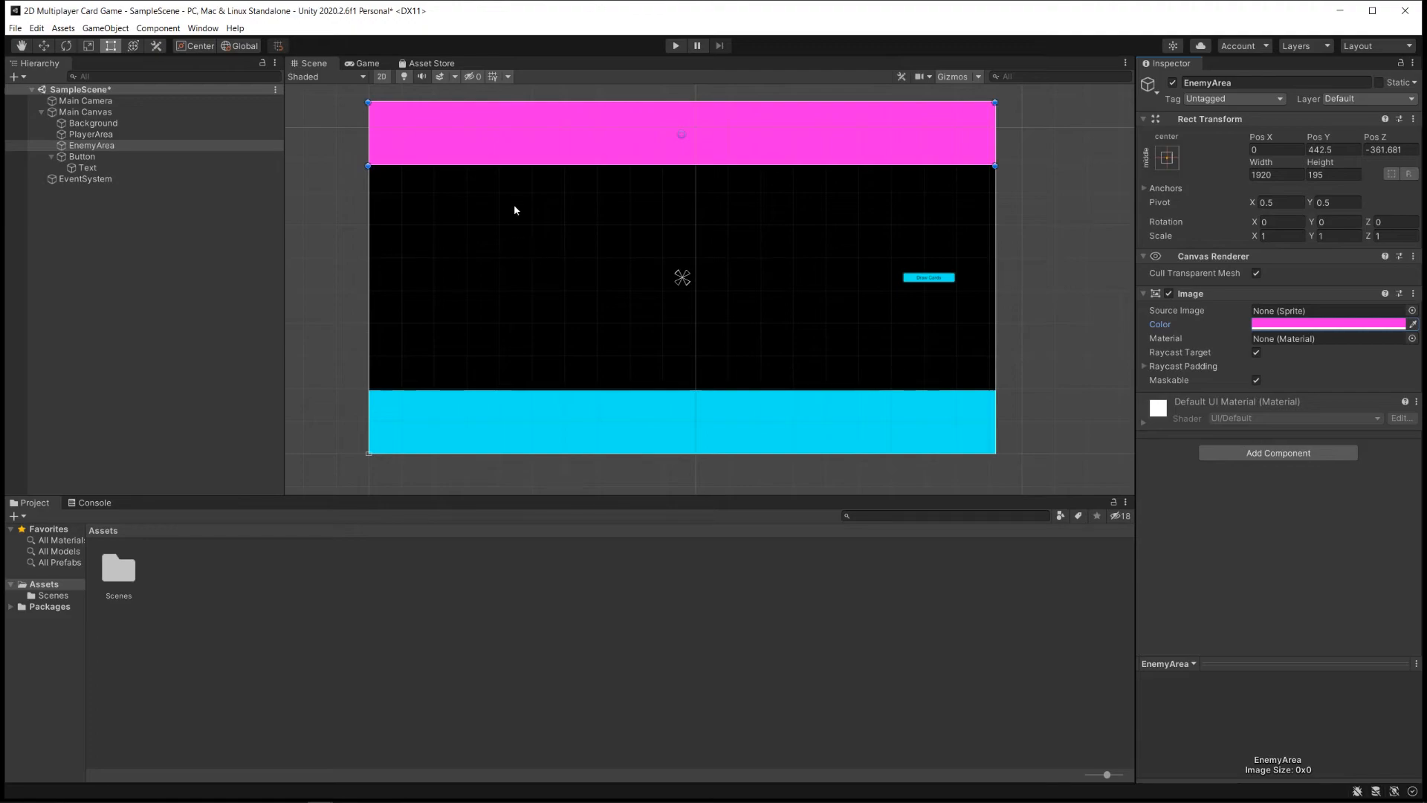
mouse_move(100, 597)
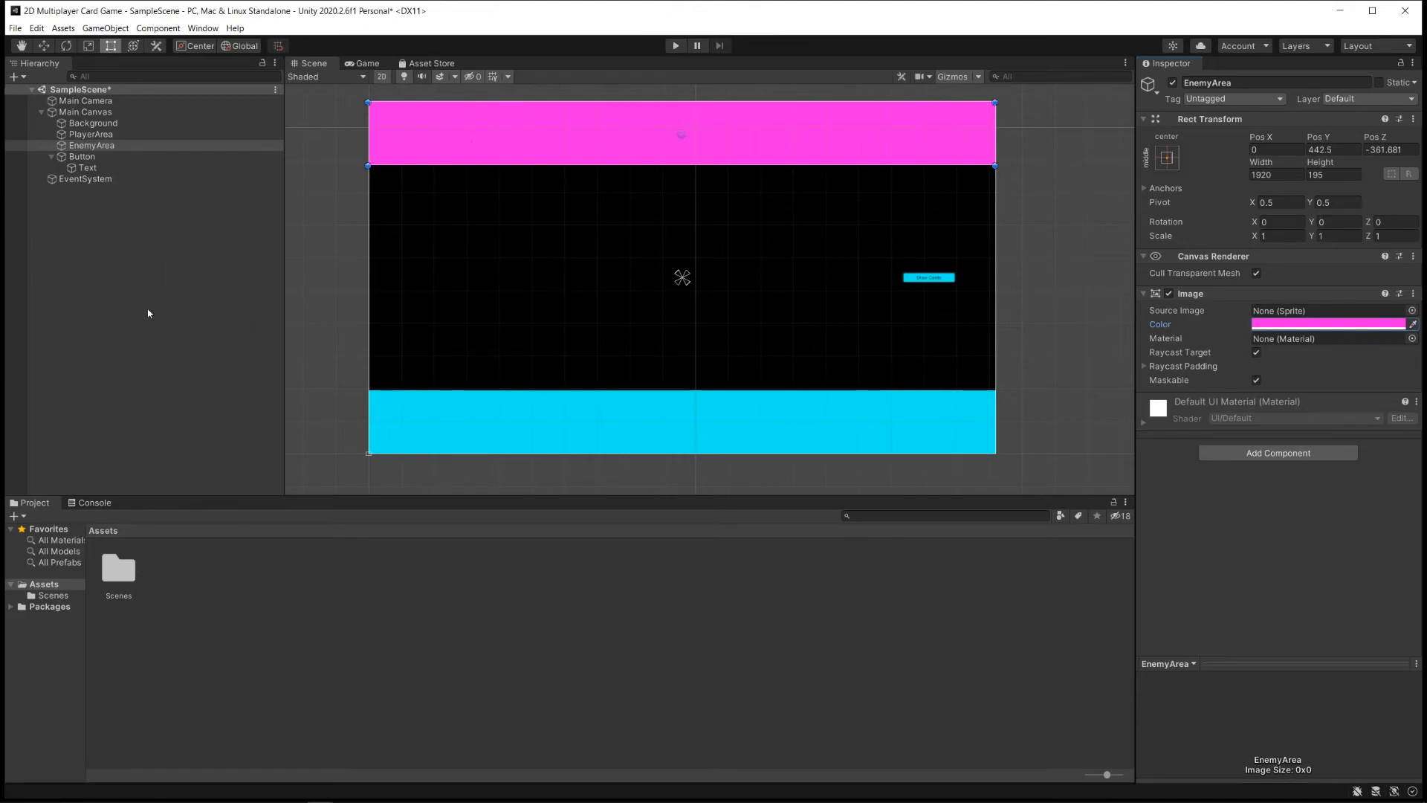
Duplicate EnemyArea as DropZone and centre it at Pos Y 0
right_click(91, 145)
type("DropZone")
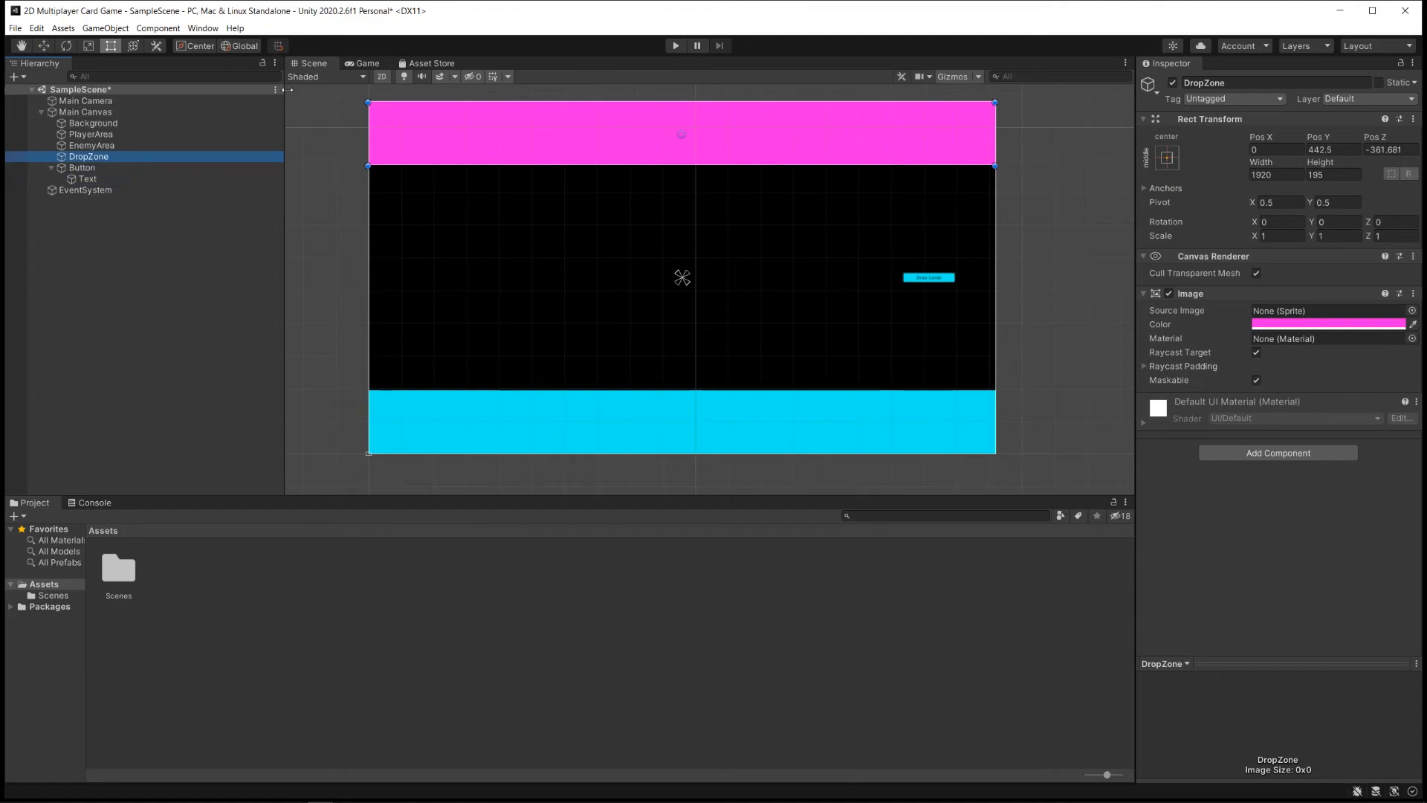
mouse_move(742, 426)
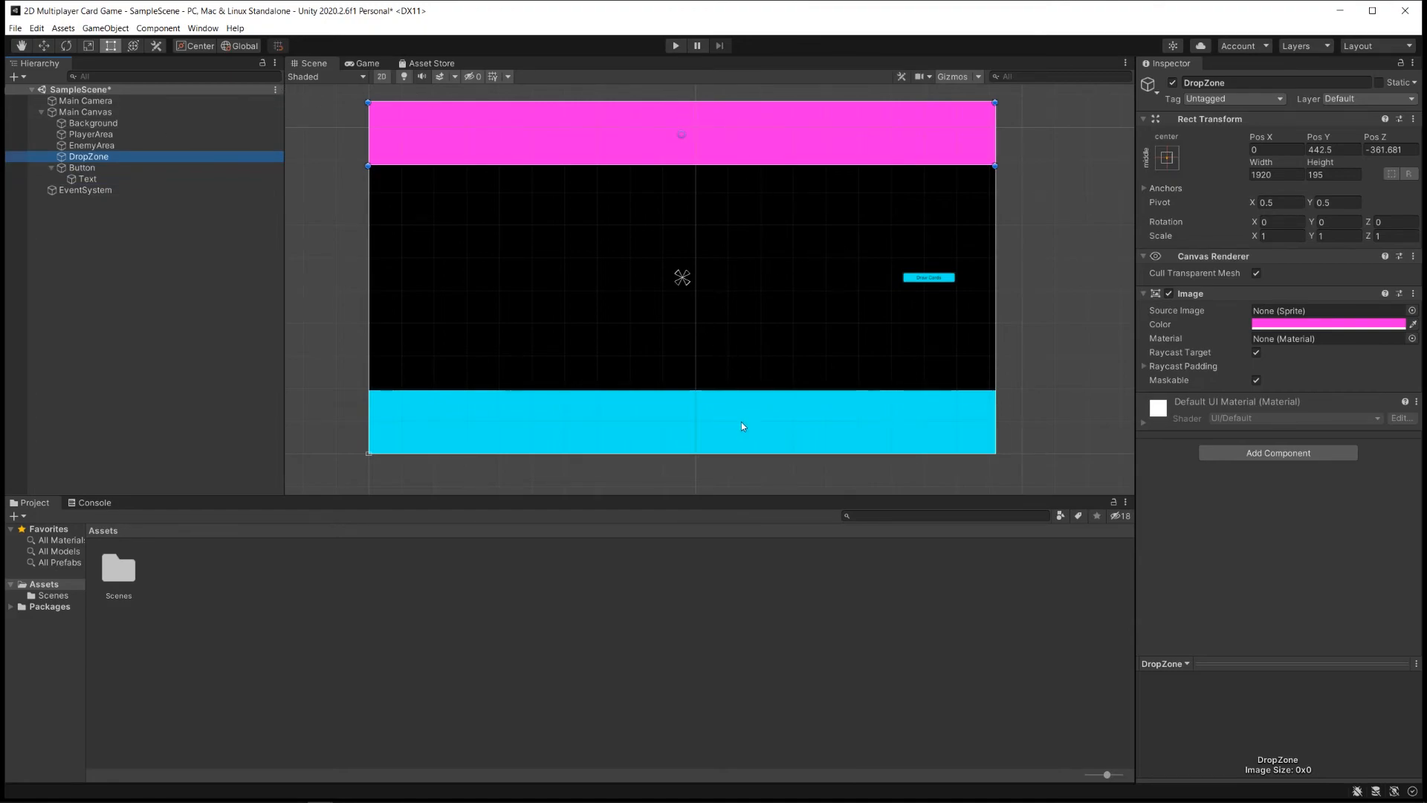
left_click(141, 125)
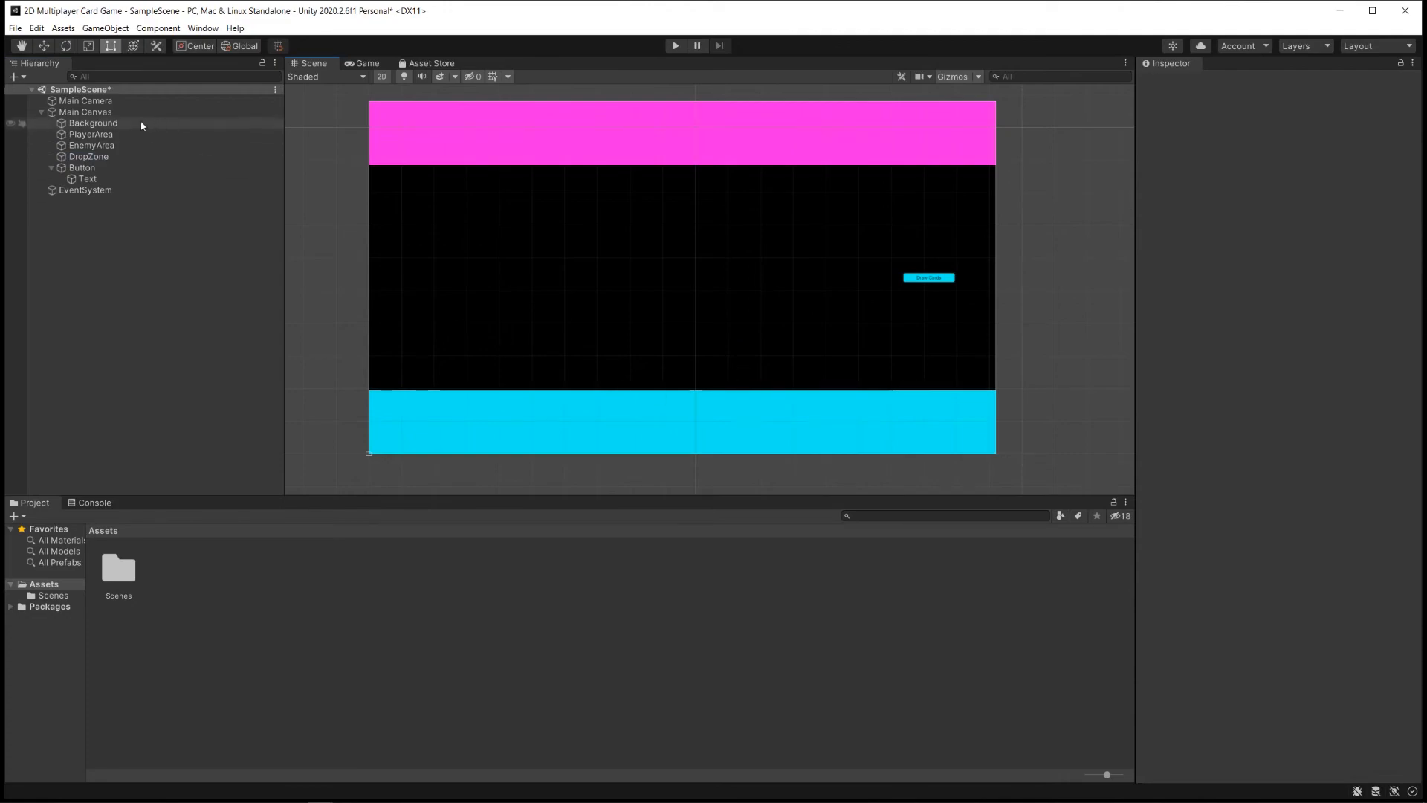
left_click(88, 156)
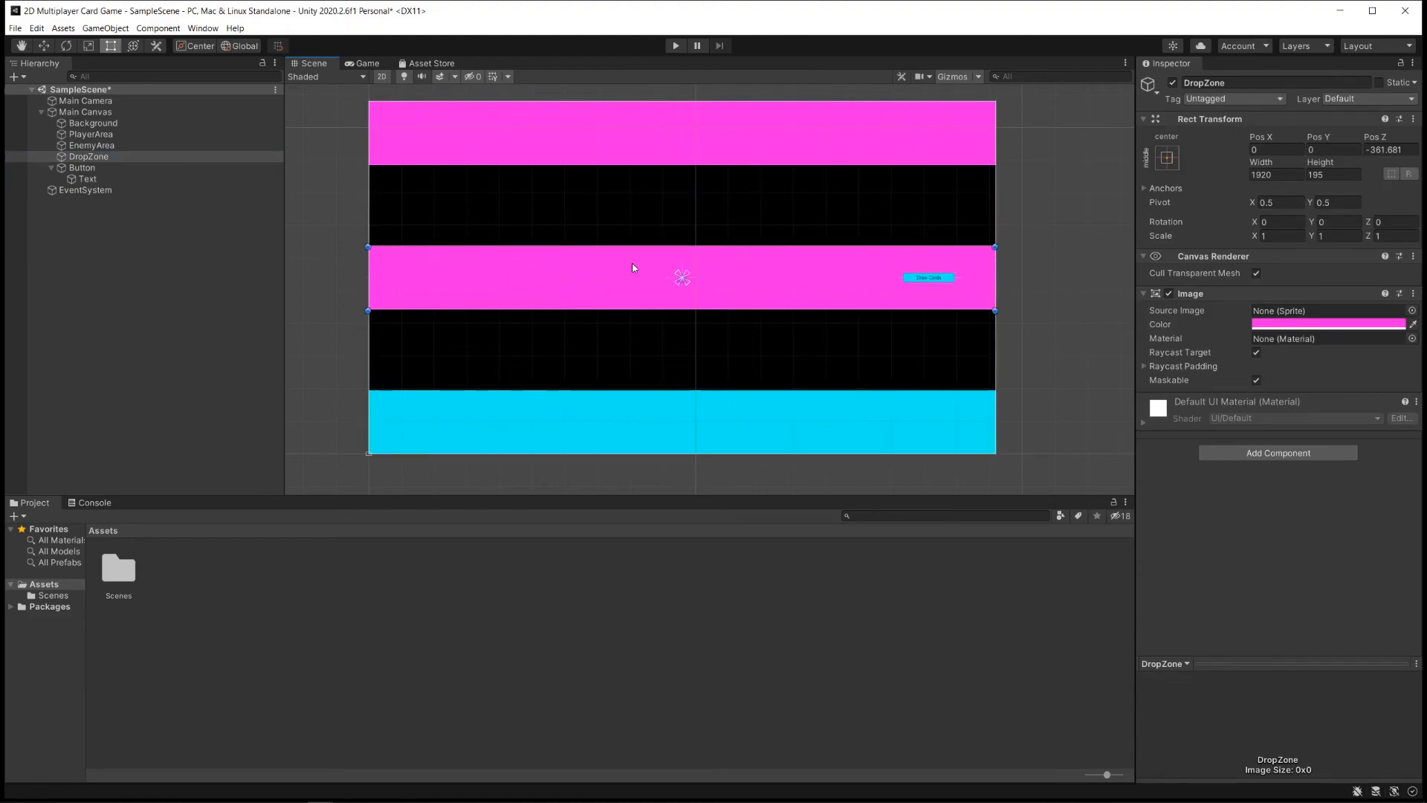
mouse_move(1023, 240)
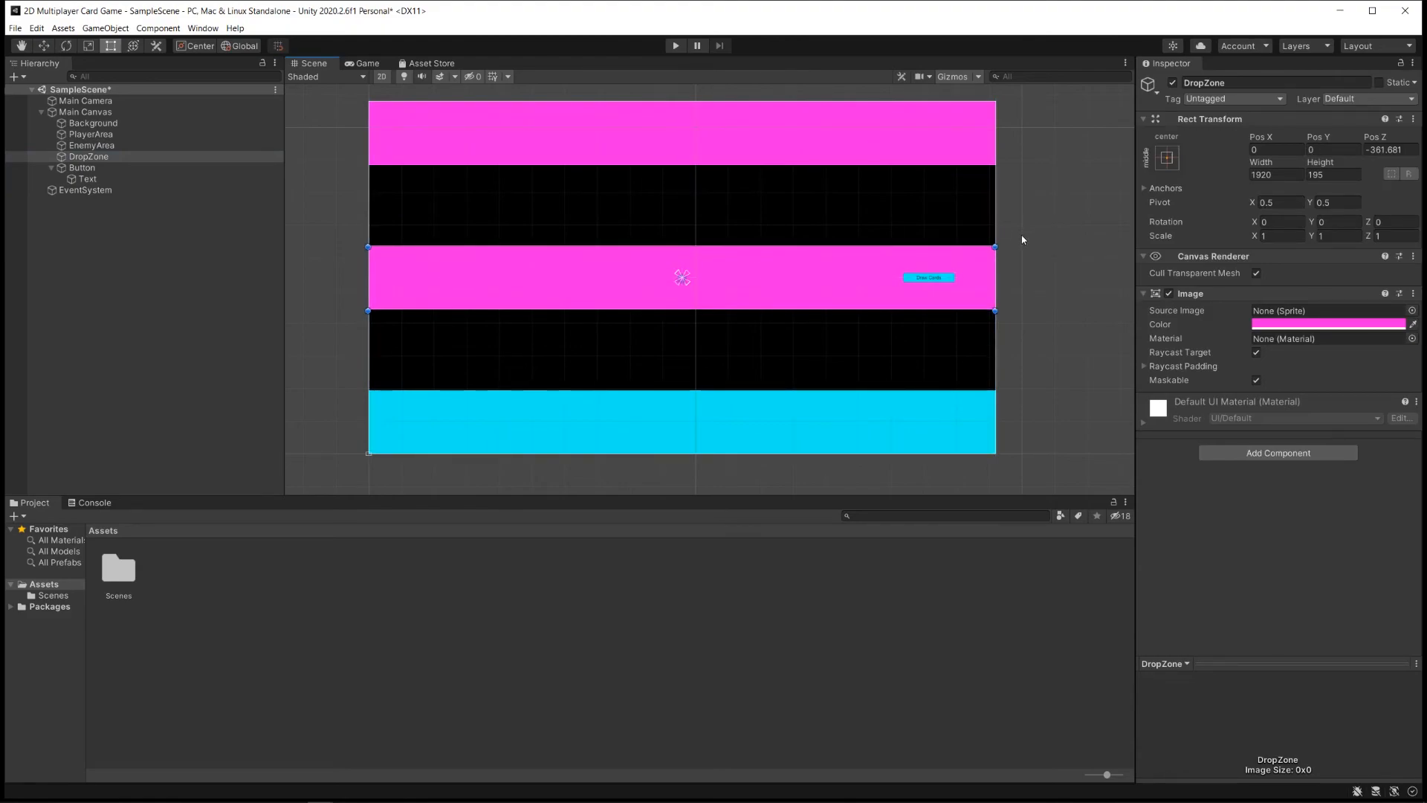
Set DropZone's Image colour to green 00FF20
left_click(1328, 324)
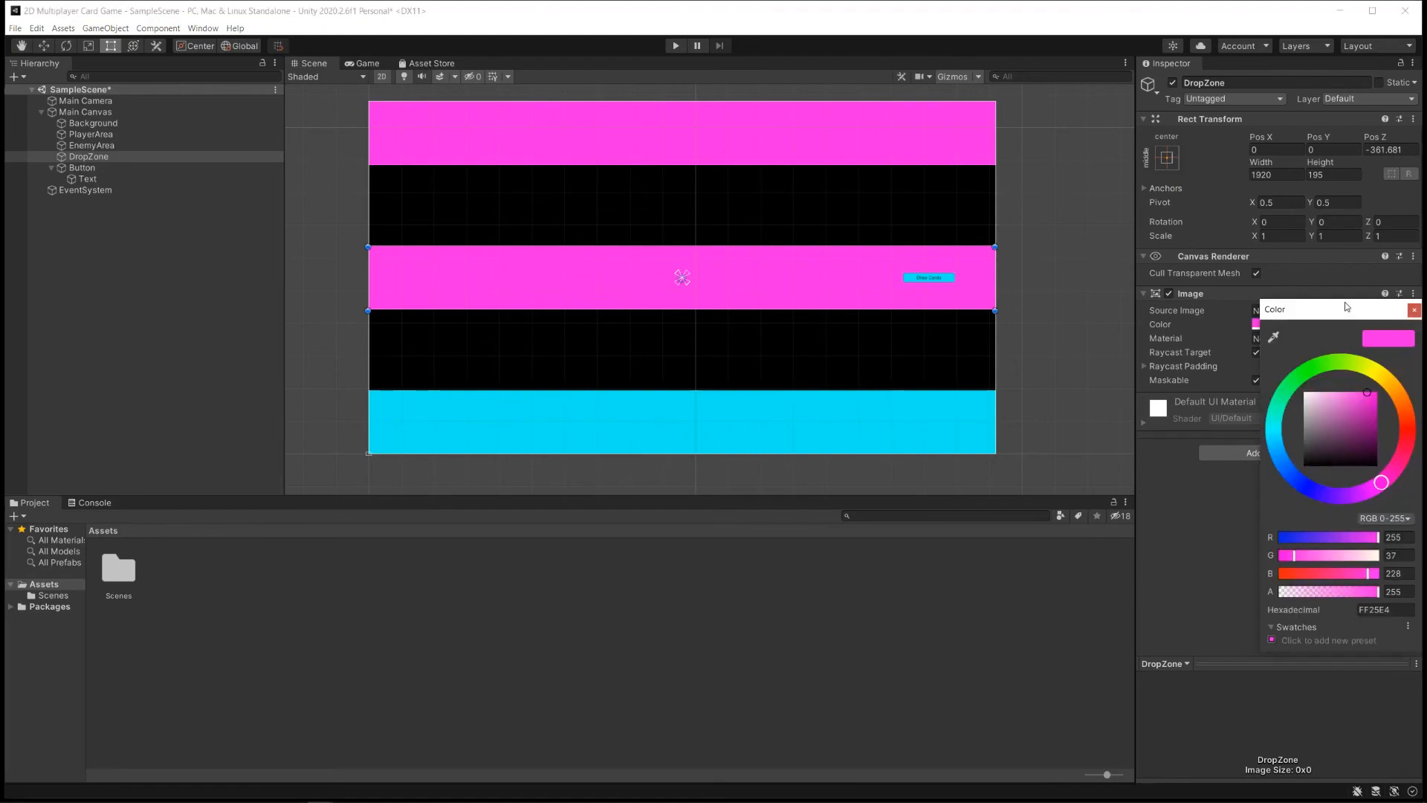
left_click(1297, 373)
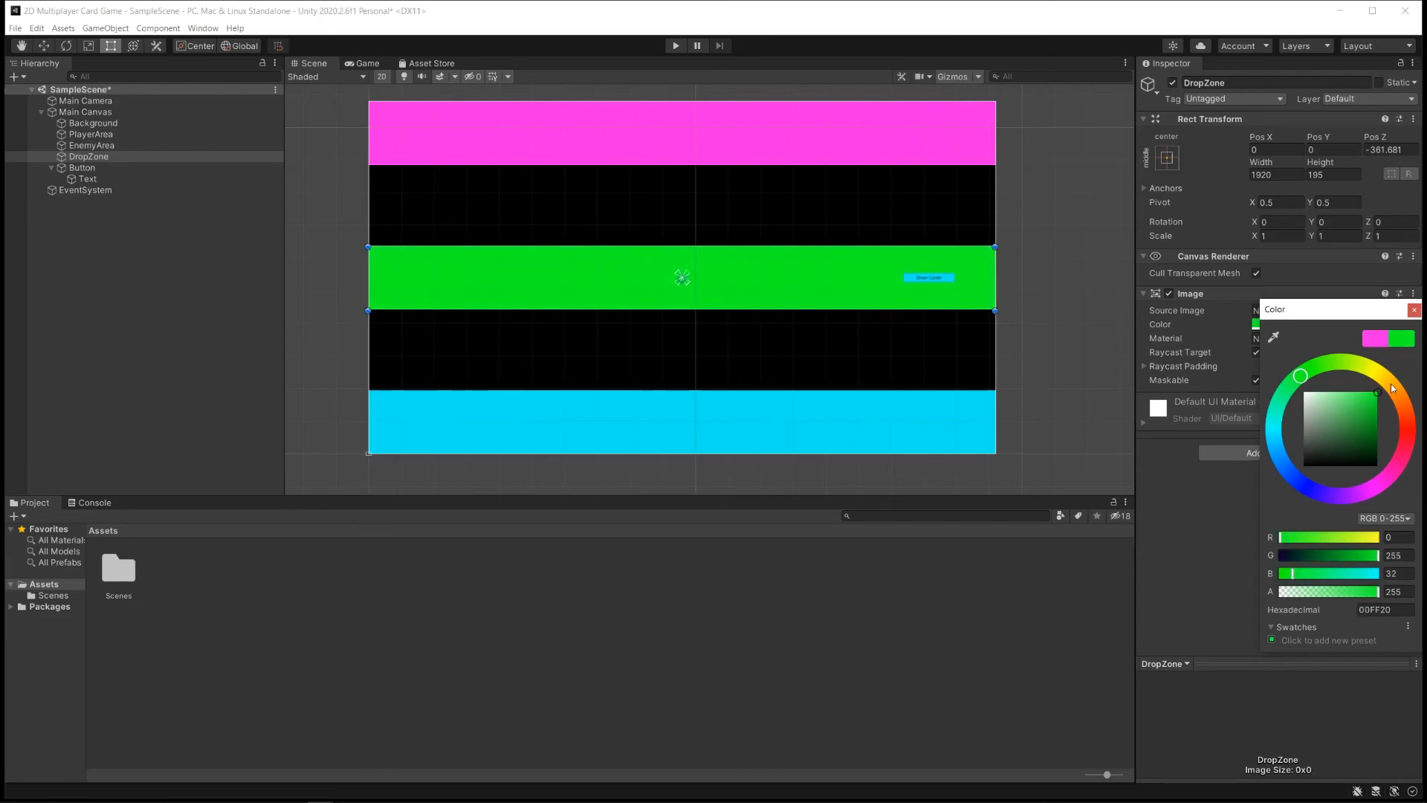
left_click(1414, 309)
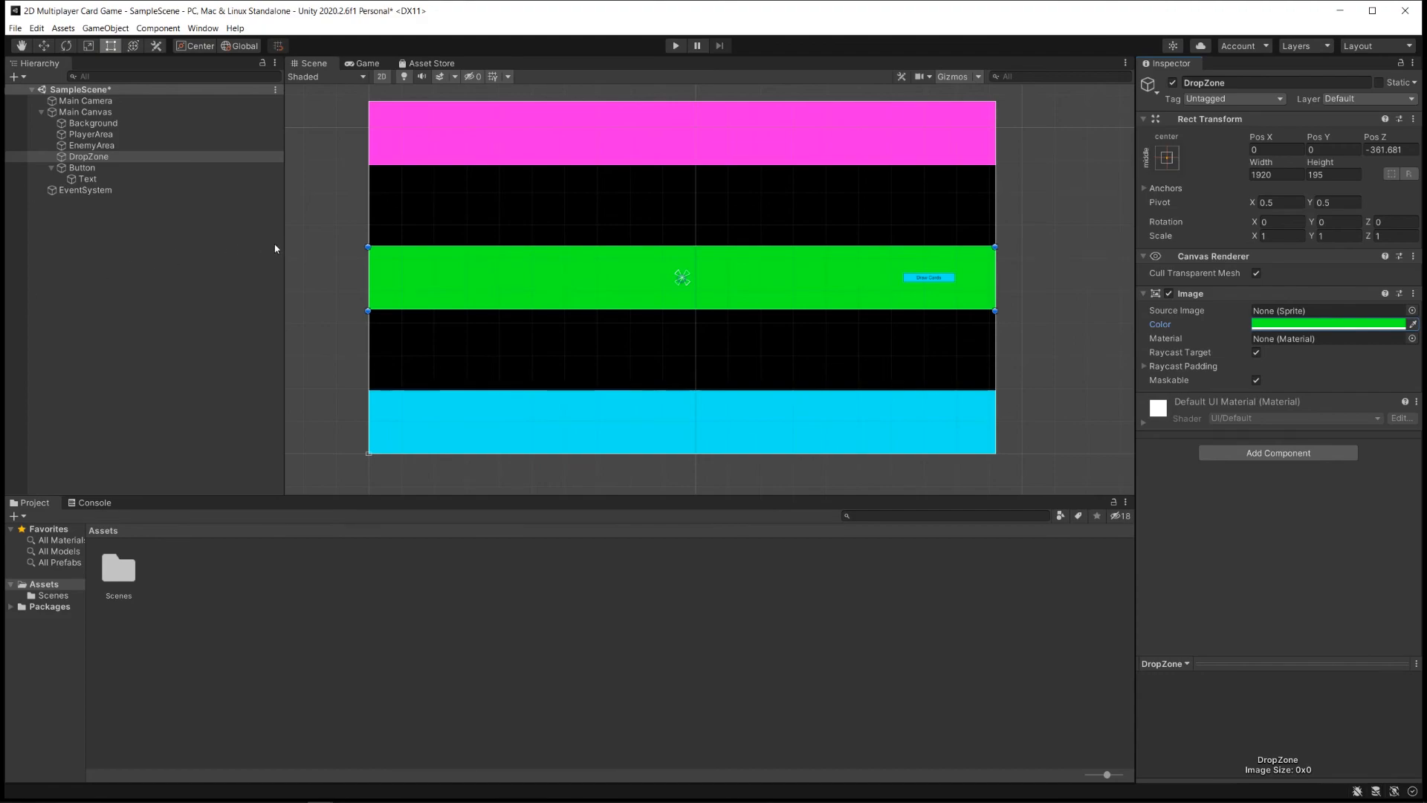
mouse_move(663, 139)
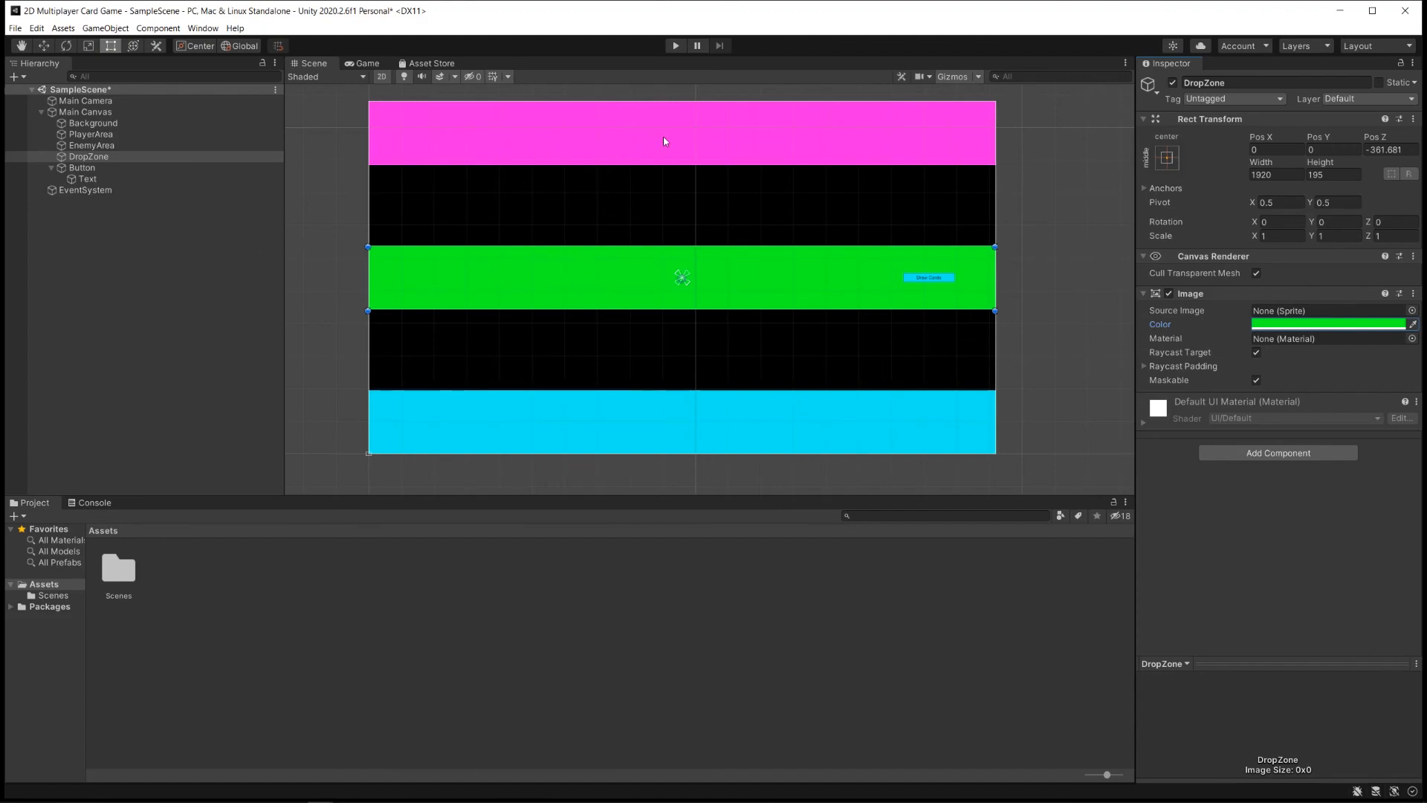